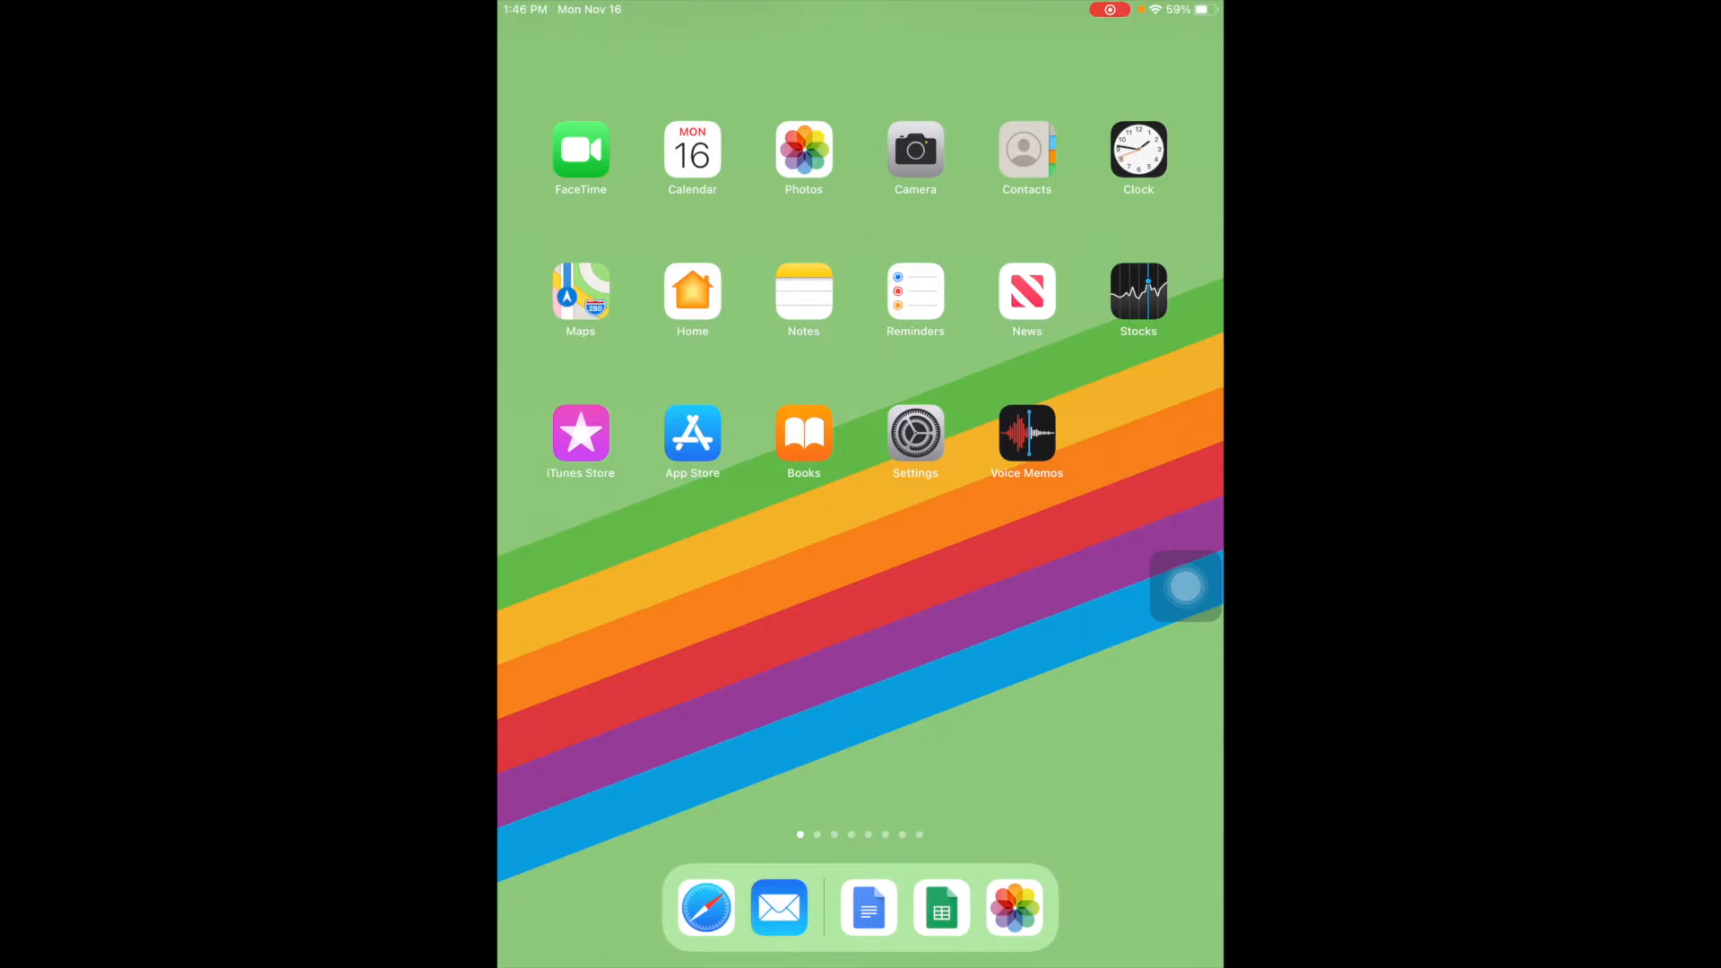
Launch Google Sheets from the Dock to its recent spreadsheets list
left_click(940, 907)
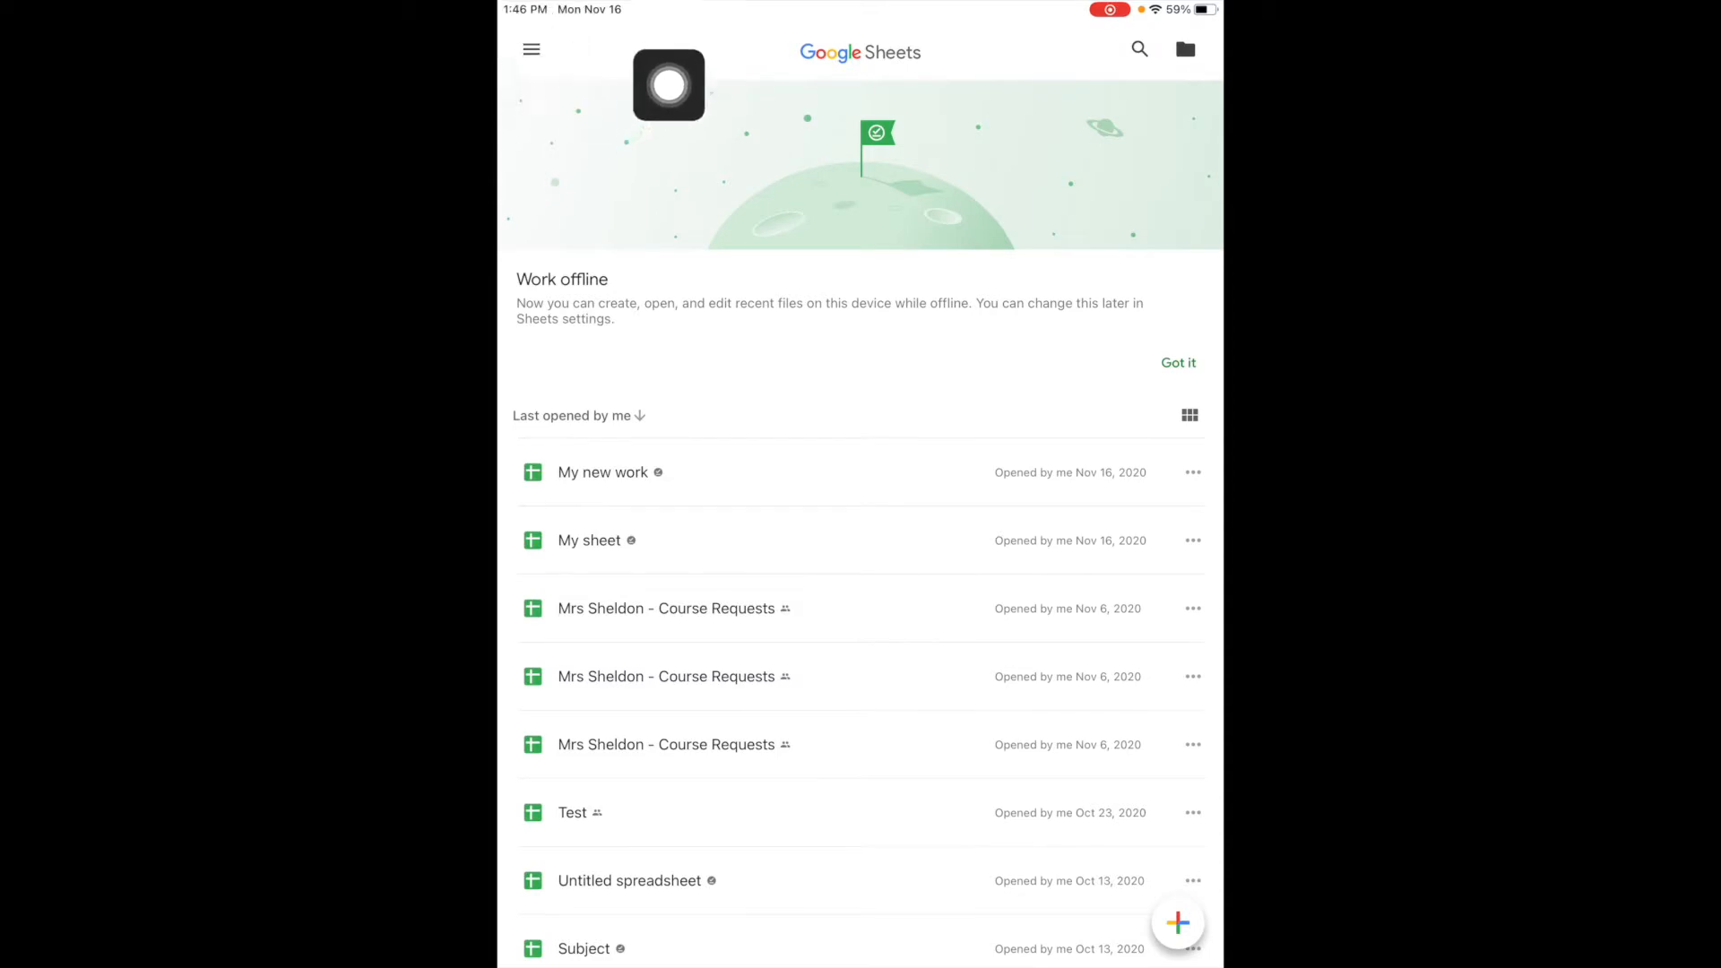
left_click(531, 49)
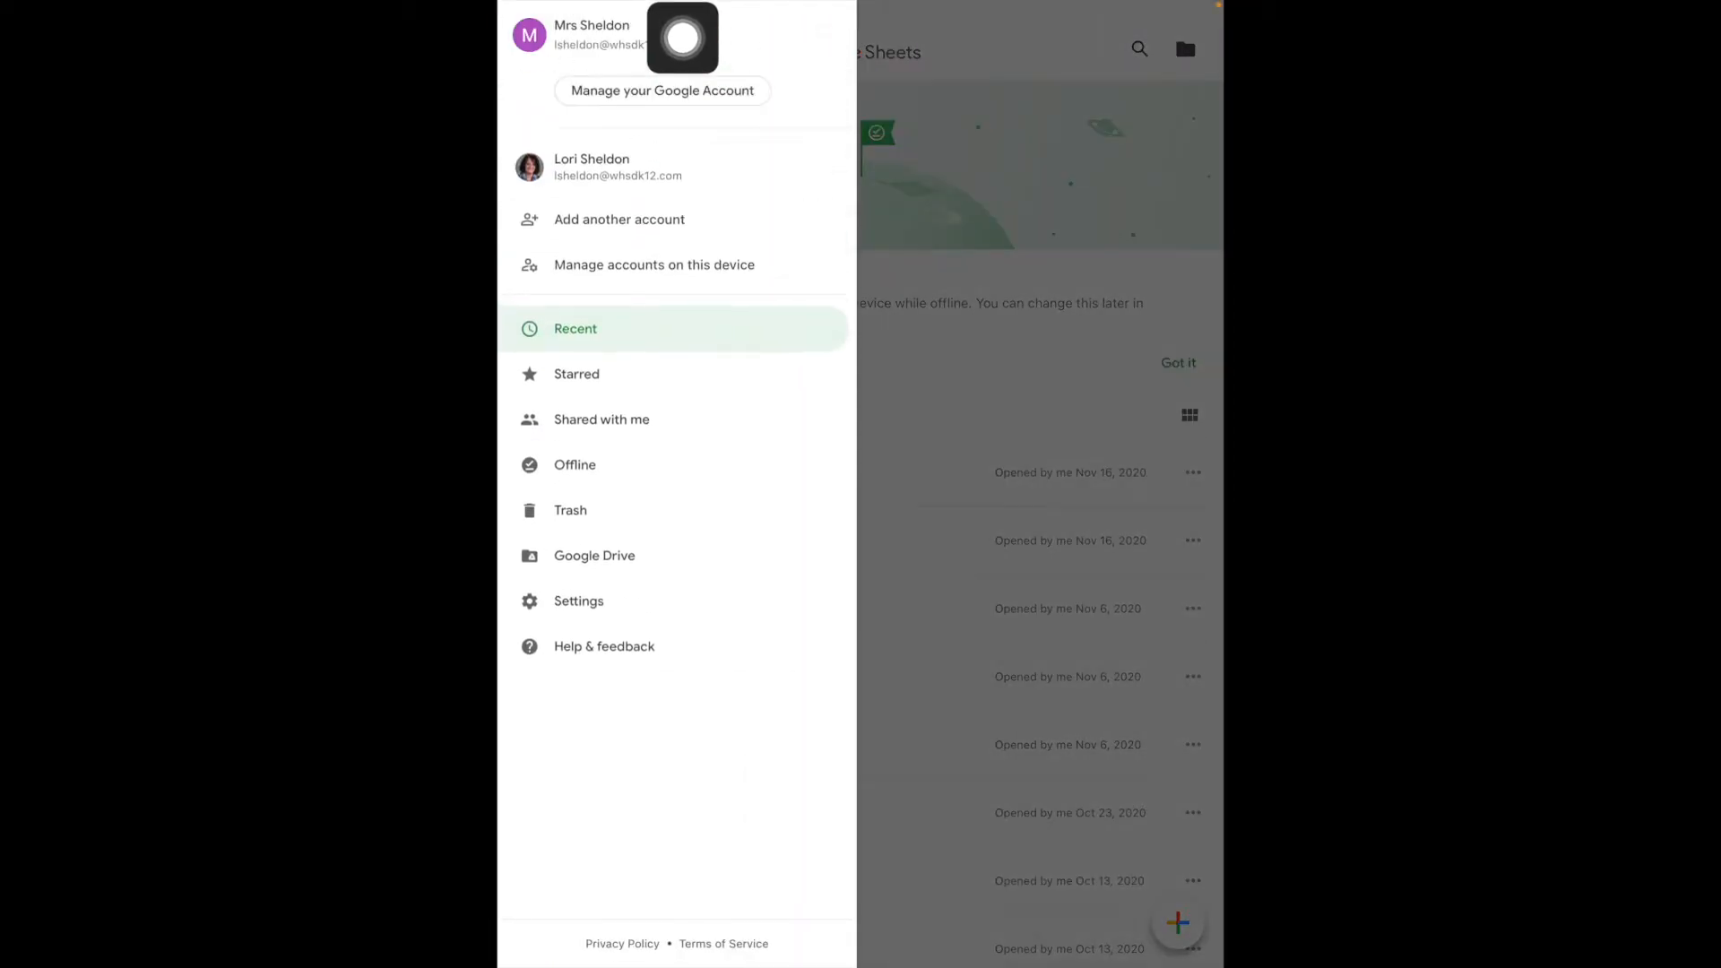
left_click(689, 43)
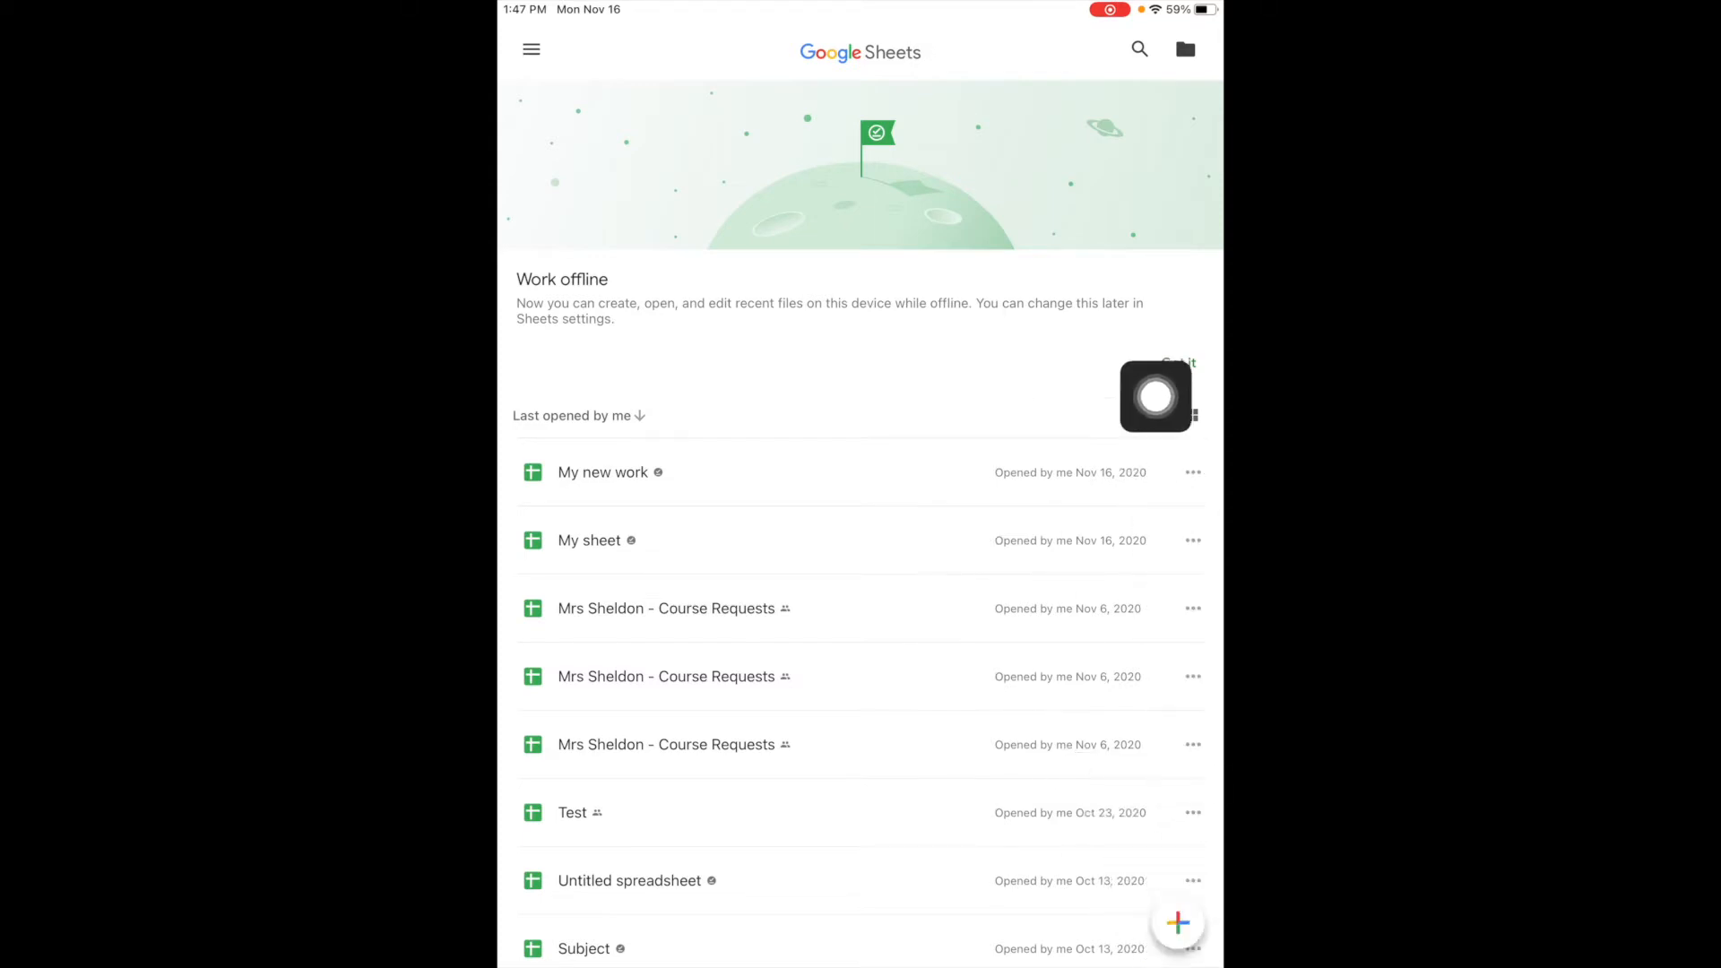
Create a new blank spreadsheet named 'My work' and open it
left_click(1178, 922)
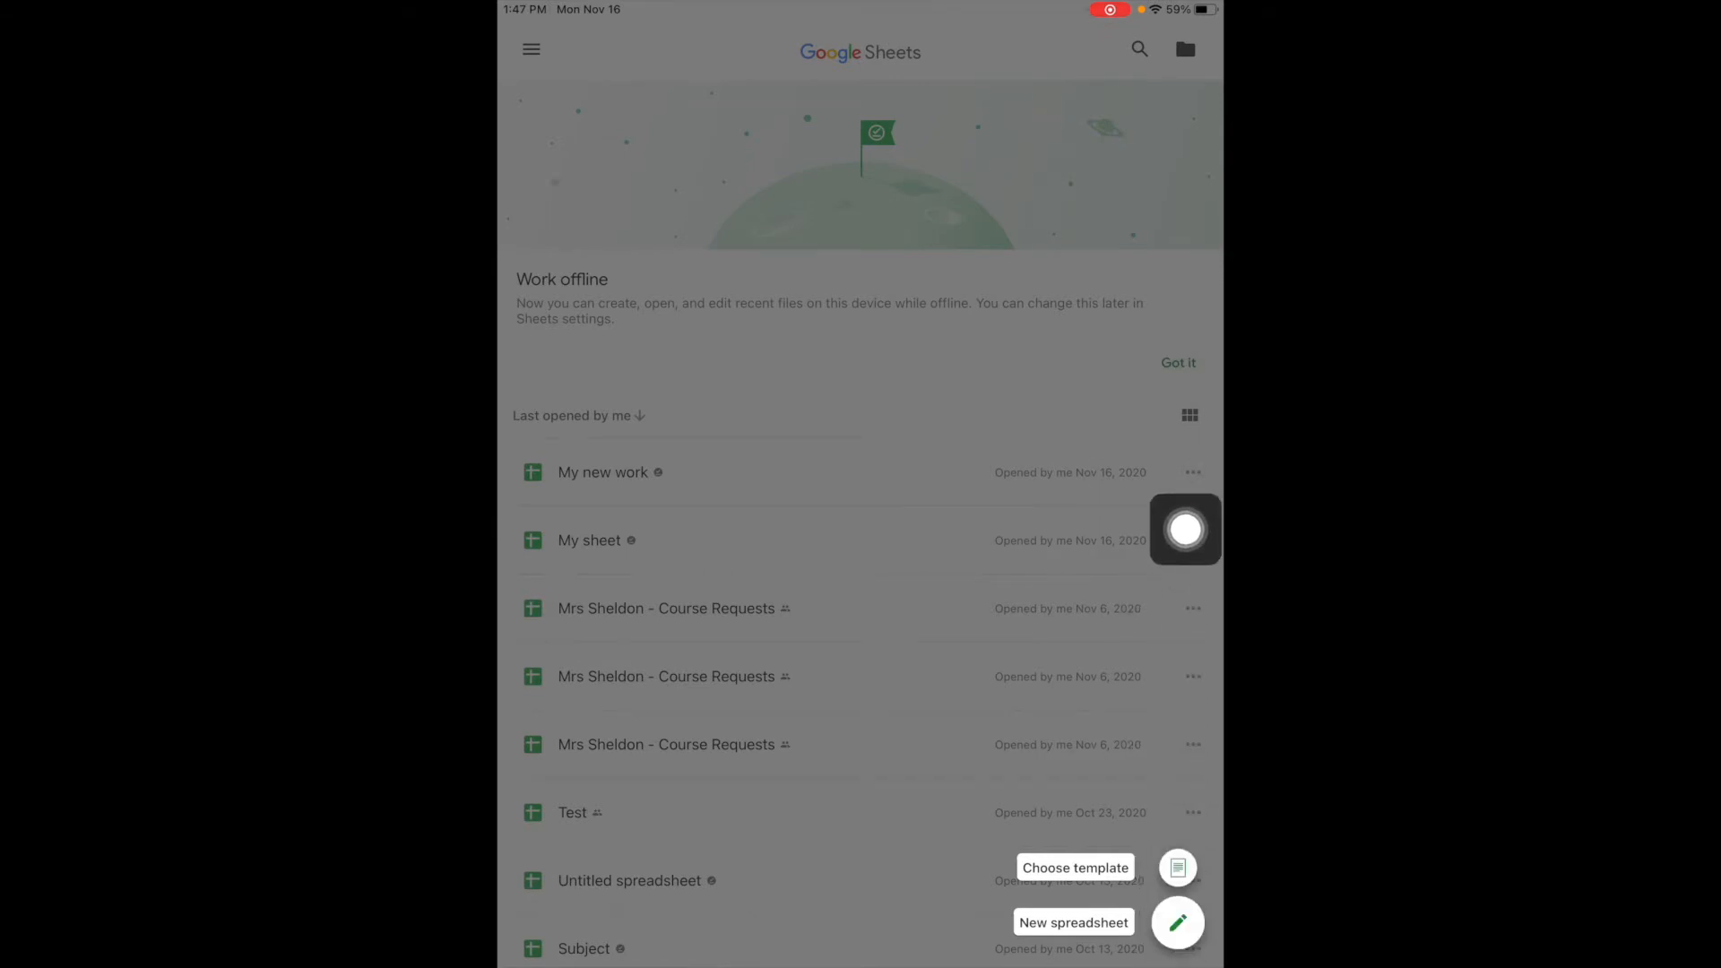
left_click(1072, 922)
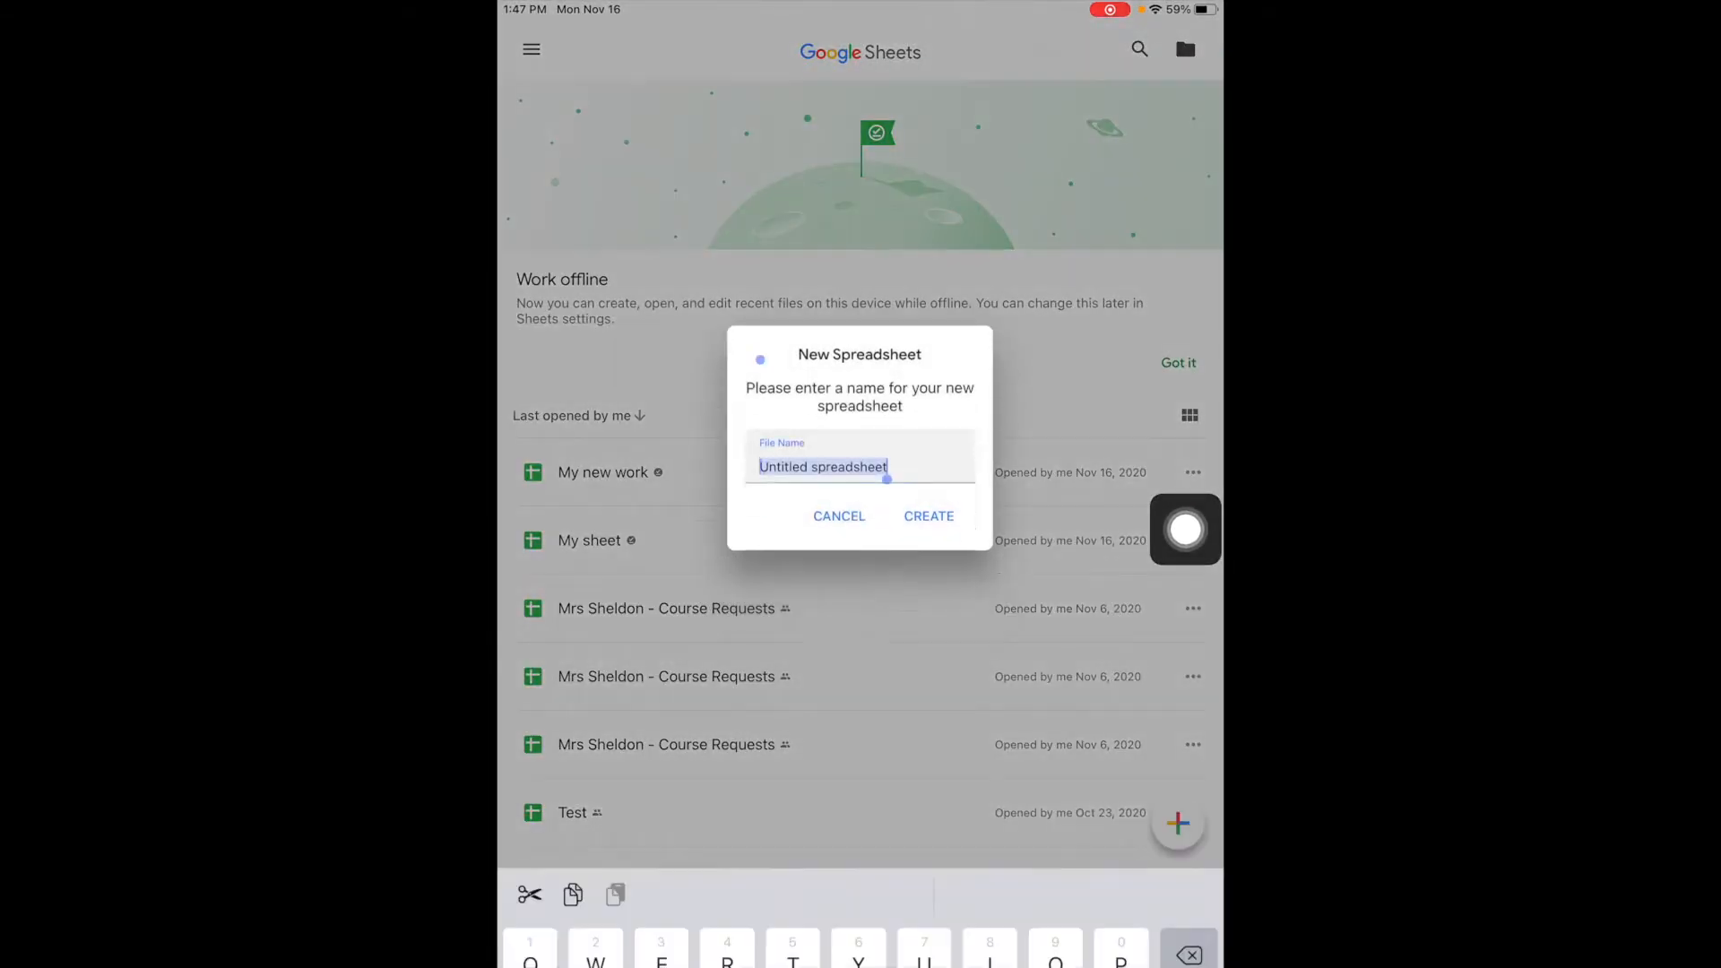
type("My")
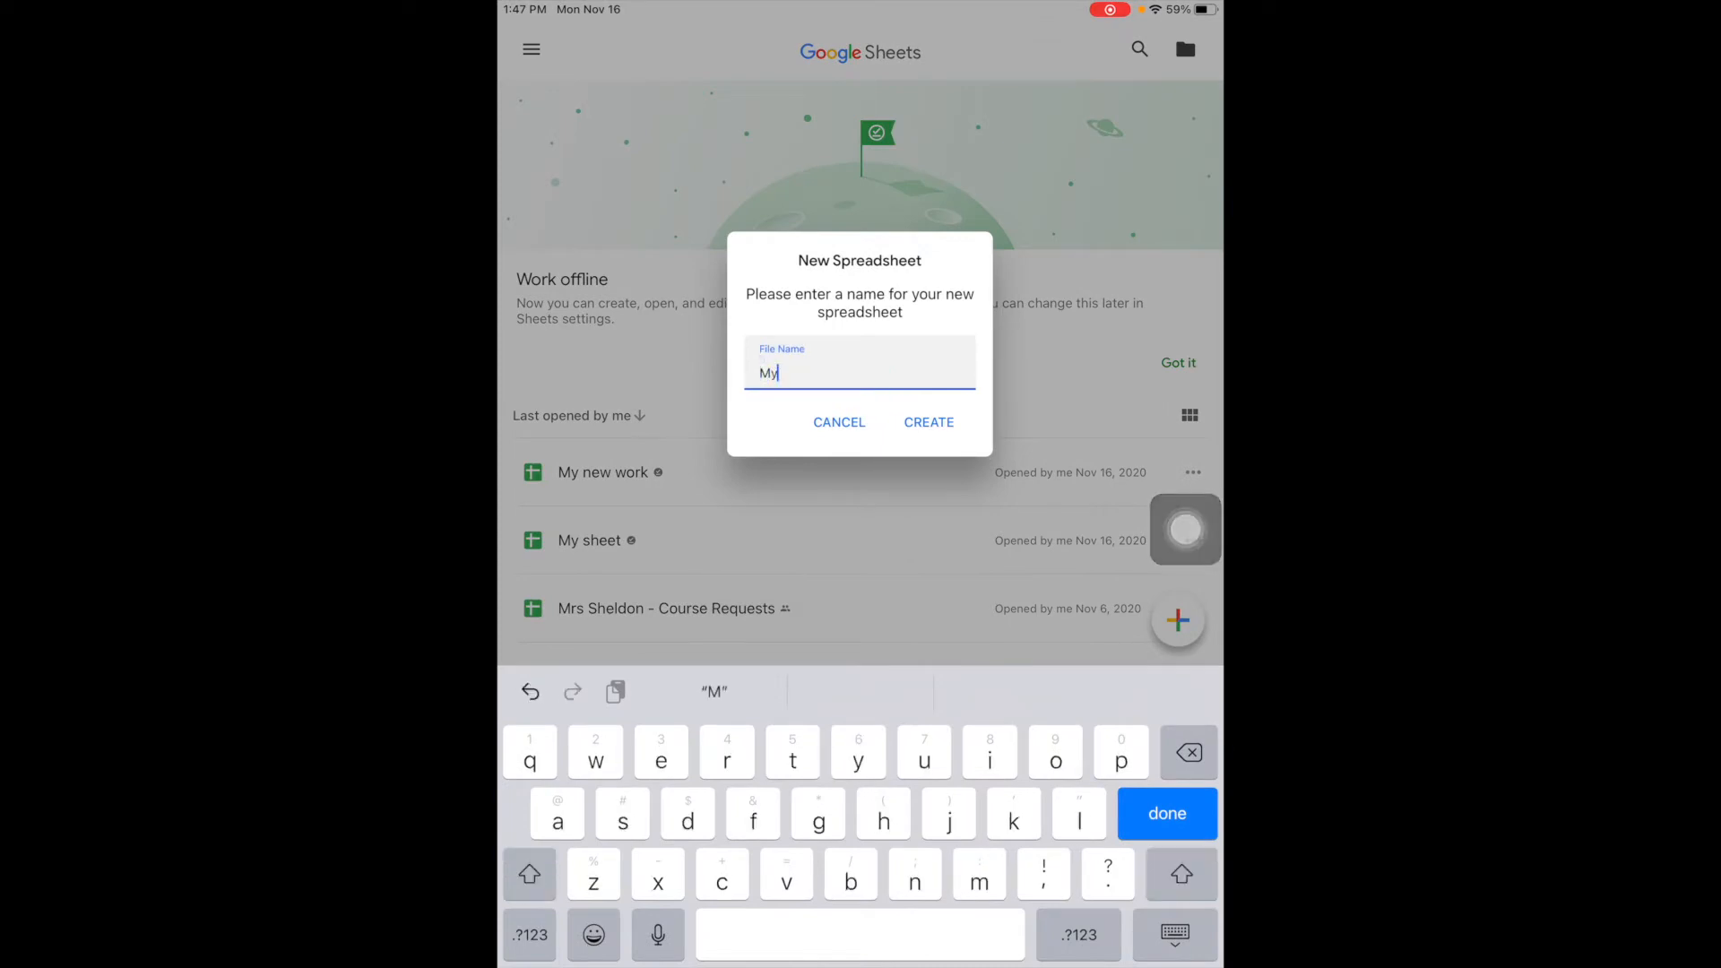
type("wirk")
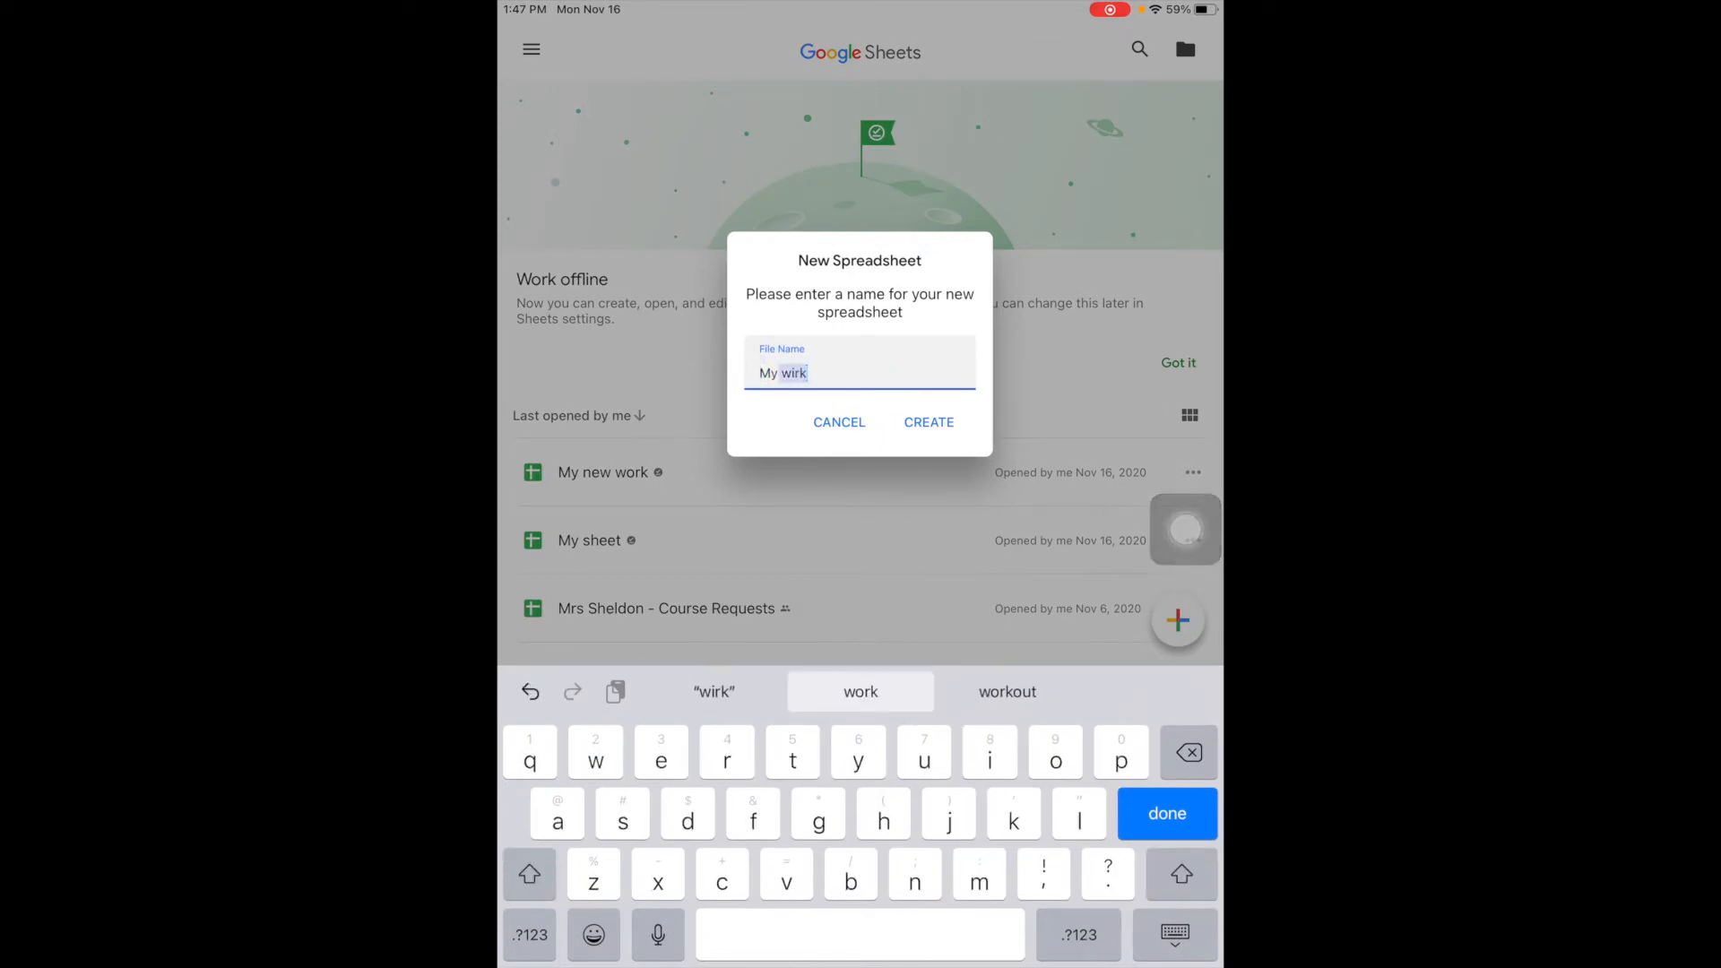
left_click(929, 423)
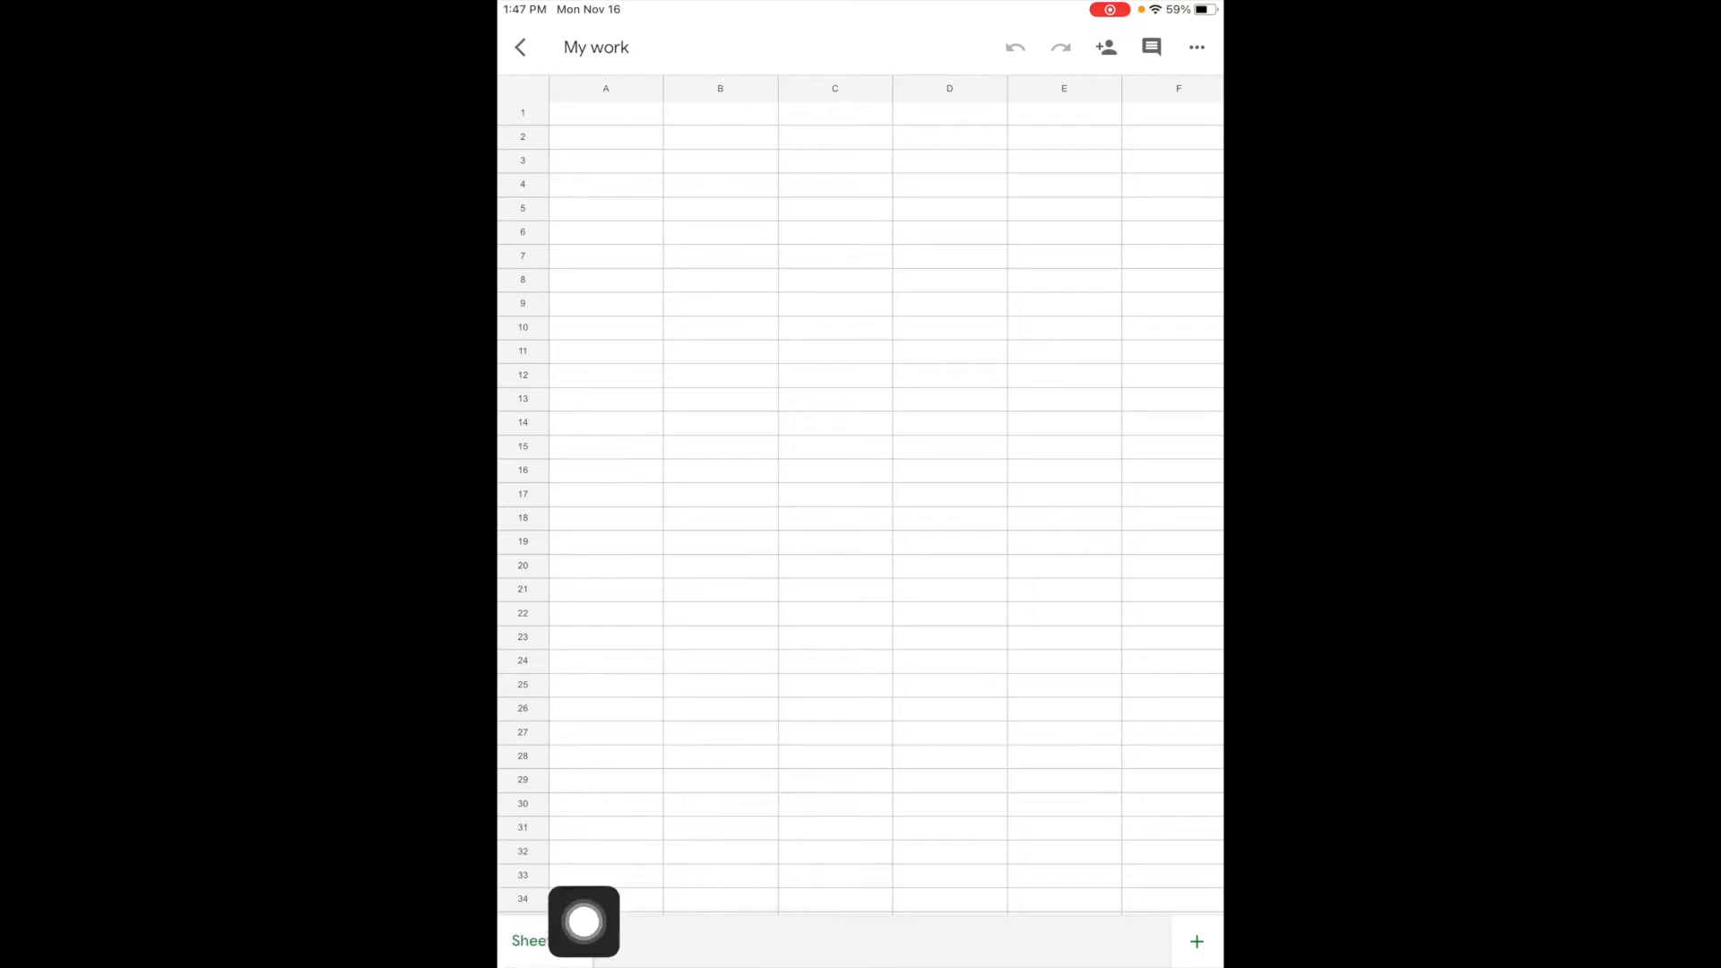
Add Sheet2 beside Sheet1 in the My work spreadsheet
left_click(538, 942)
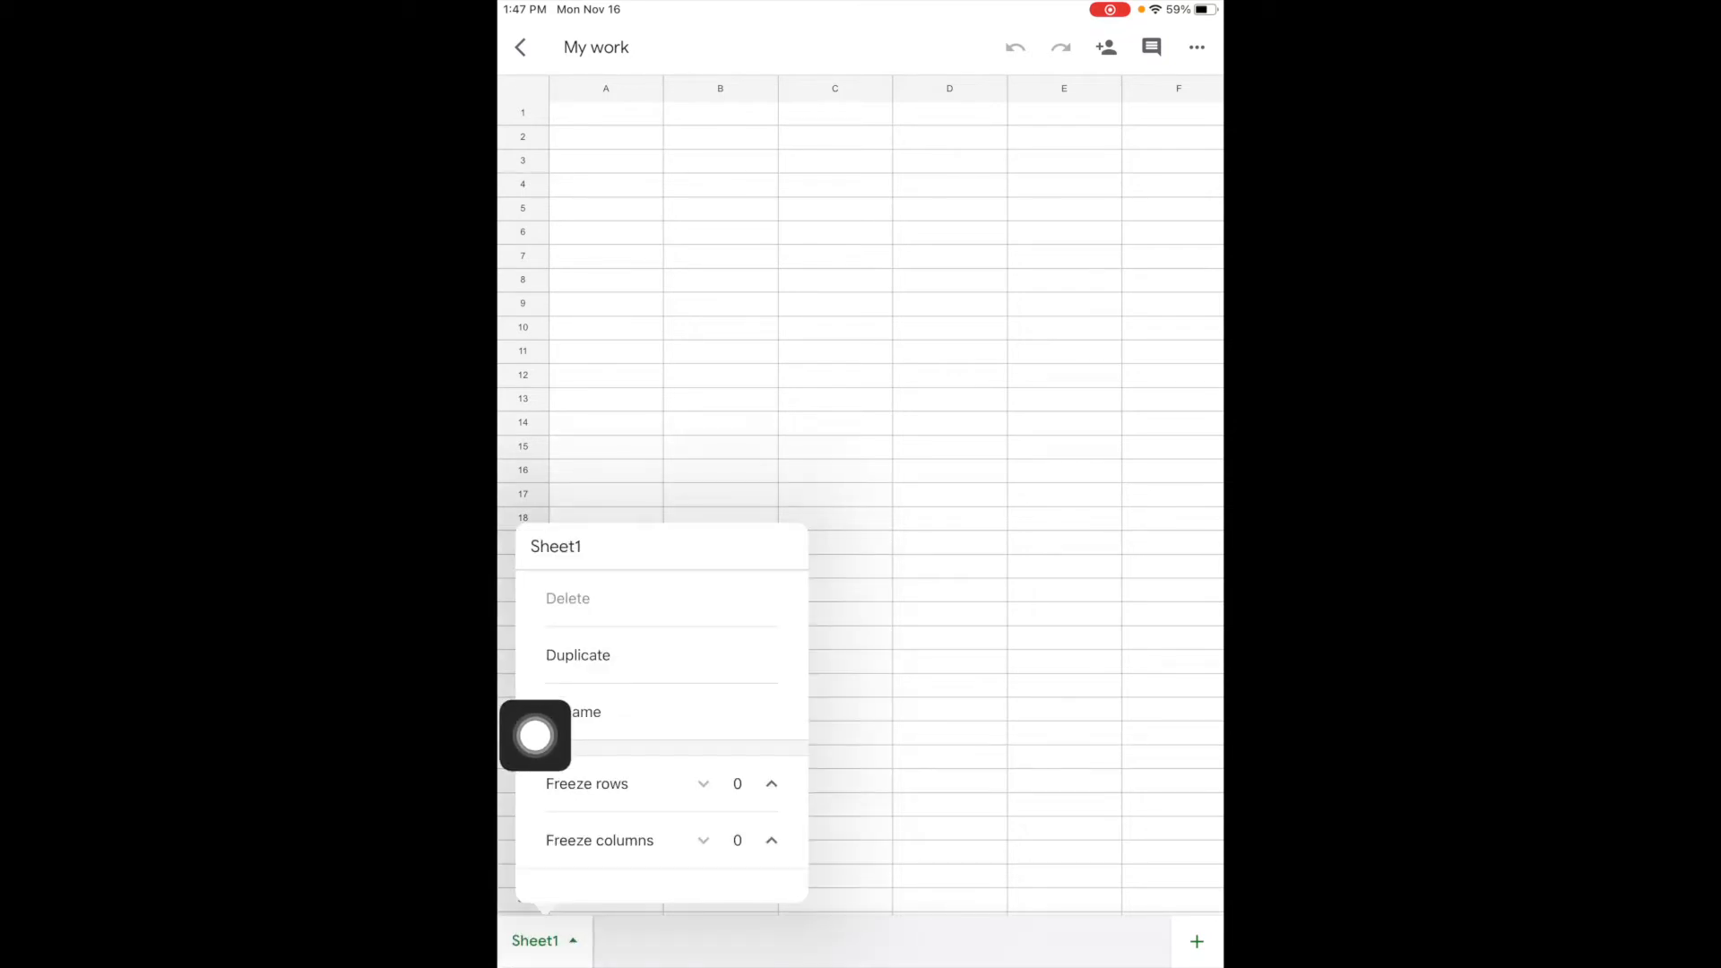
mouse_move(537, 472)
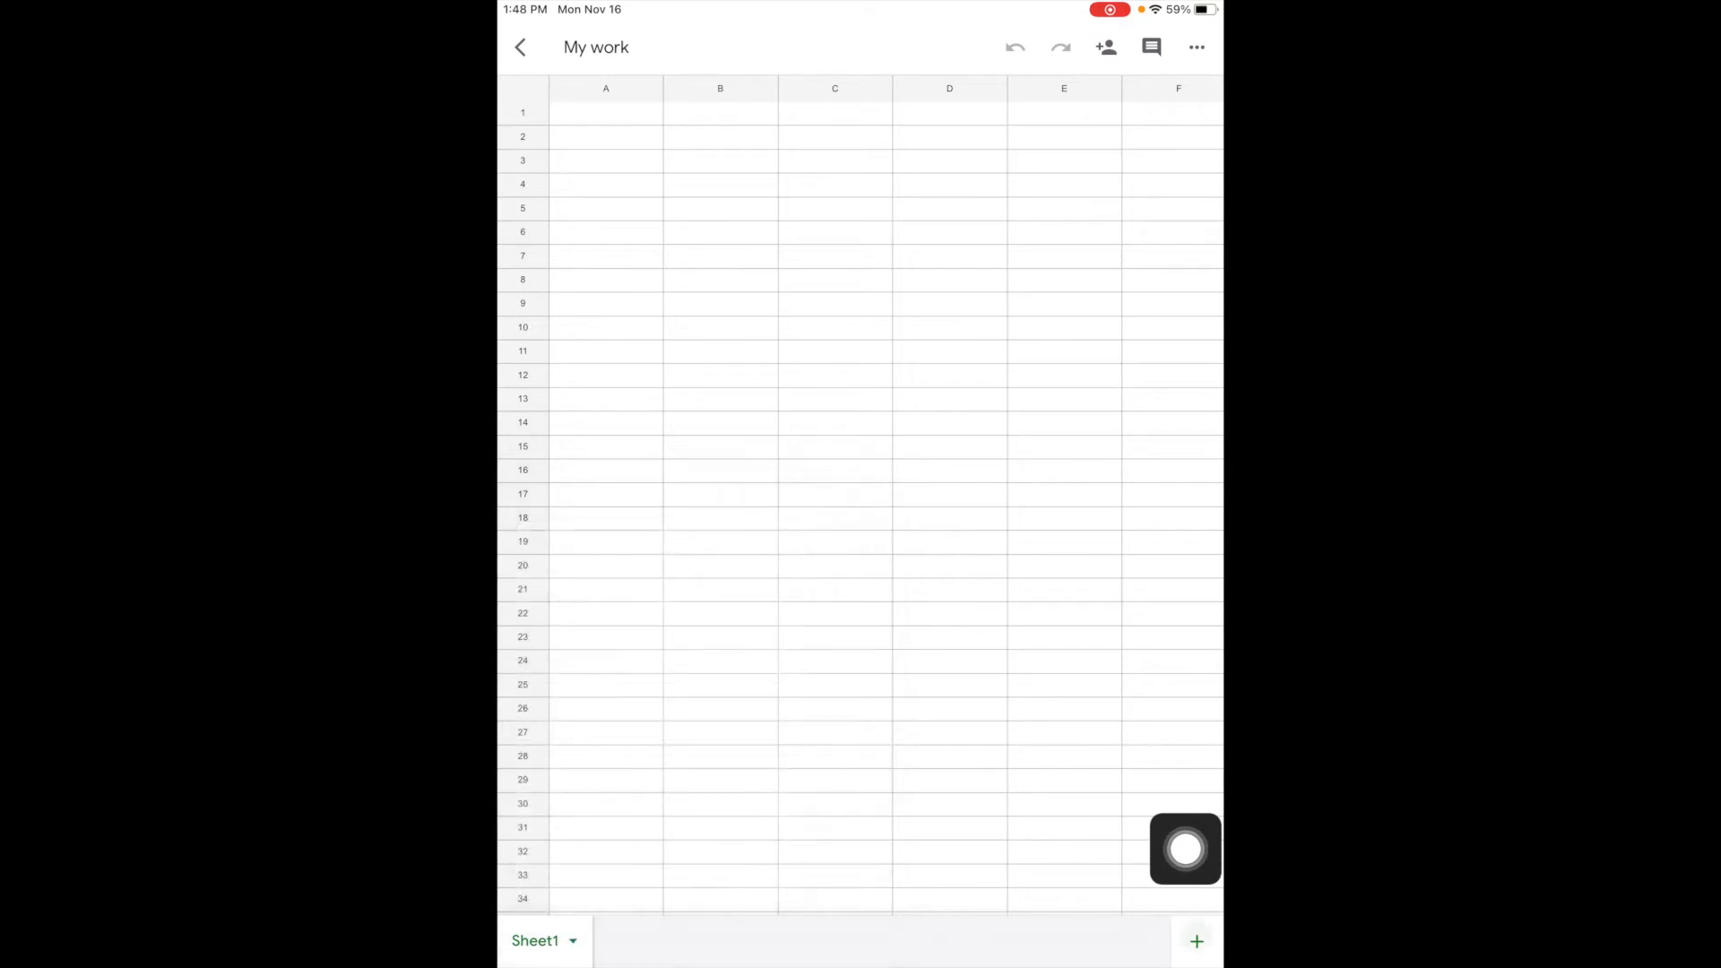
left_click(1196, 942)
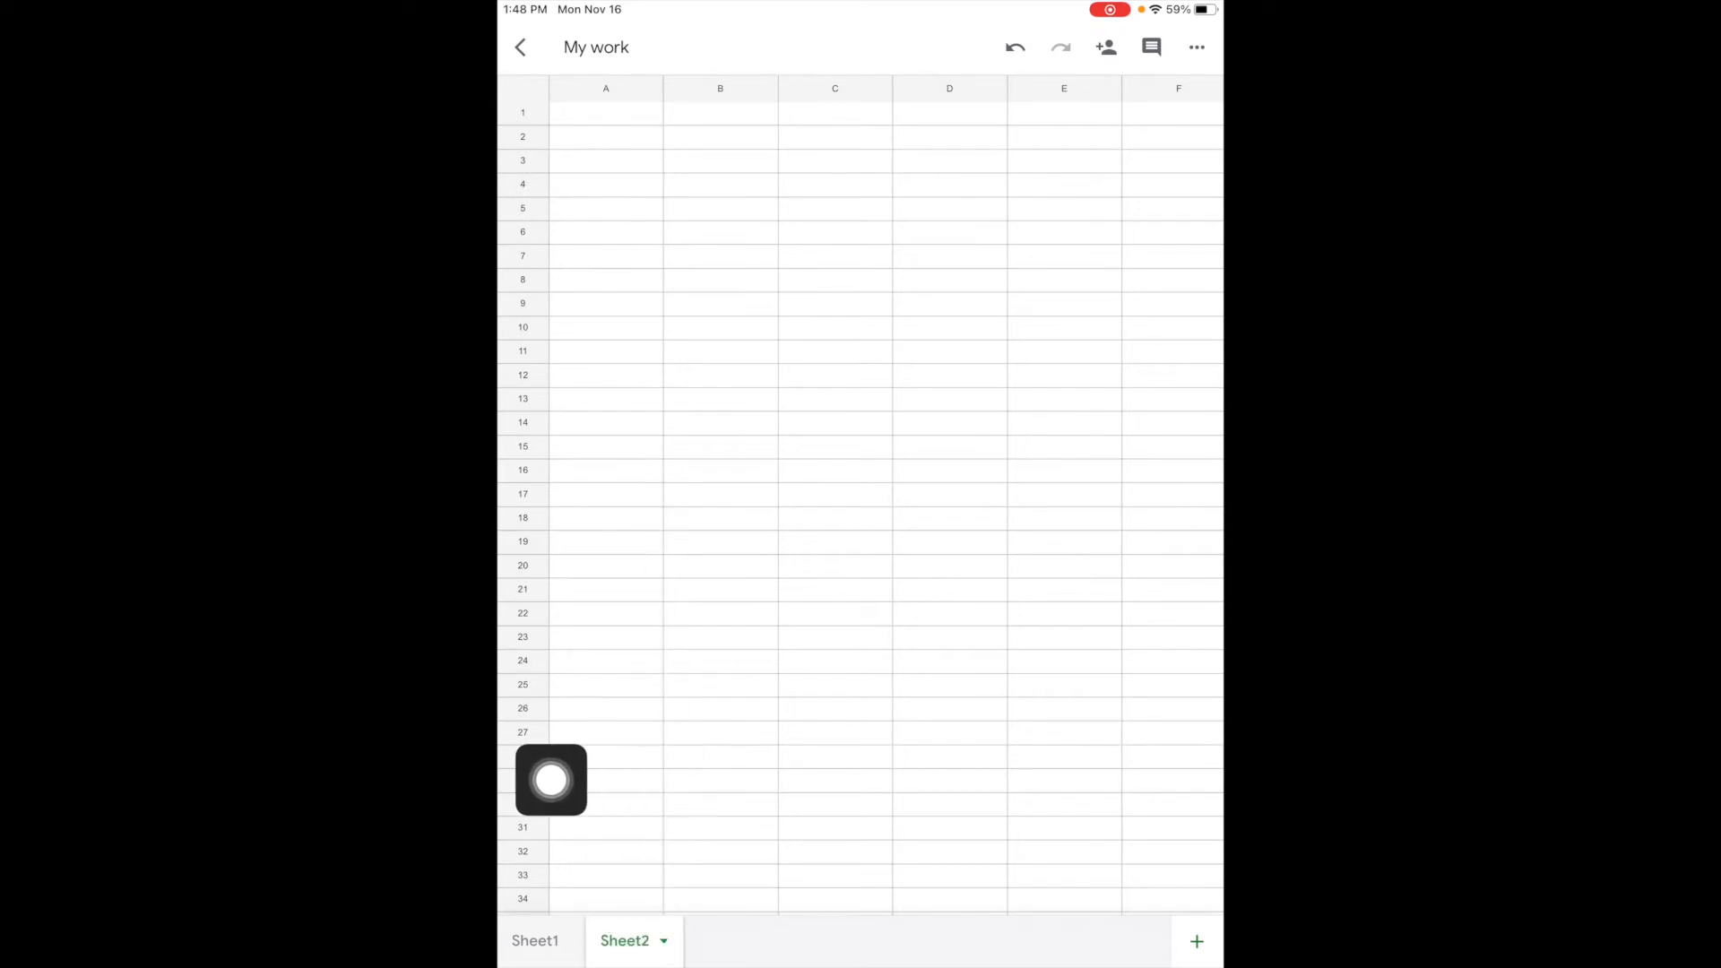
left_click(535, 941)
type("Colo")
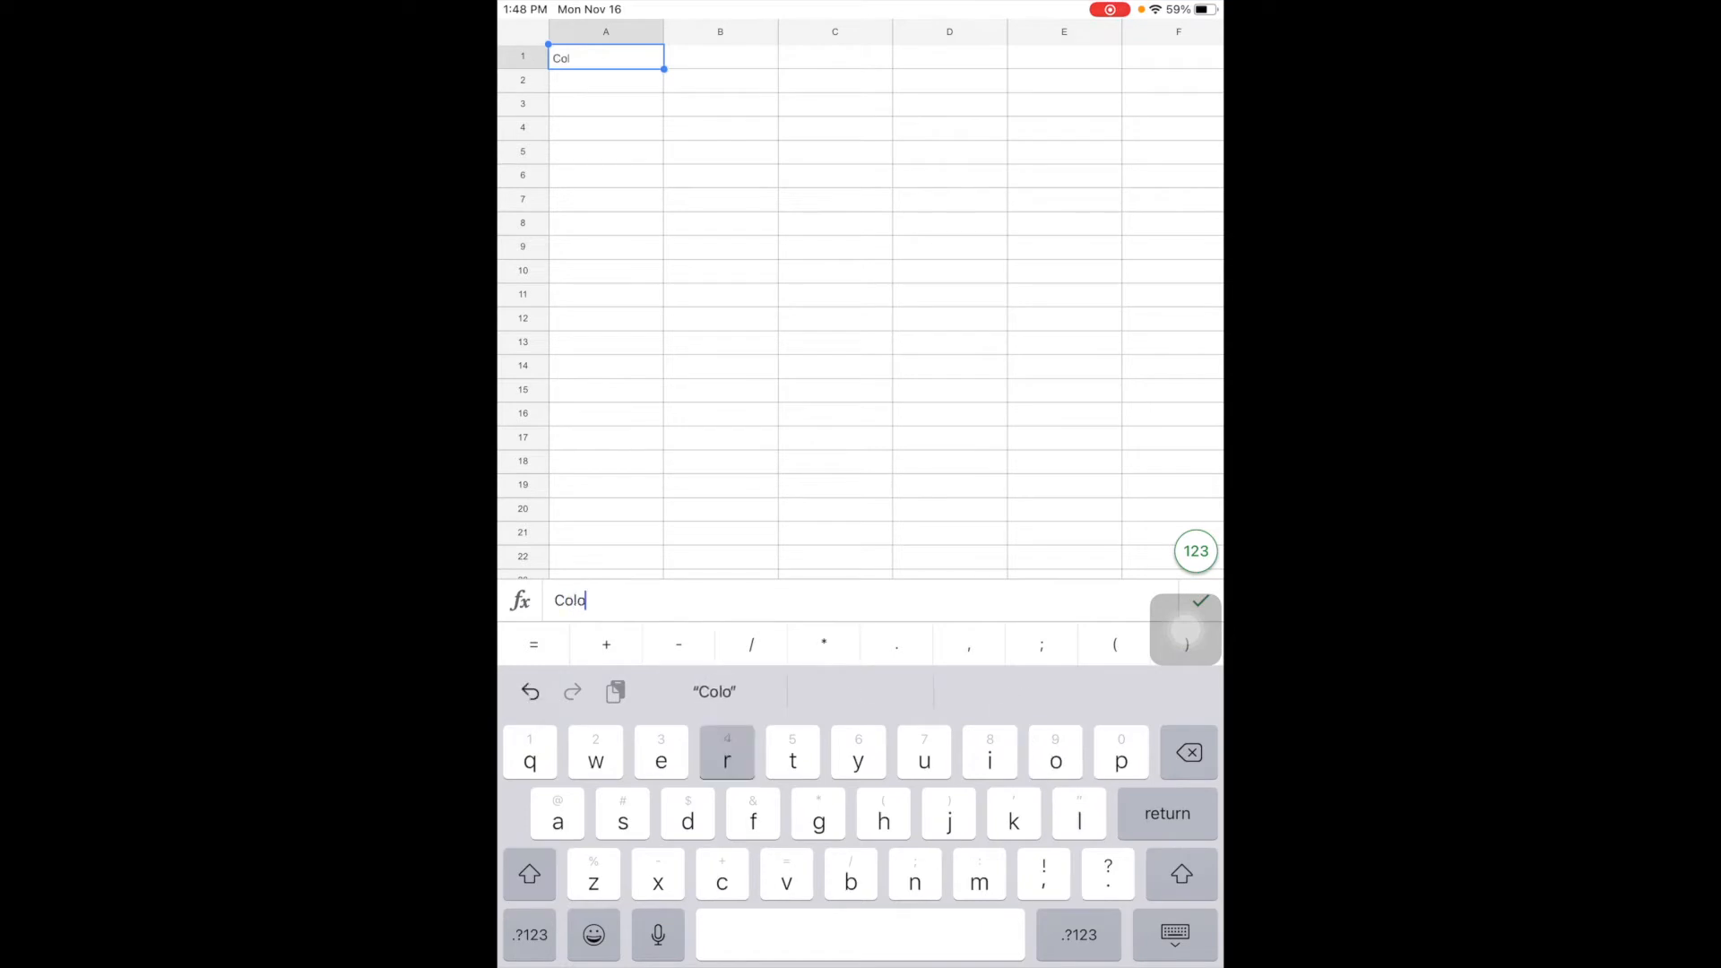
Enter a Colors table: Blue, Green, Red in column A with counts 4, 3, 6 in column B
key("return")
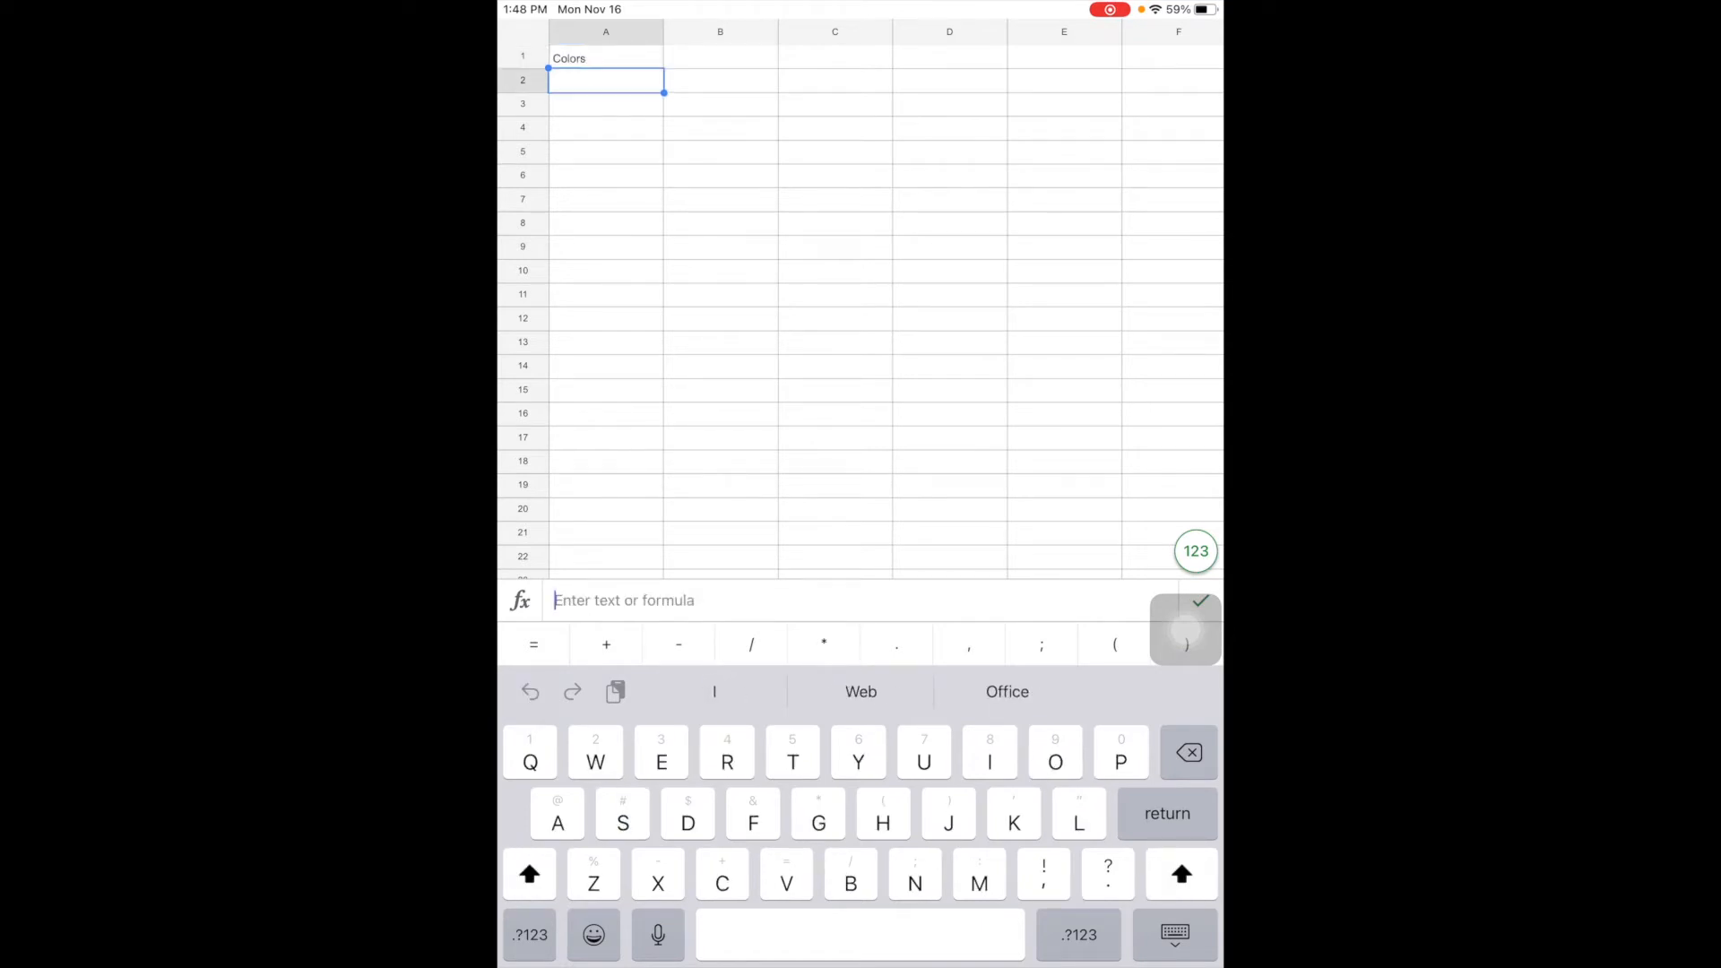
type("Blue")
left_click(604, 104)
type("Green")
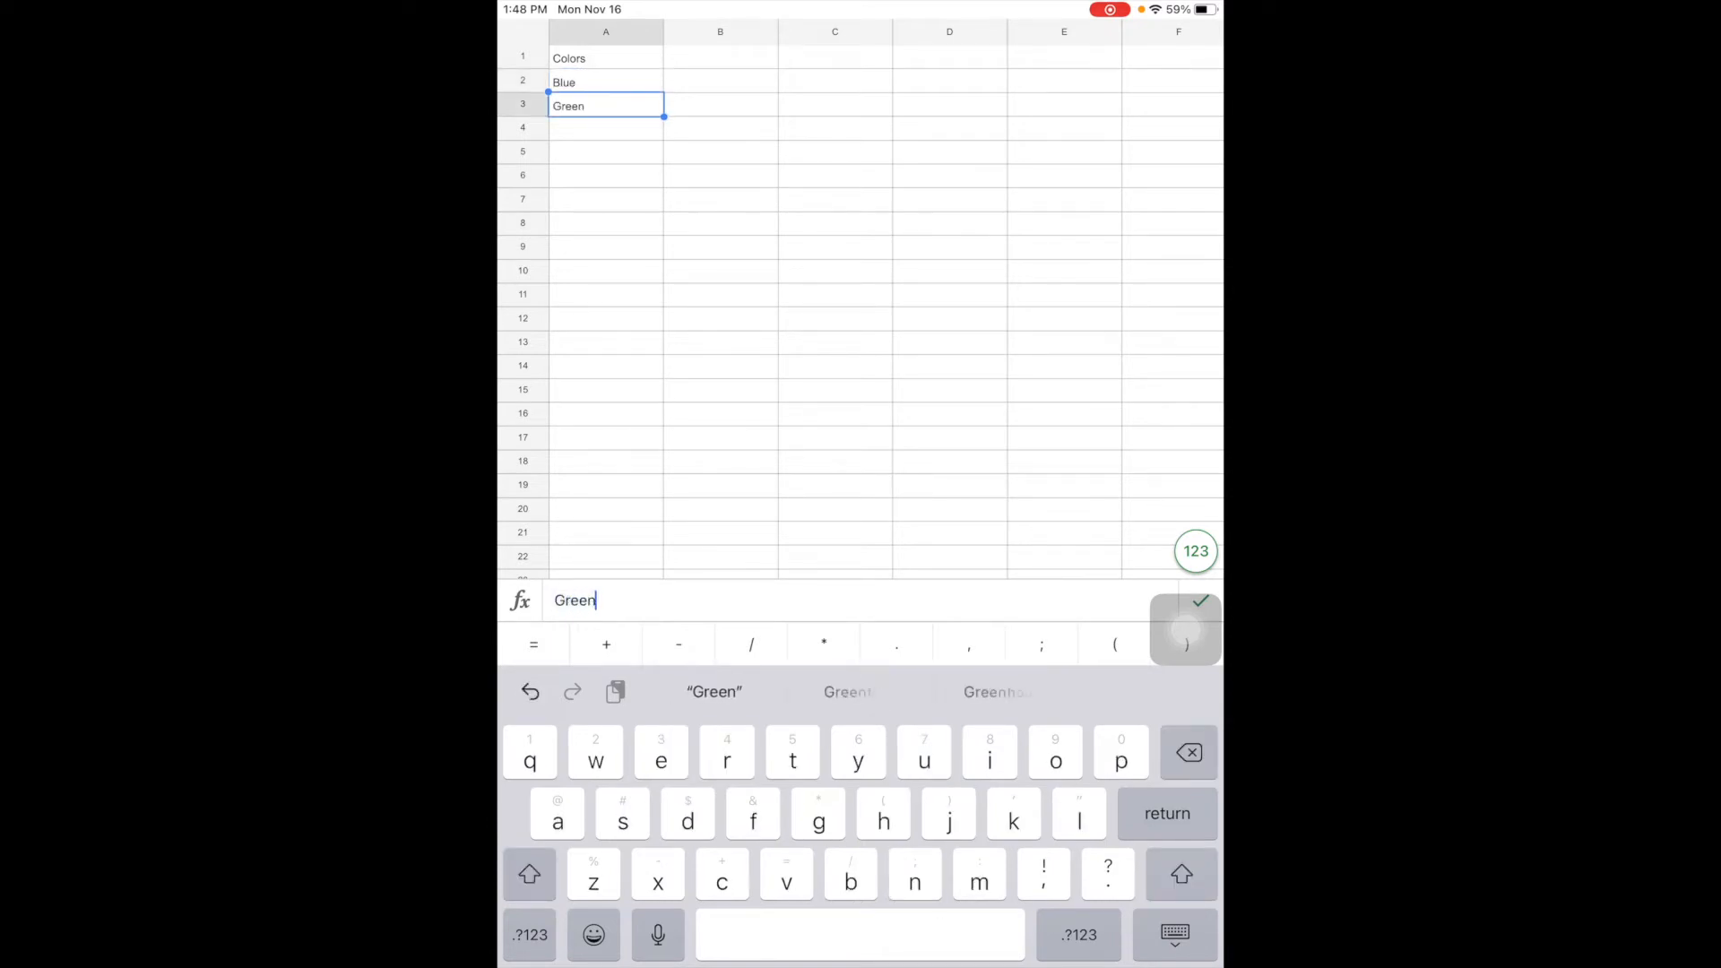
key("return")
type("Red")
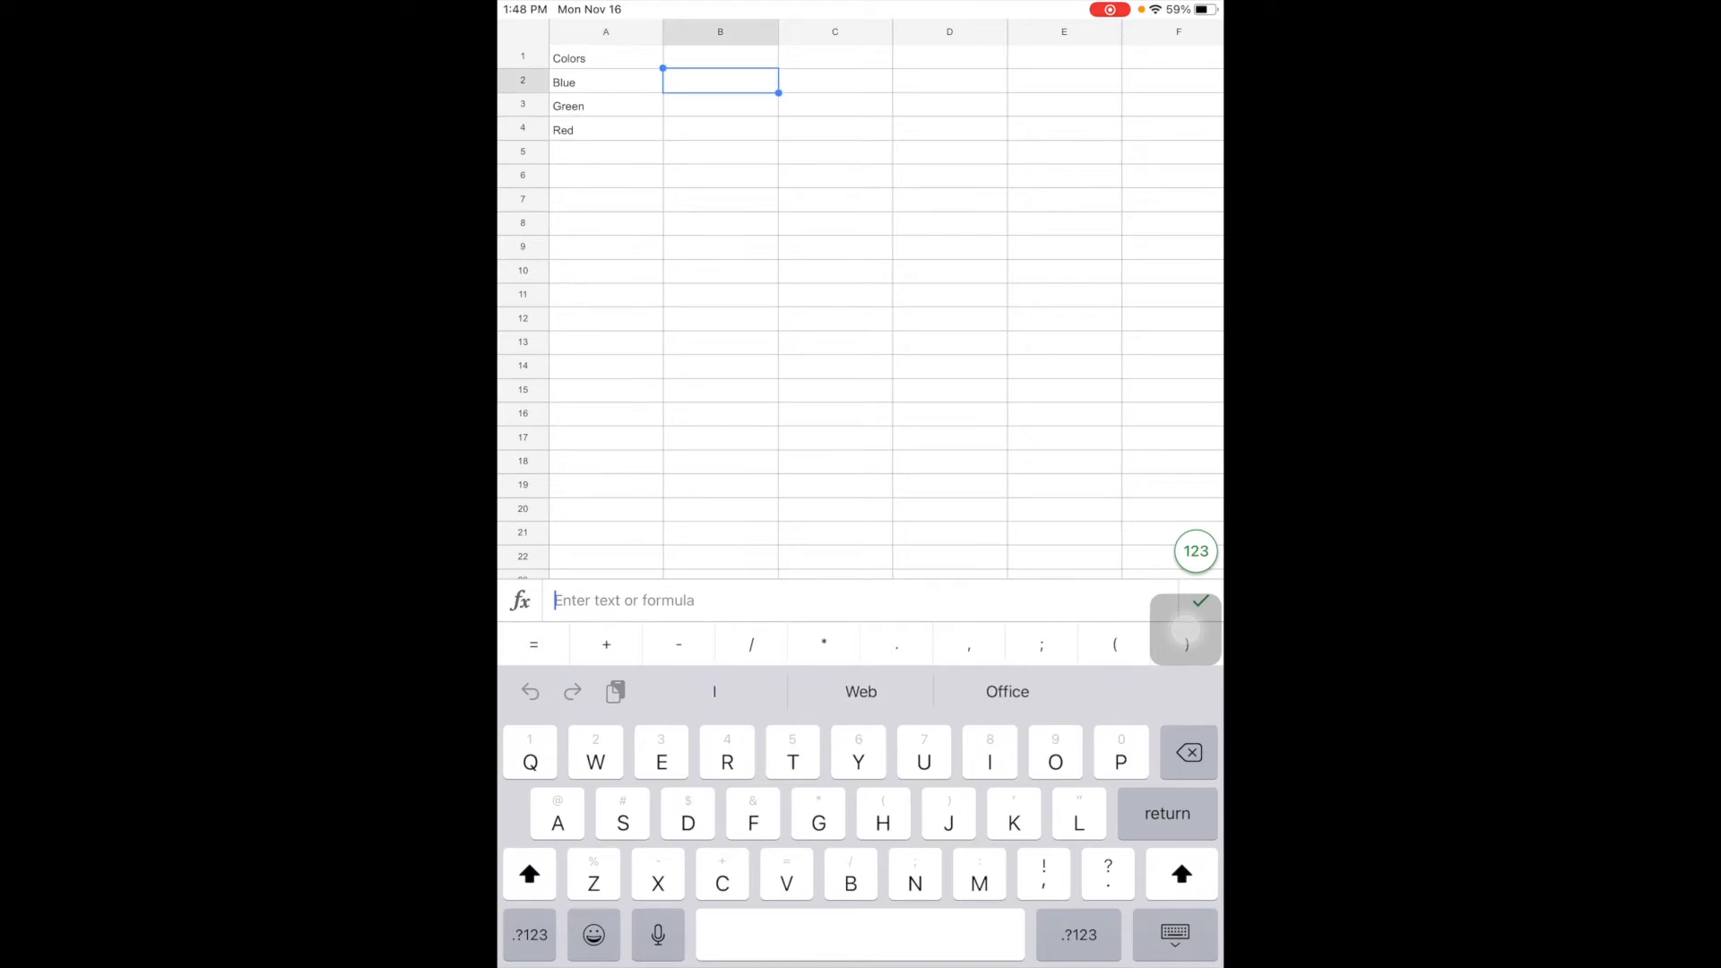
type("4")
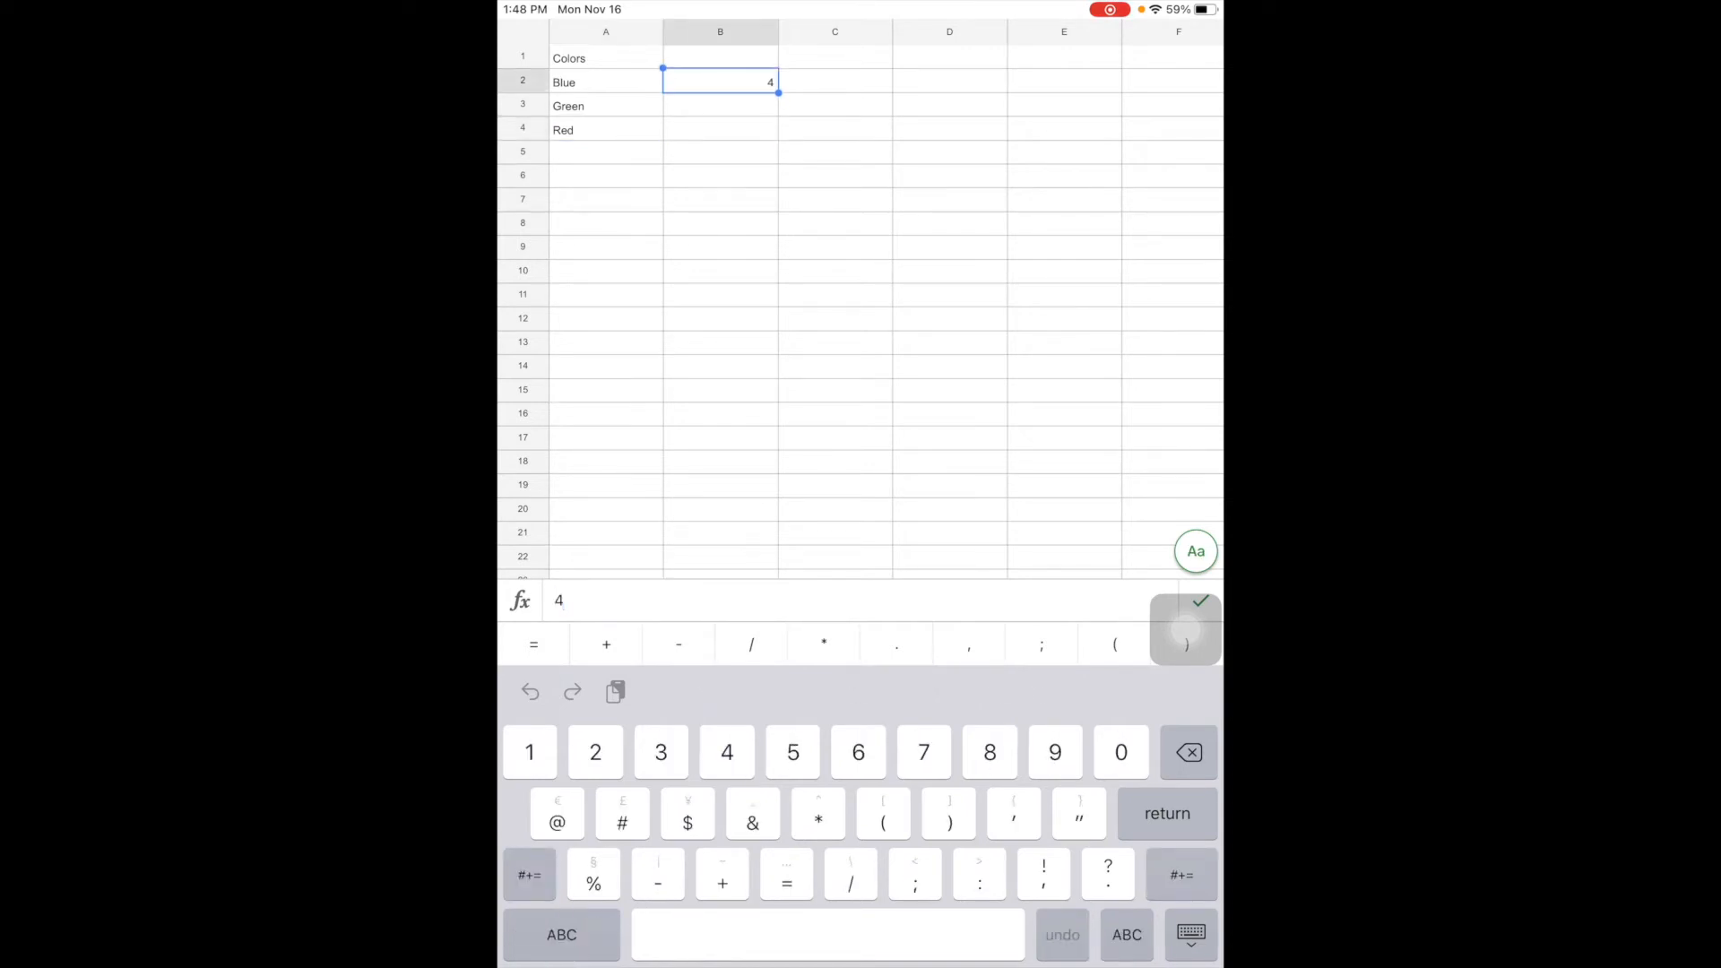
type("3")
left_click(721, 129)
type("6")
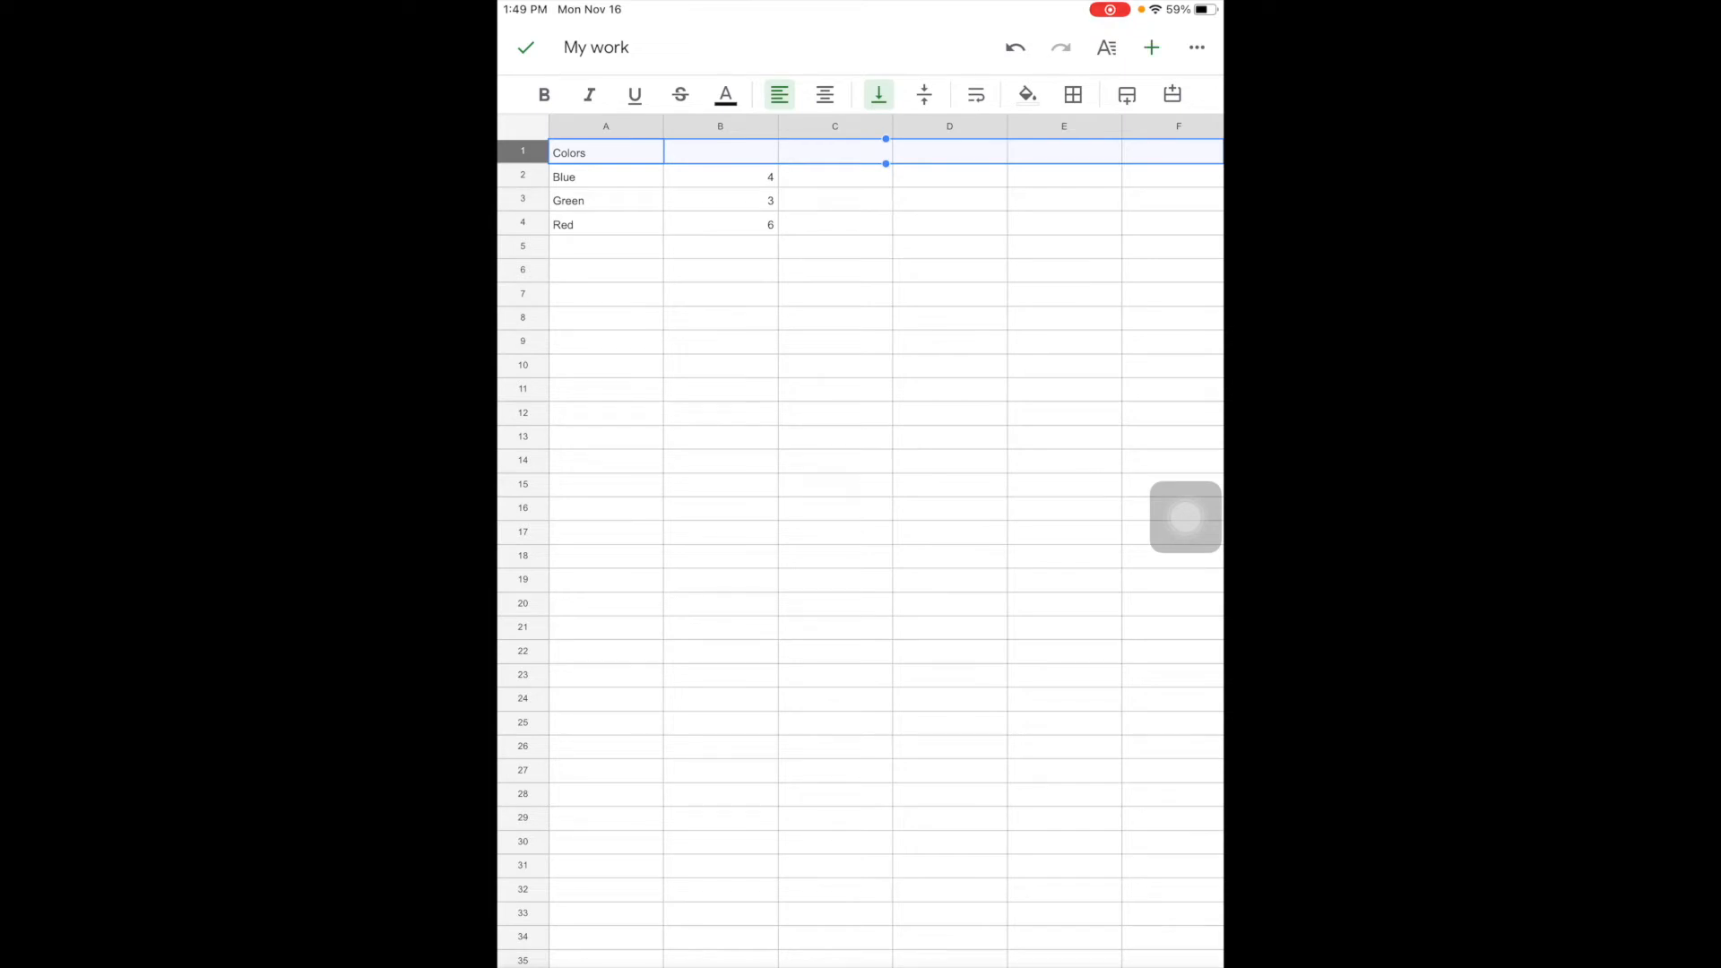
left_click(1151, 47)
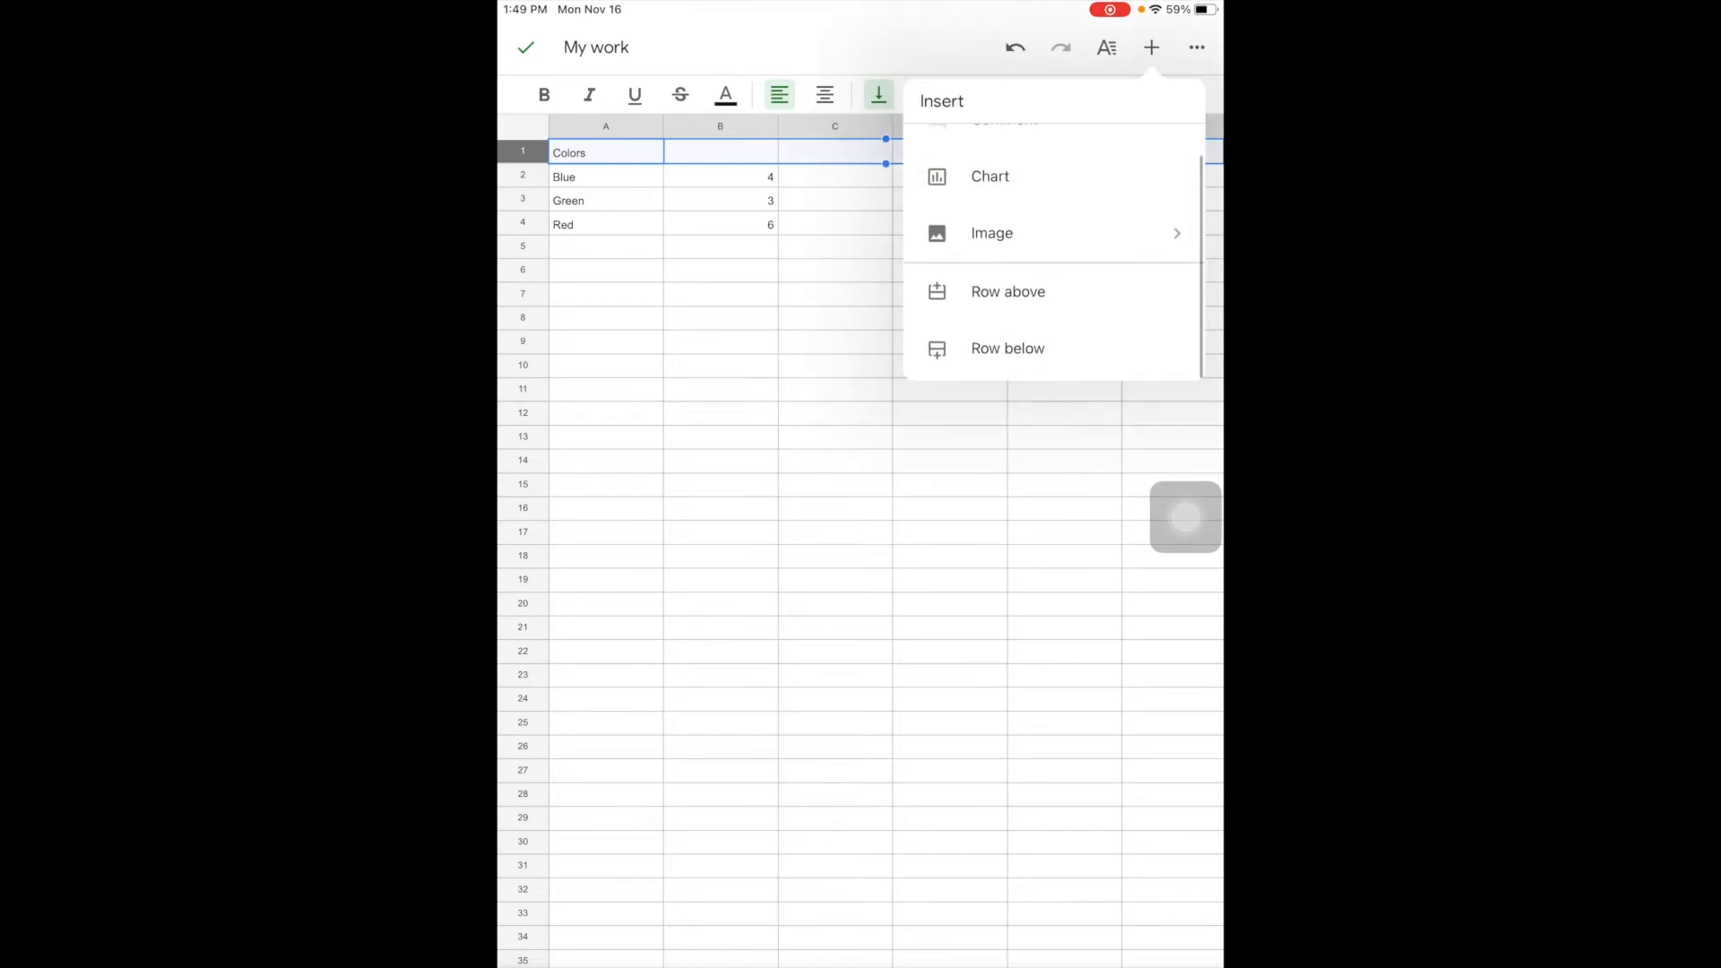
left_click(1007, 291)
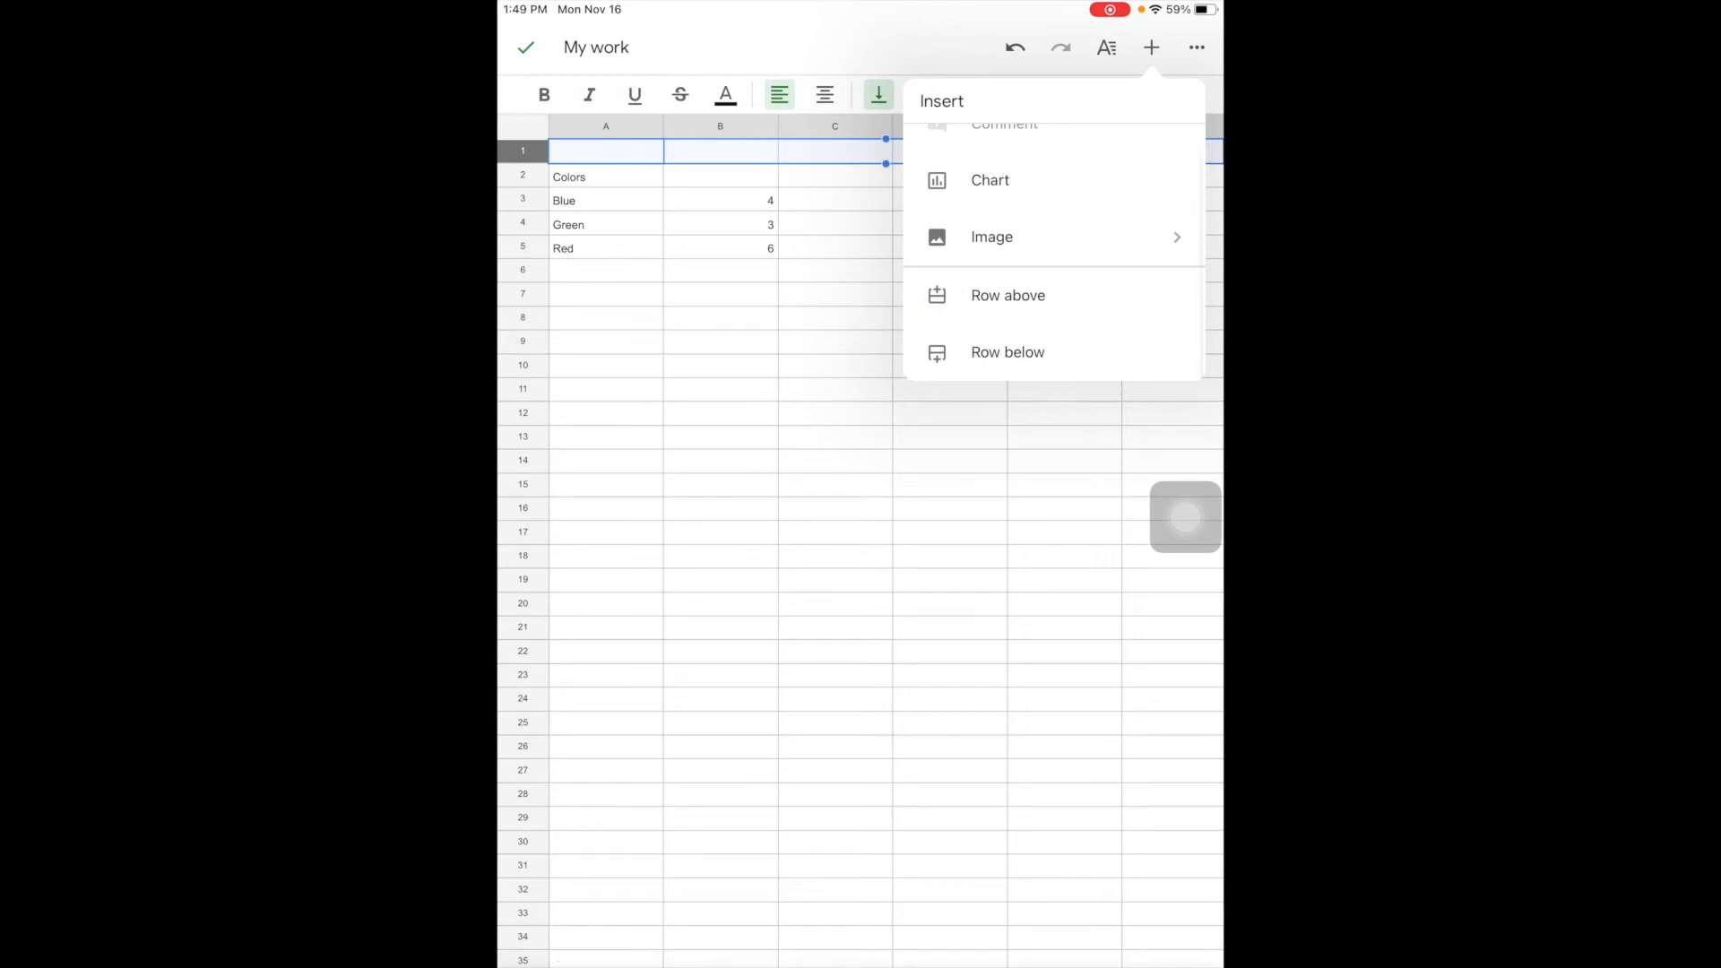
left_click(606, 134)
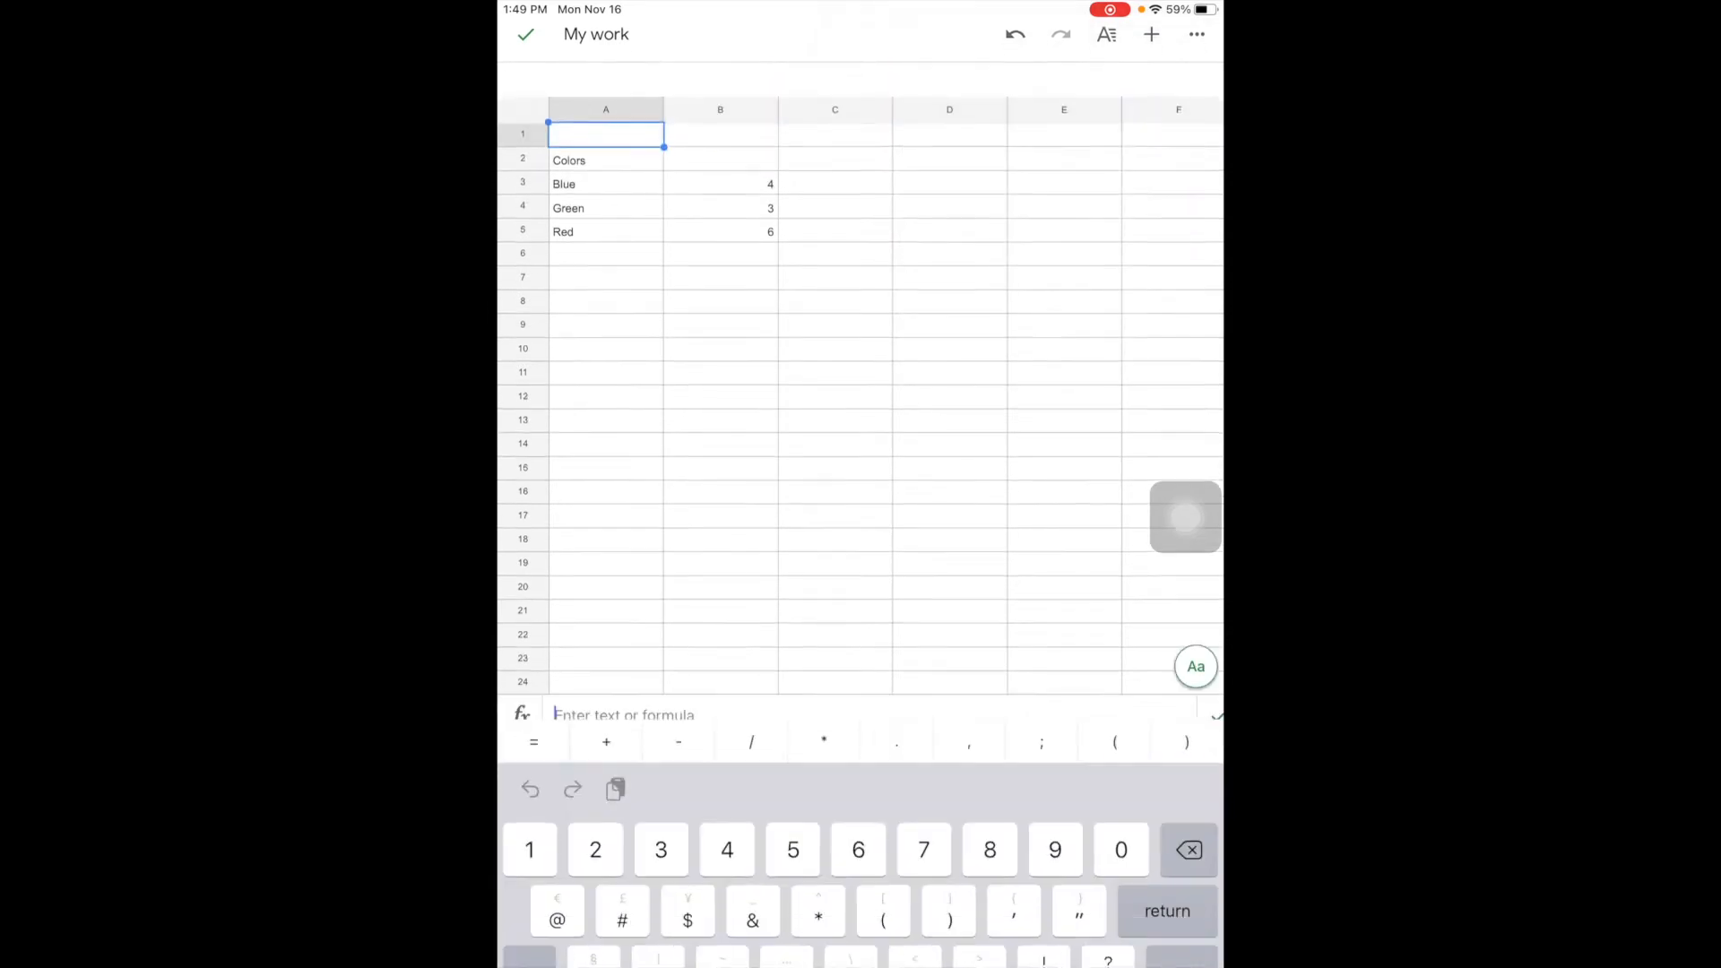
type("f")
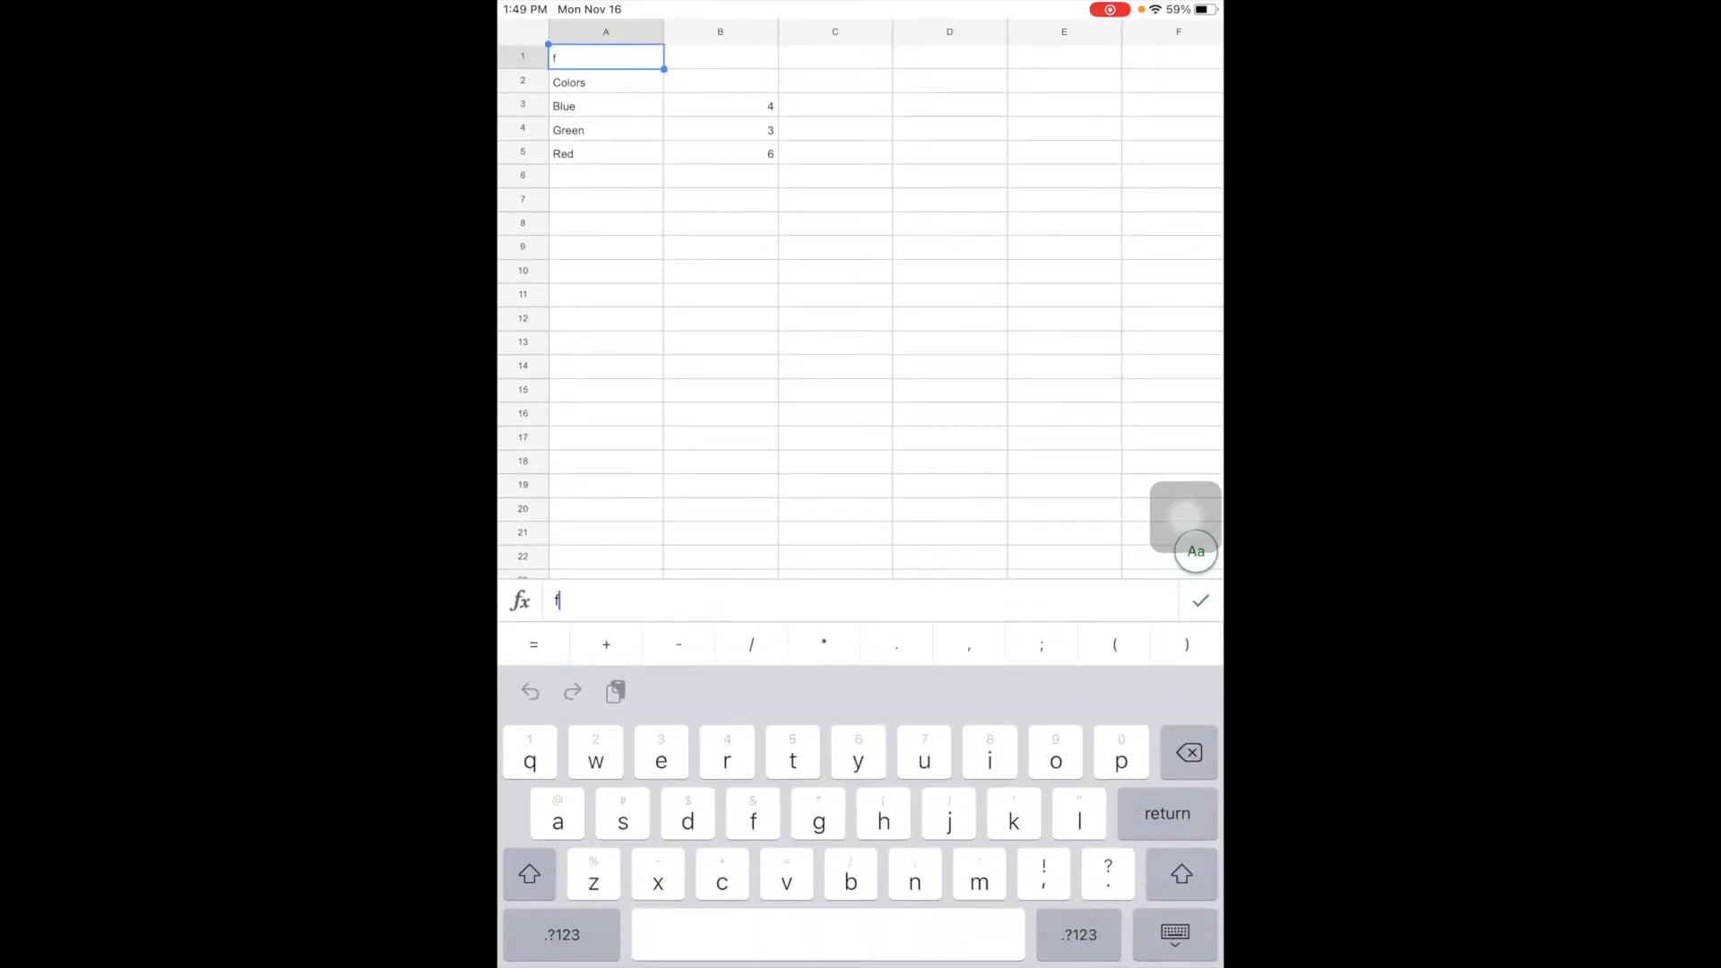
type("avorite colors")
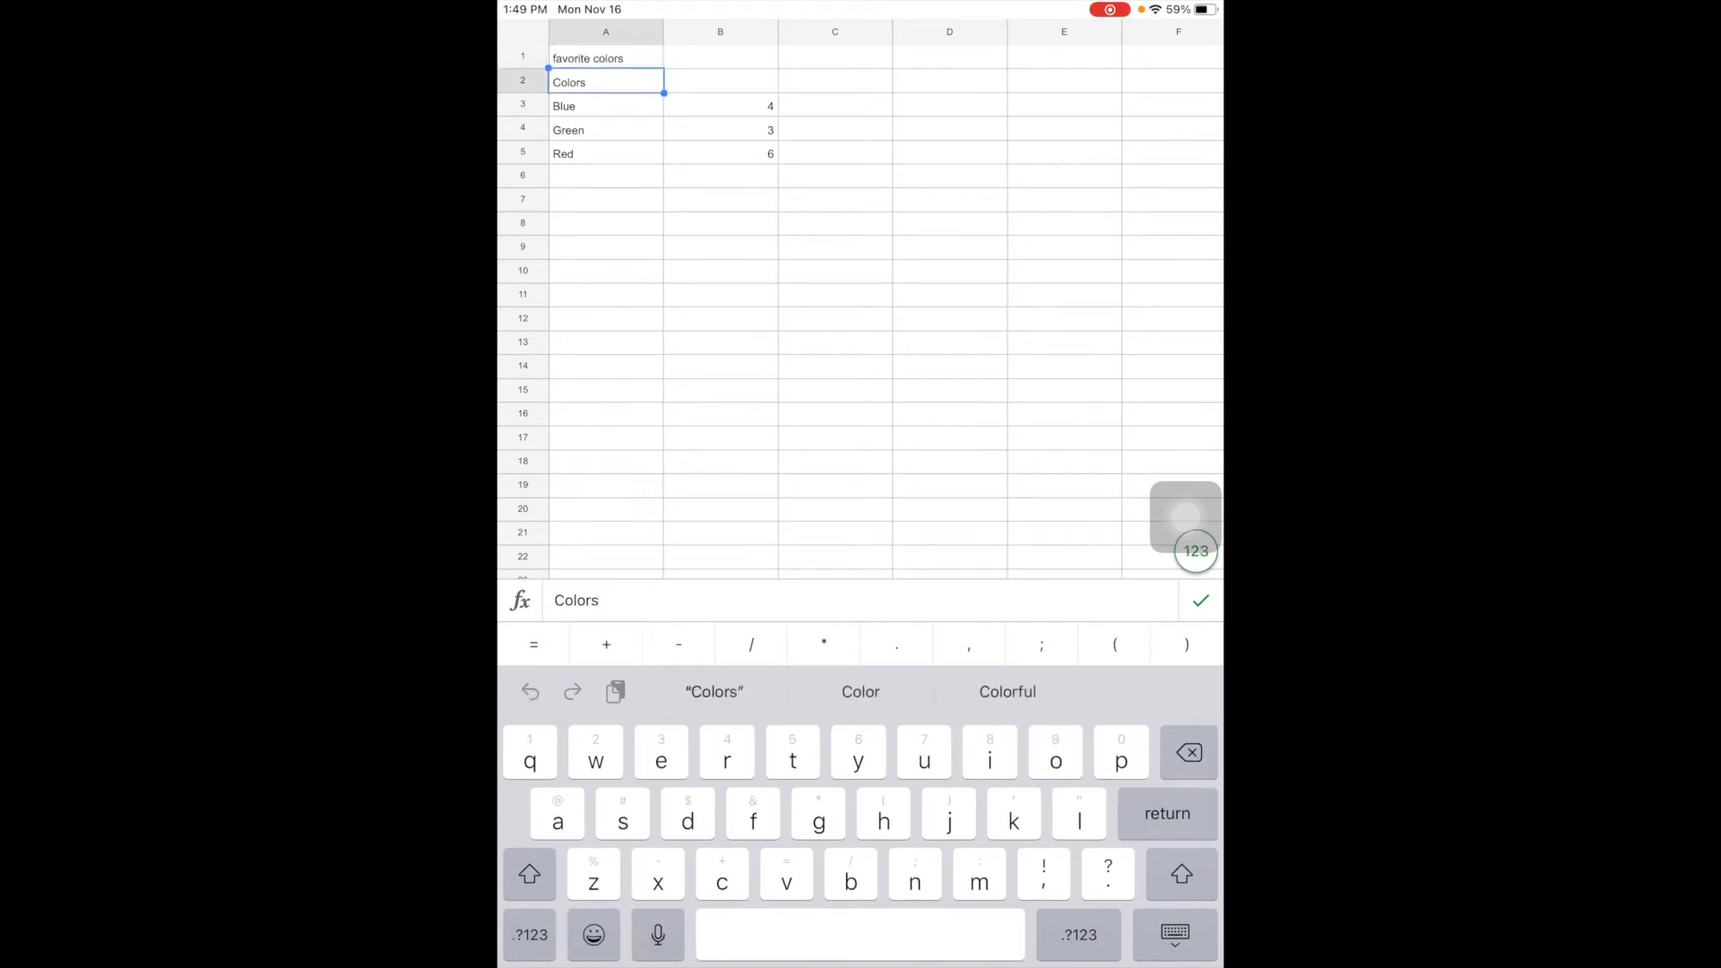
left_click(1200, 601)
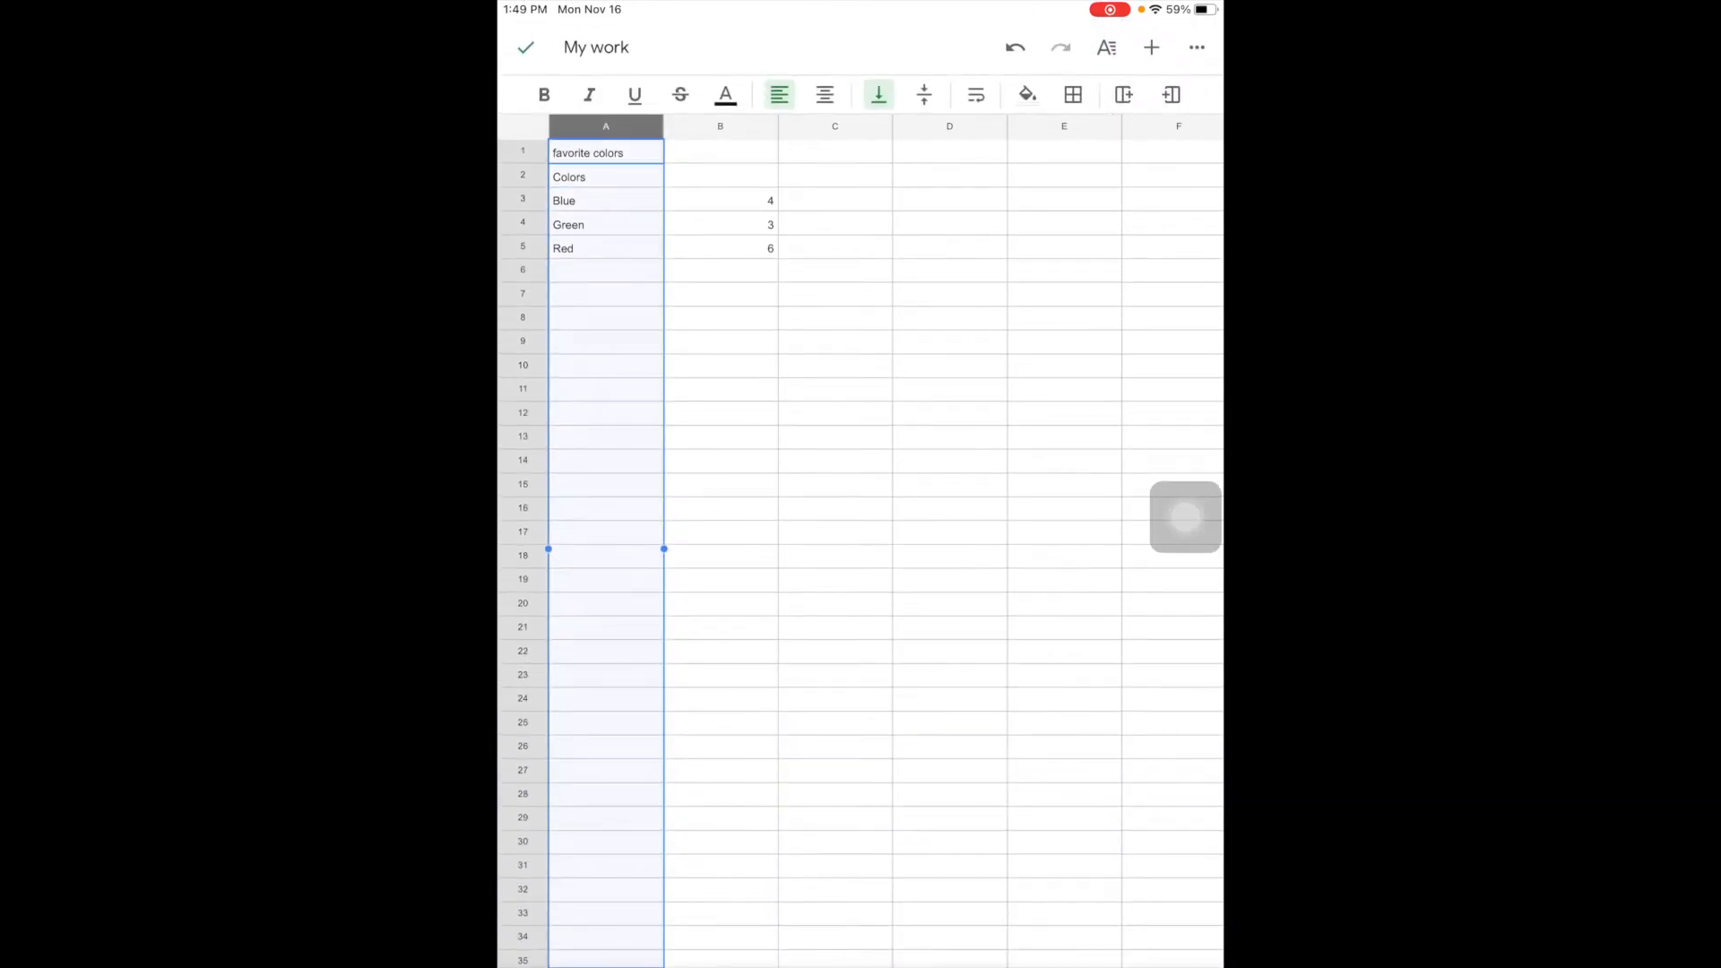
left_click(604, 152)
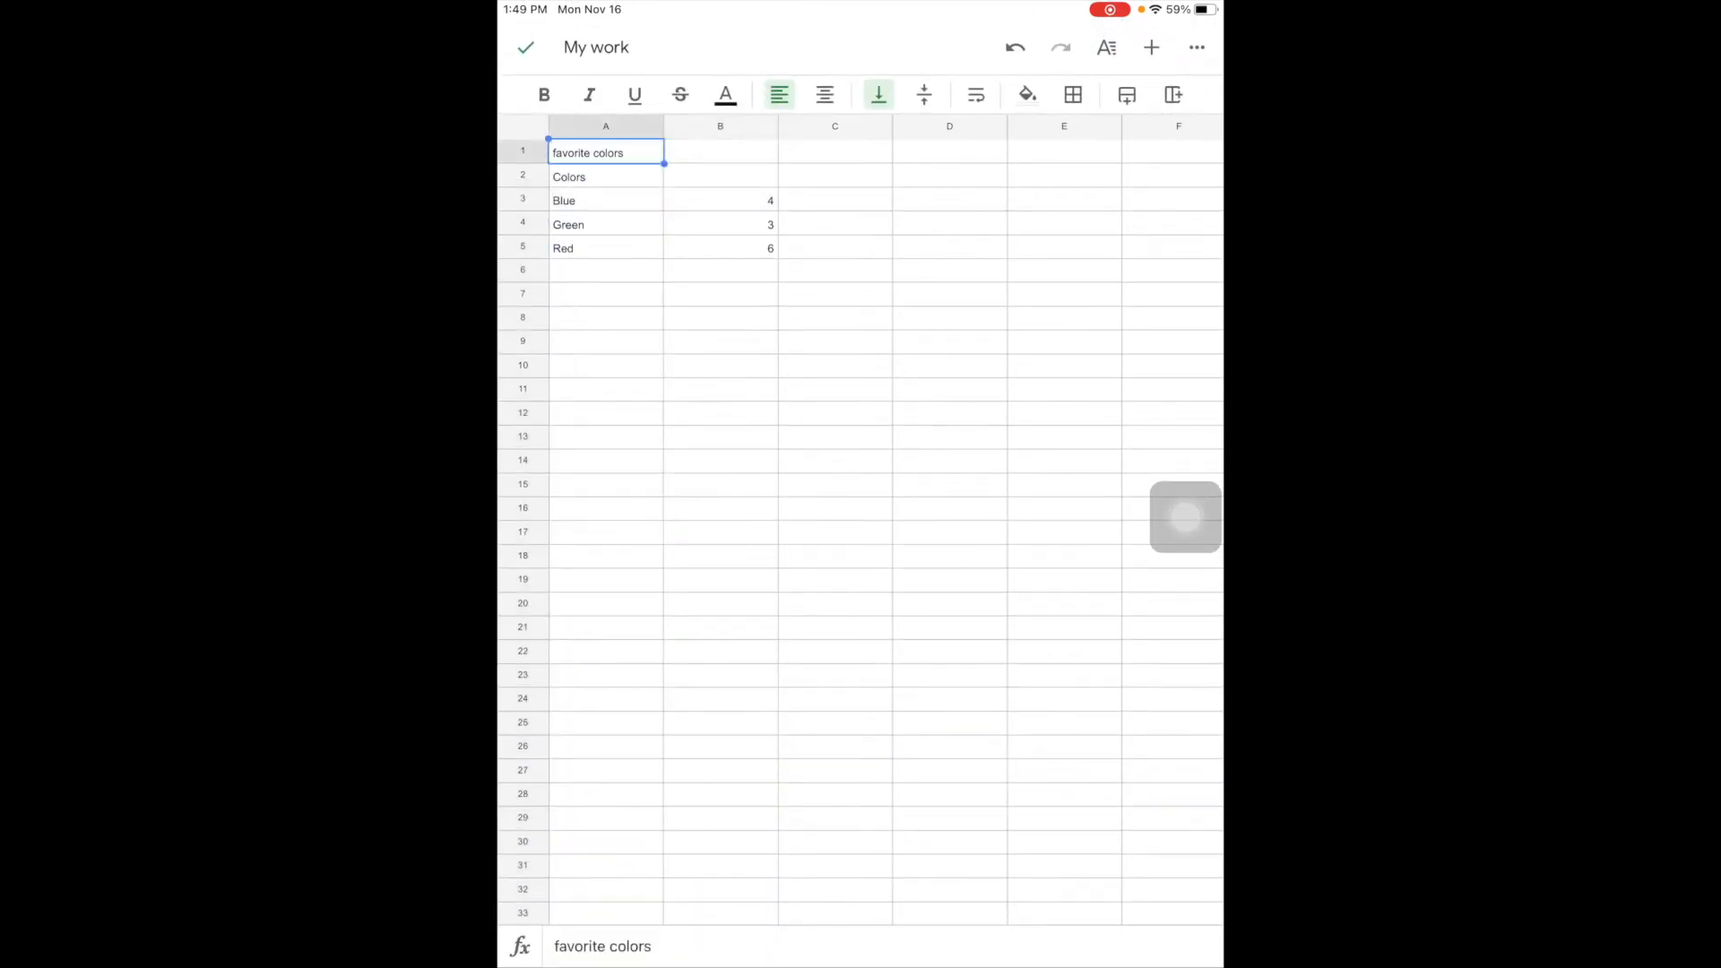
left_click(721, 178)
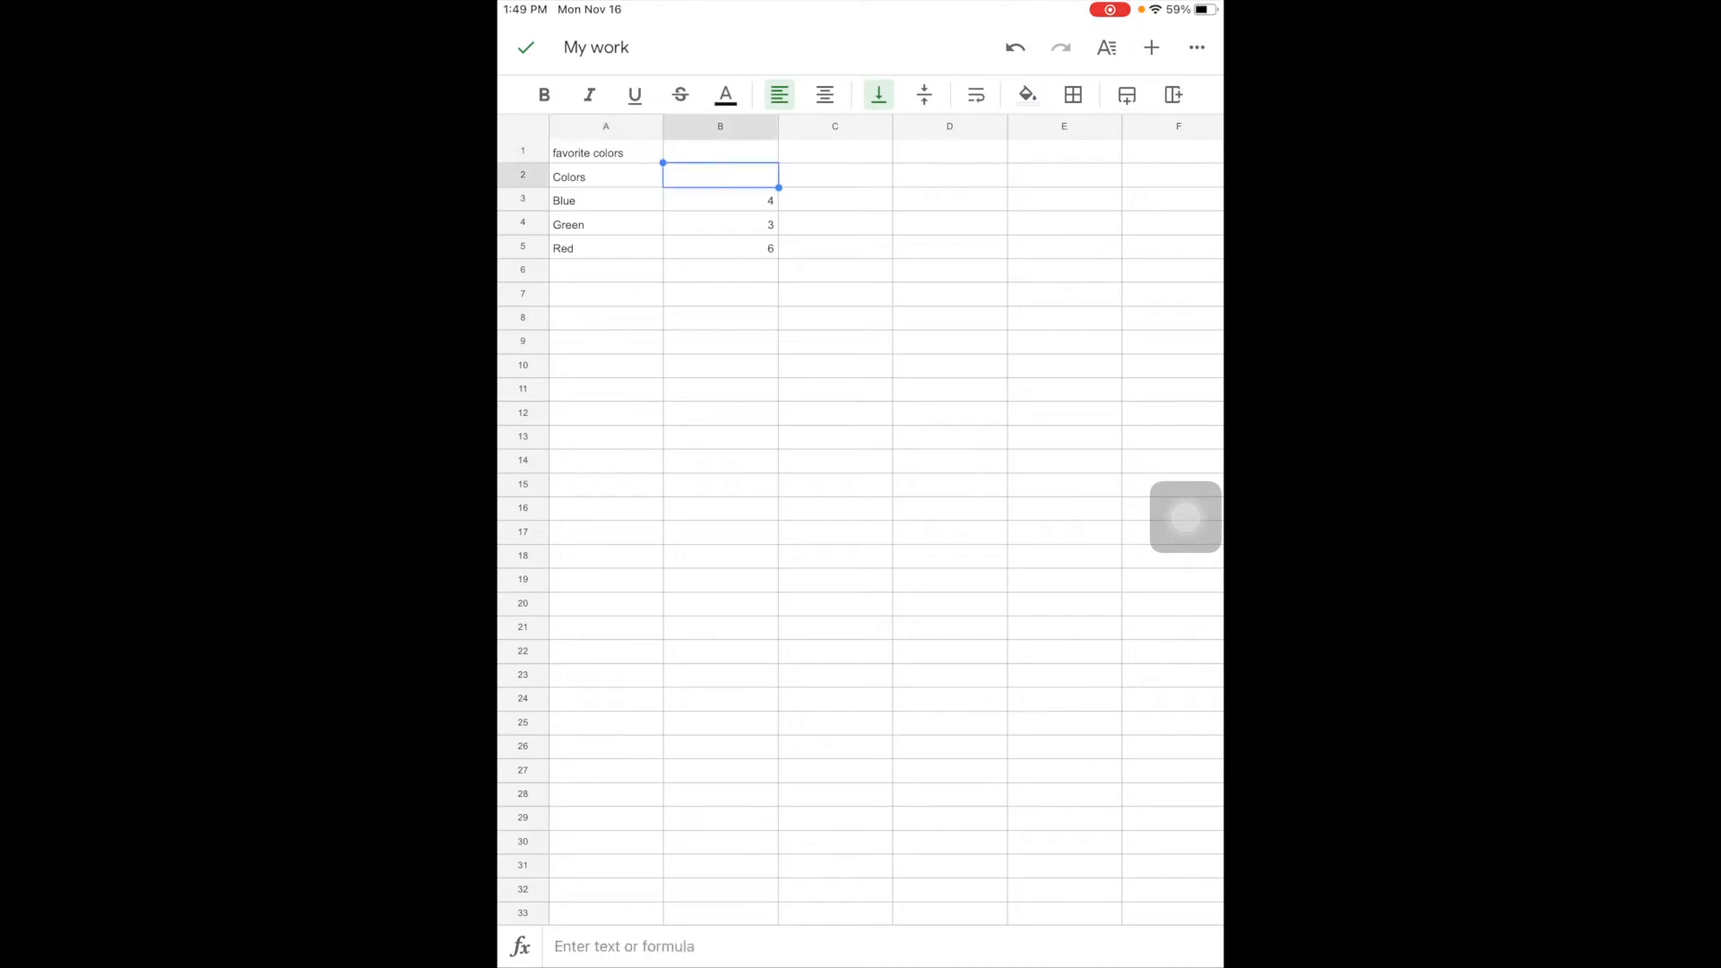
left_click(606, 153)
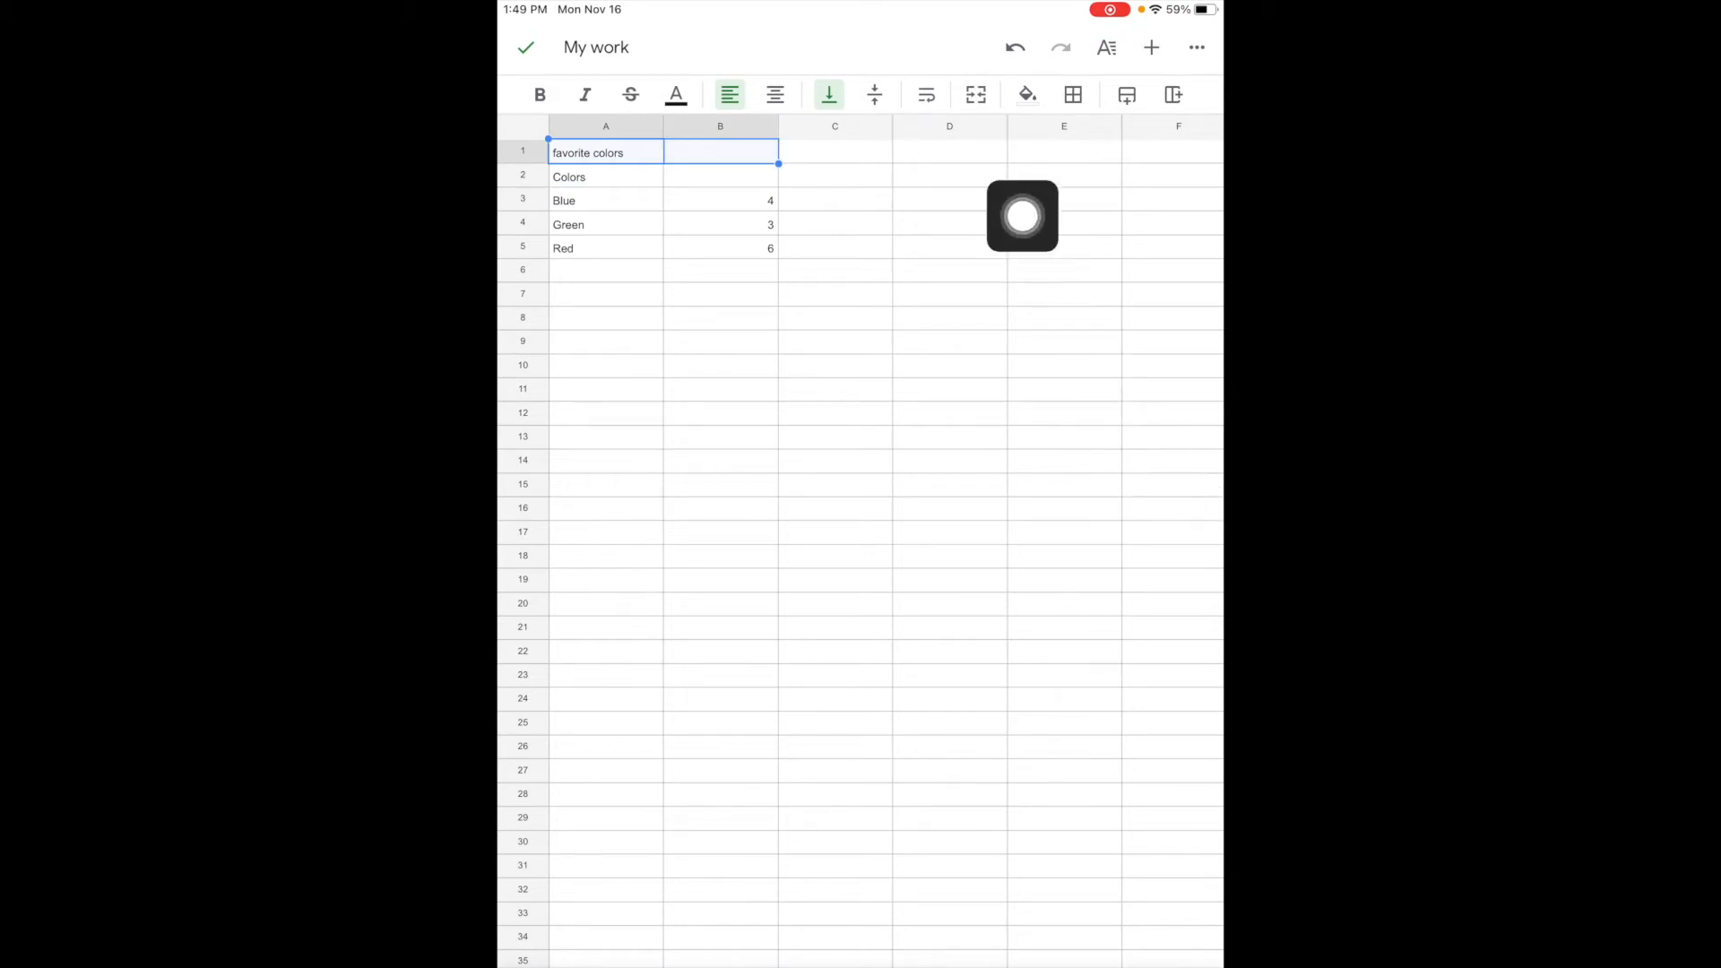
Merge A1:B1 into one title cell, centre it and make it bold
left_click(975, 95)
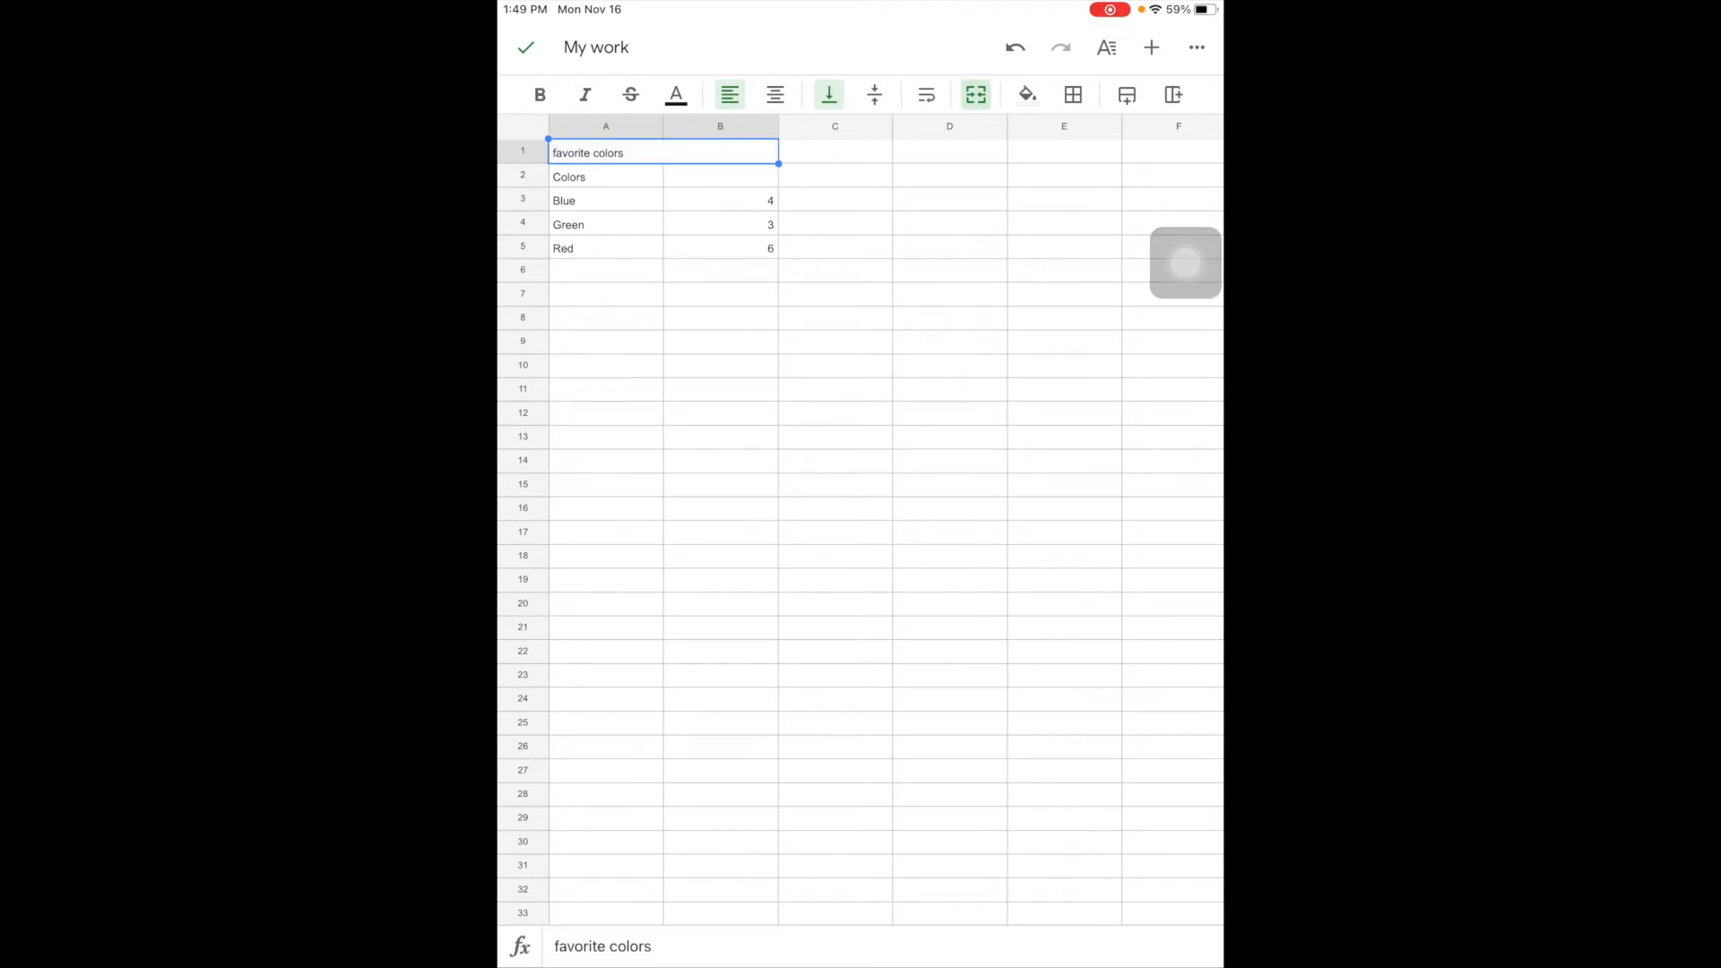
left_click(834, 389)
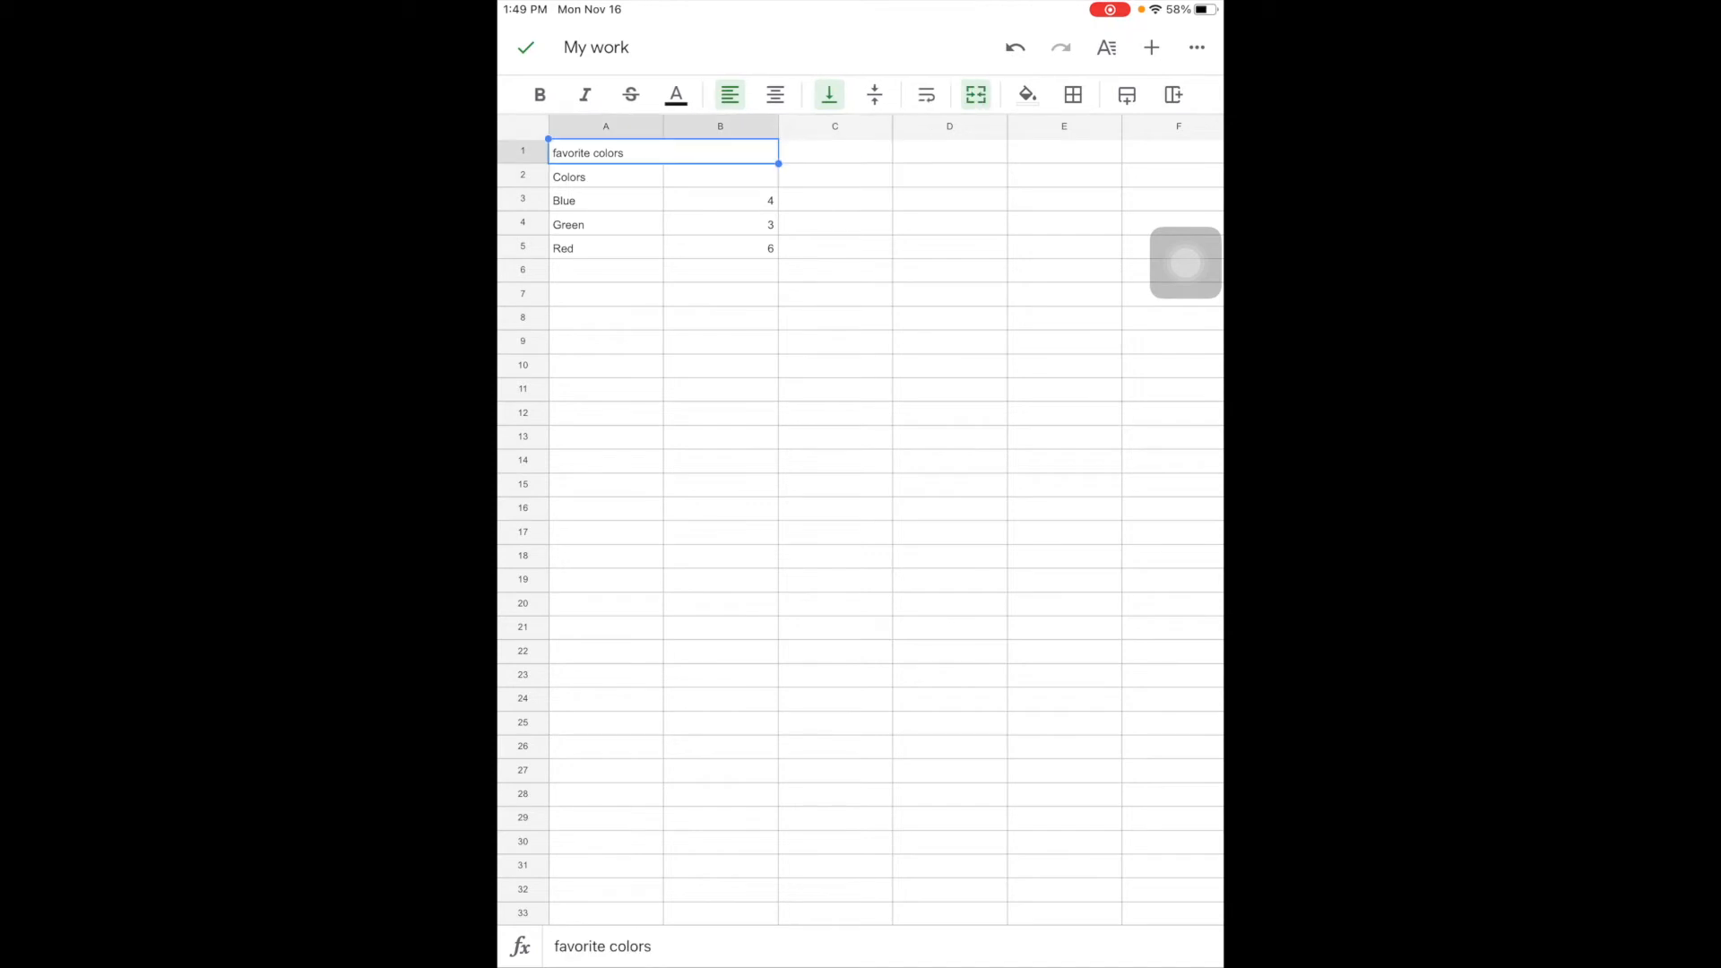
left_click(775, 95)
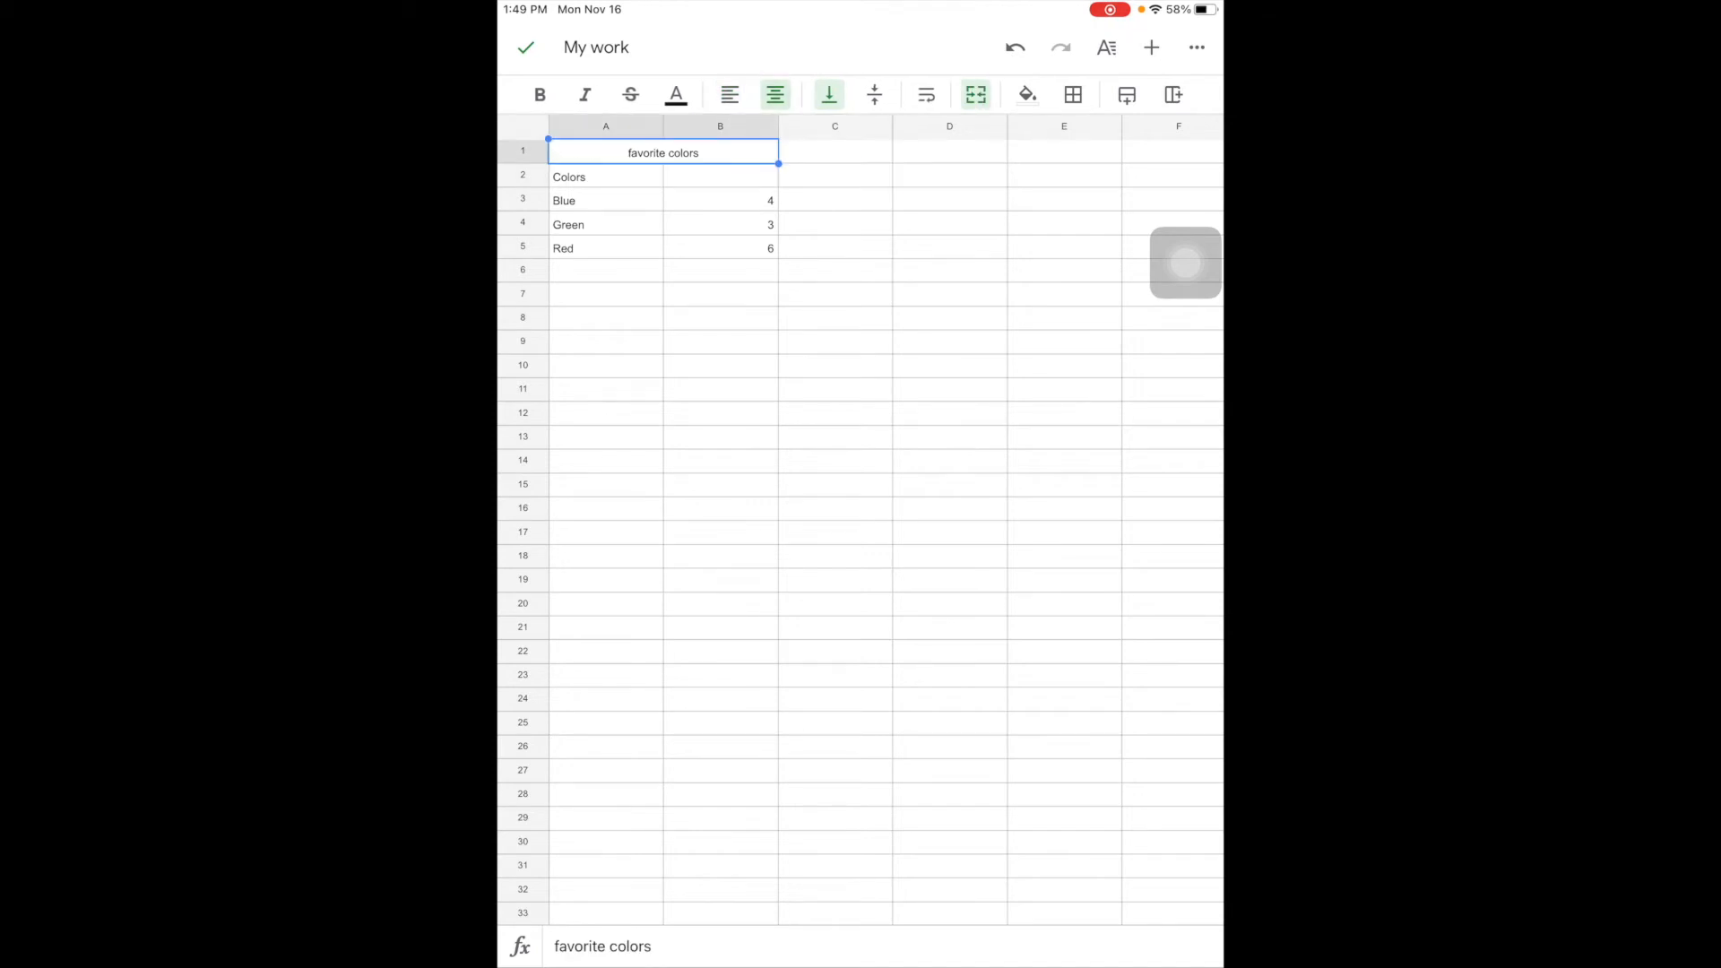
left_click(540, 95)
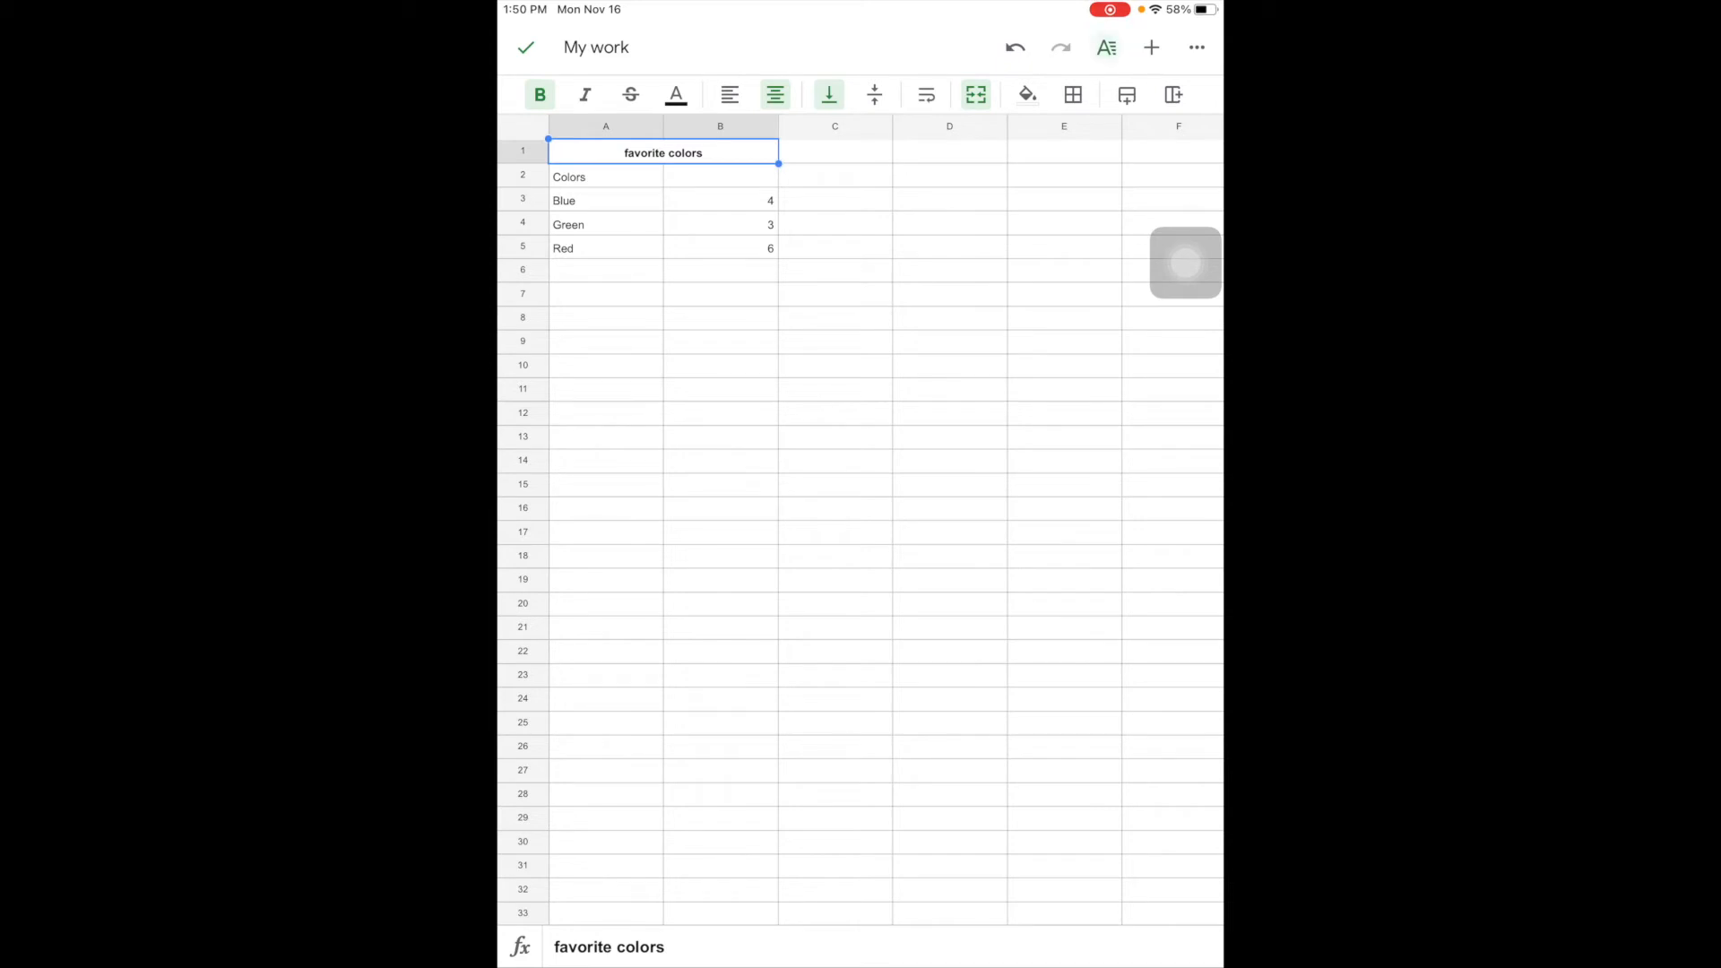
Raise the favorite colors title font size to 16pt
left_click(1107, 47)
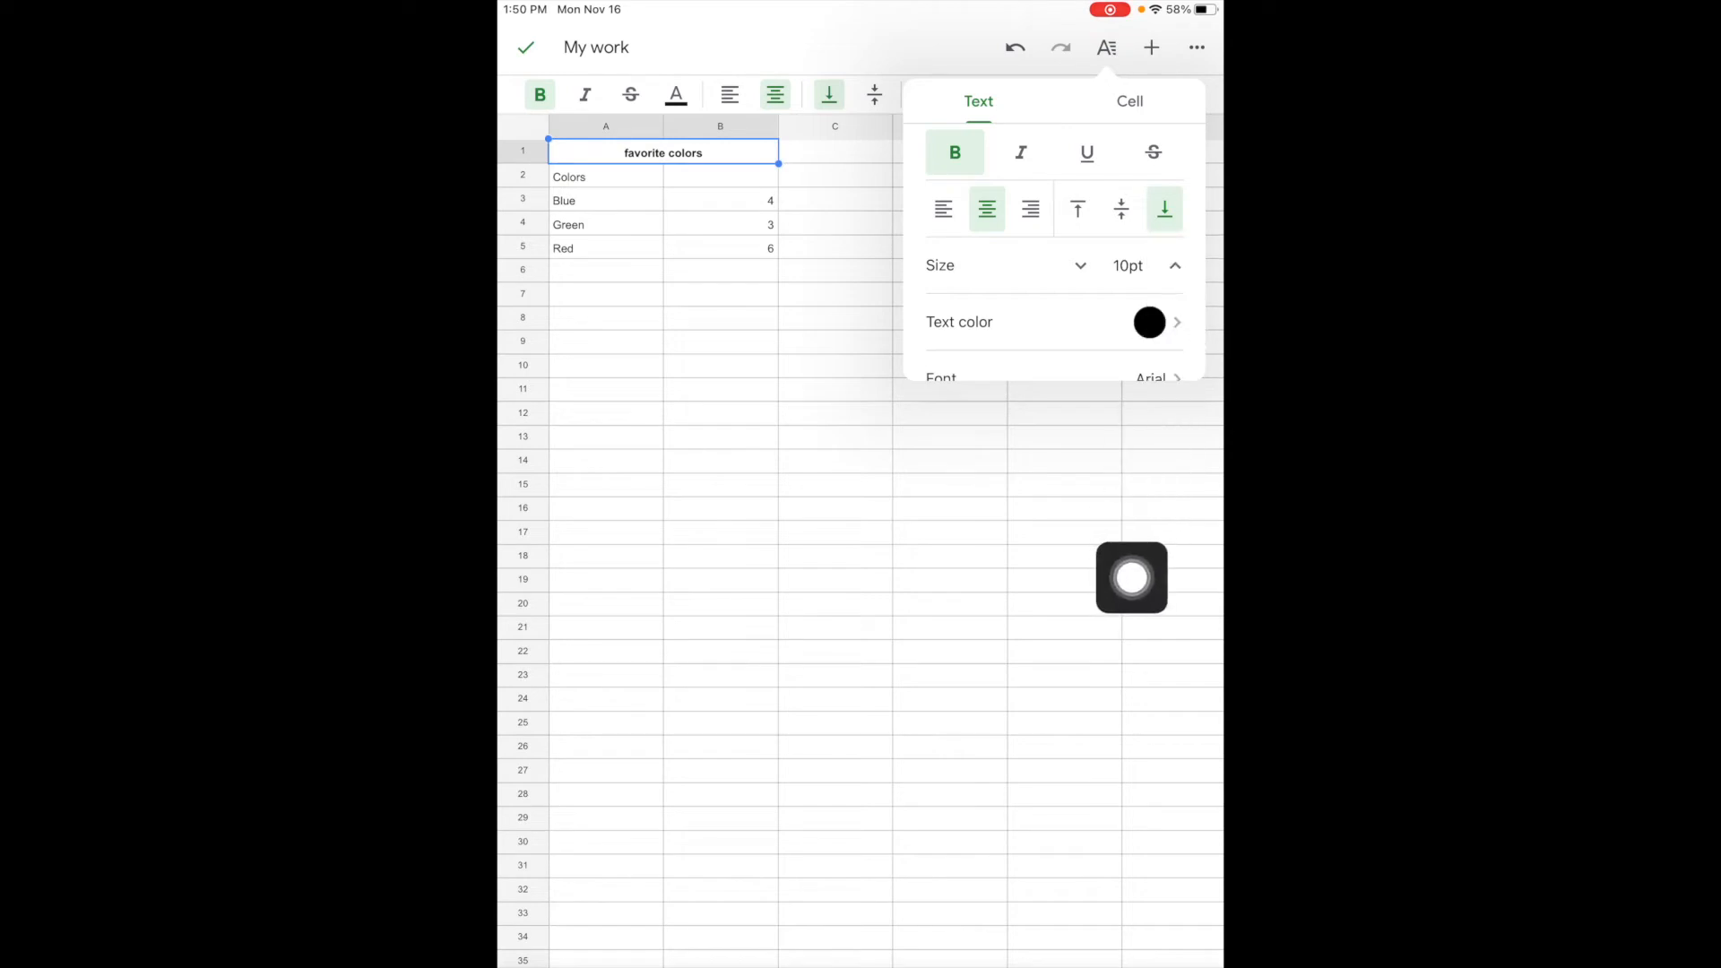
left_click(1173, 265)
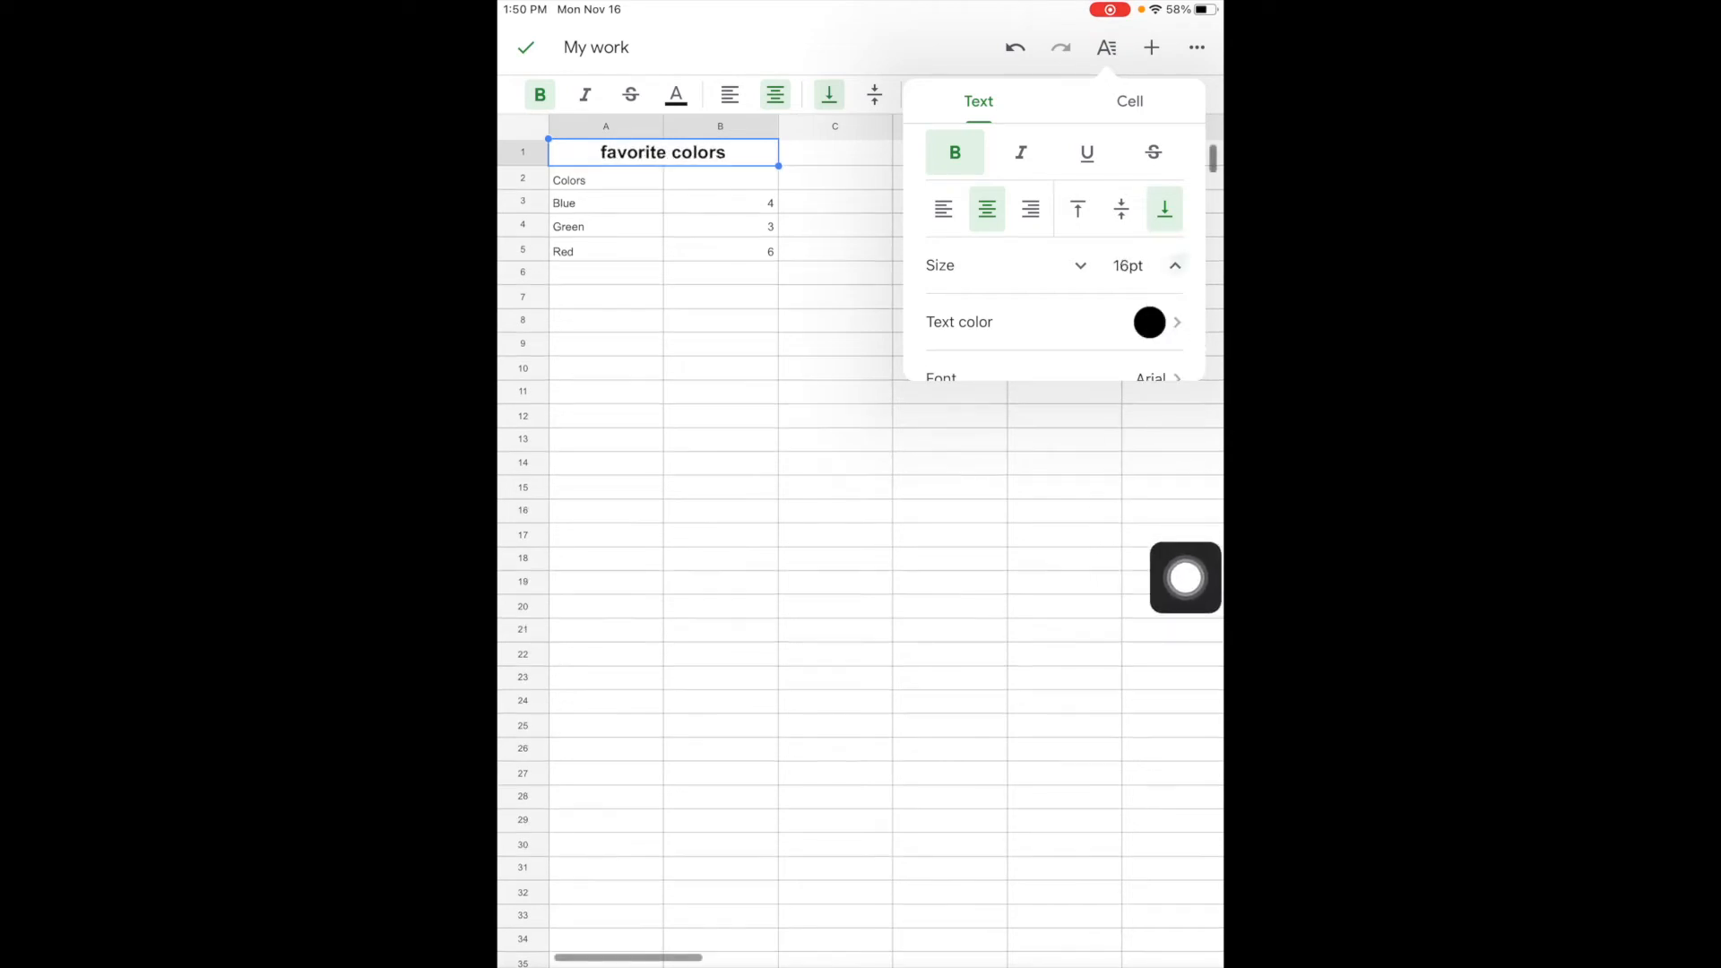
scroll("down", 3)
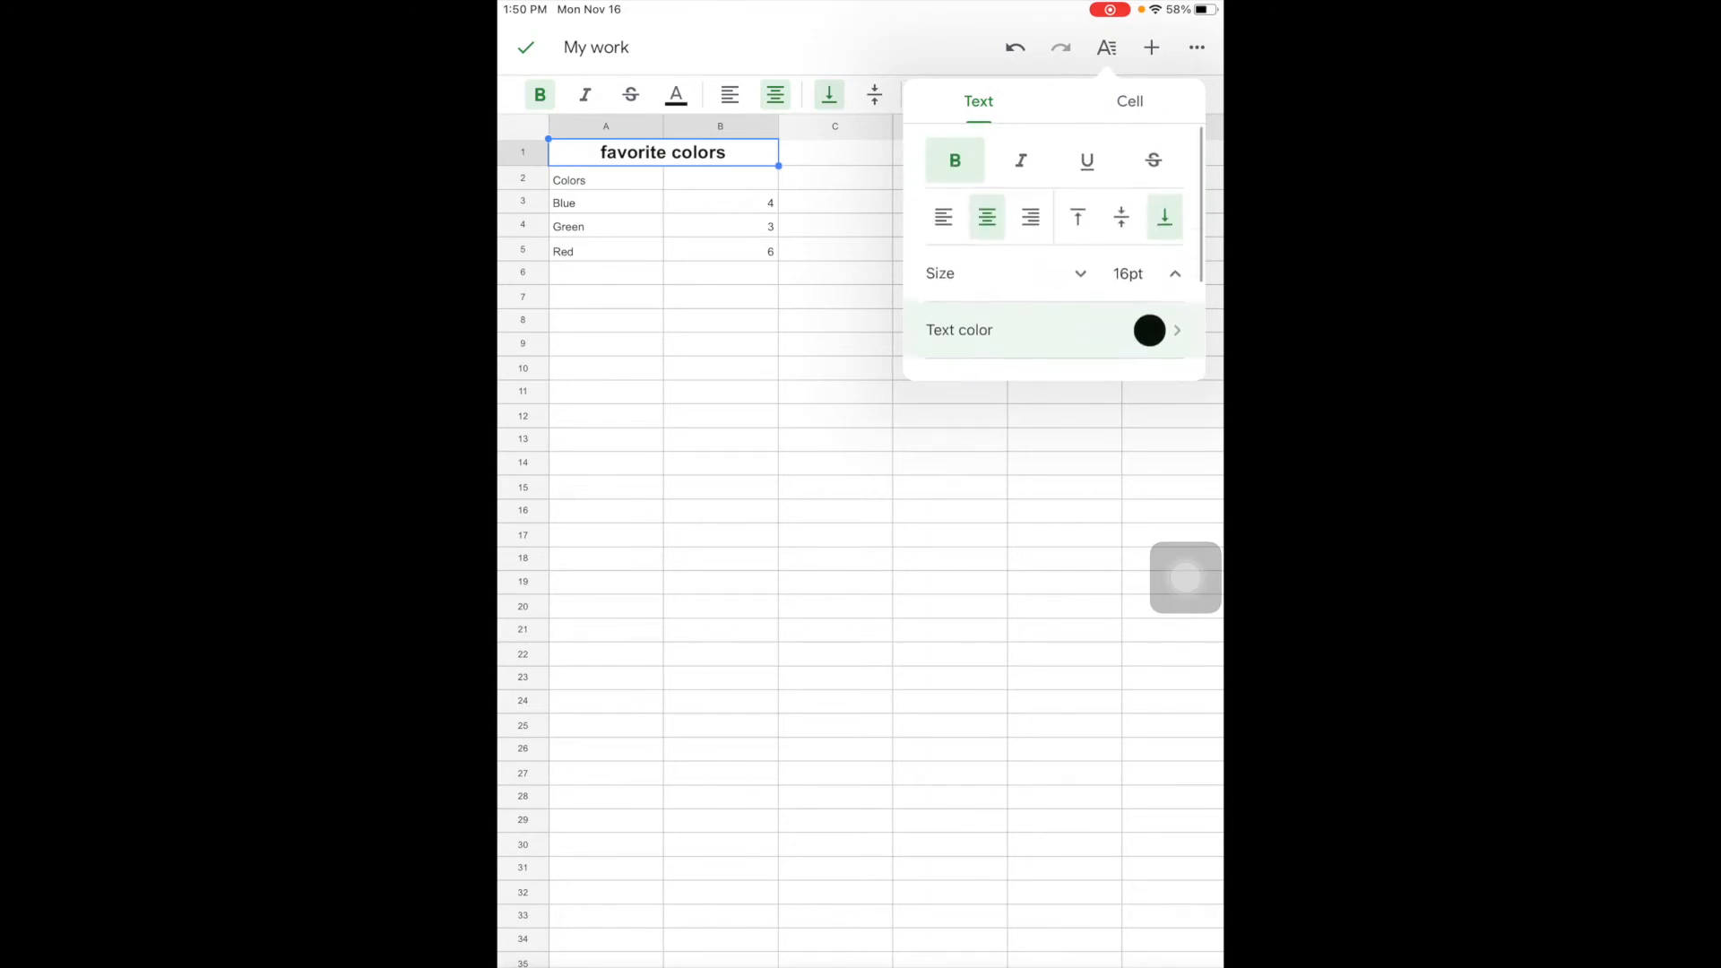
left_click(1107, 47)
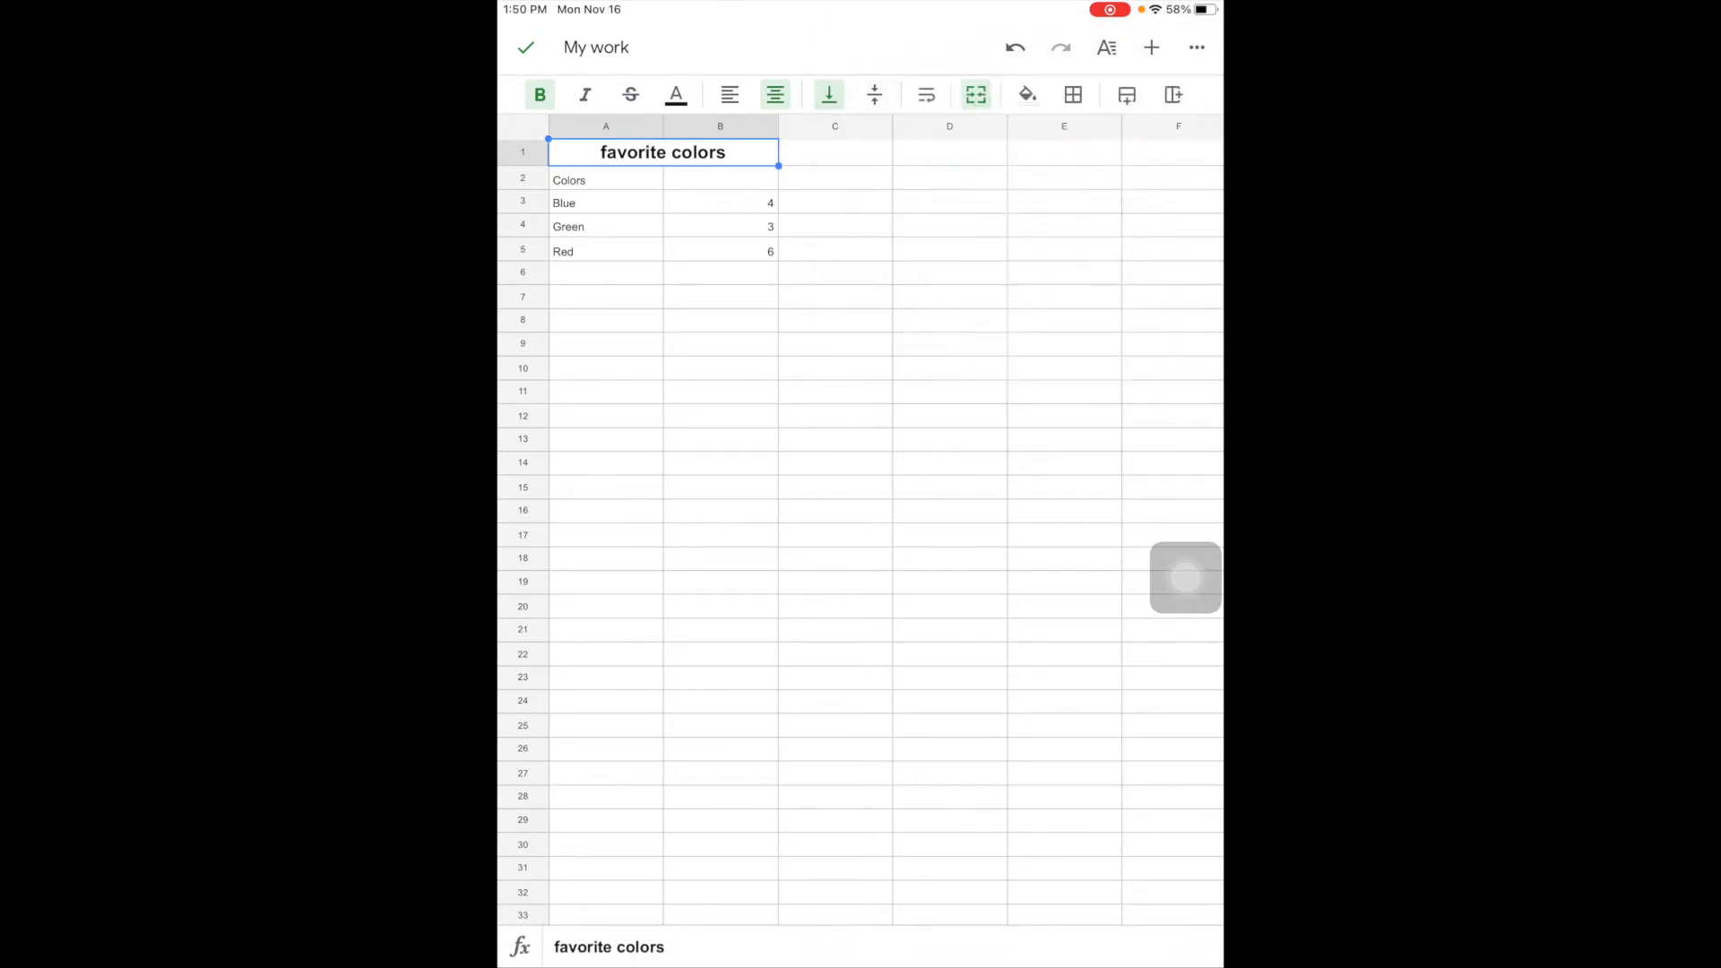
left_click(663, 151)
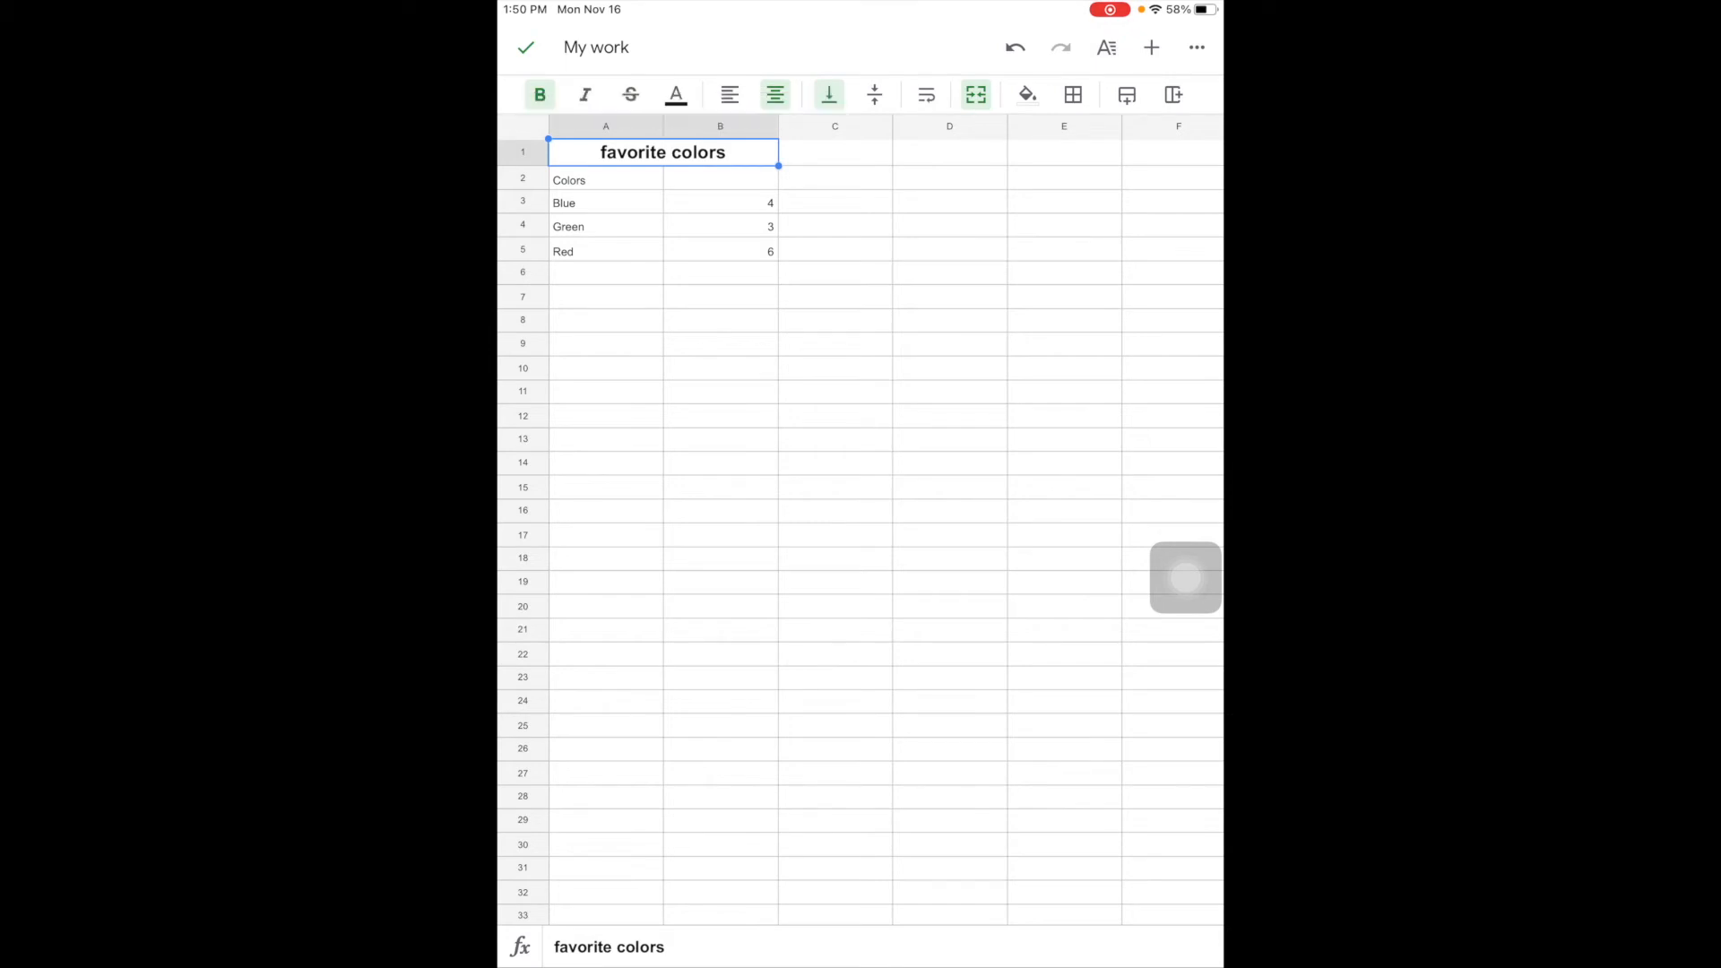
Browse the title cell's Borders and Number format options without changing them
left_click(1106, 47)
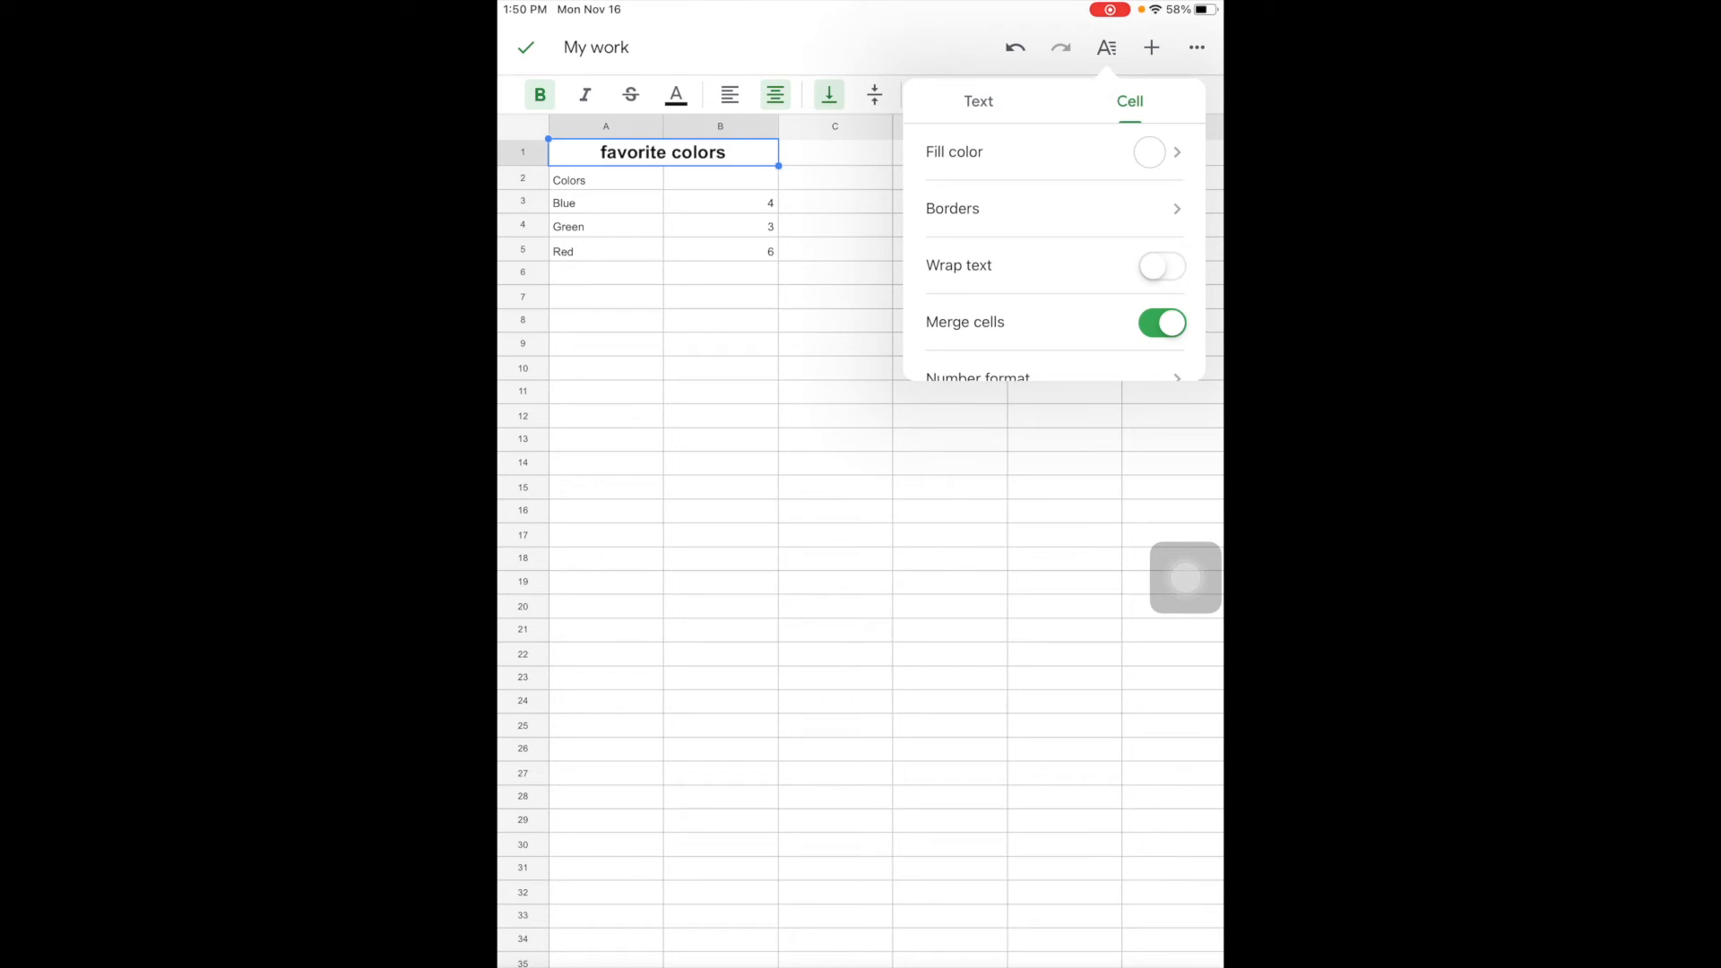
left_click(952, 208)
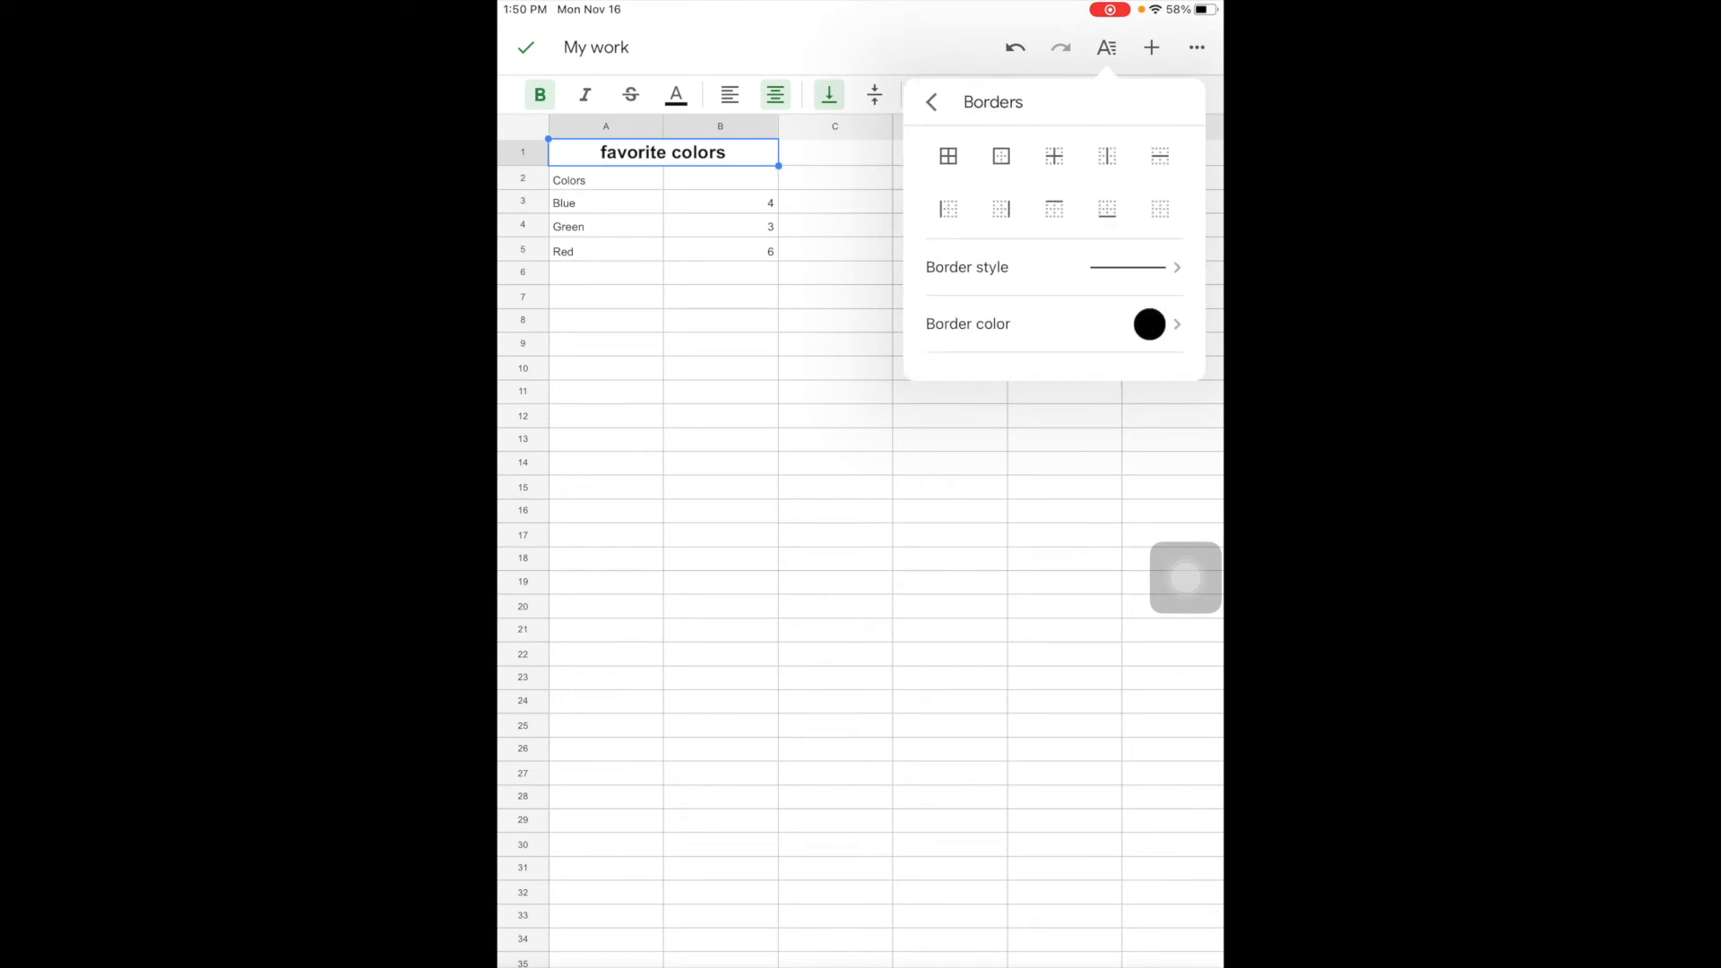
left_click(931, 100)
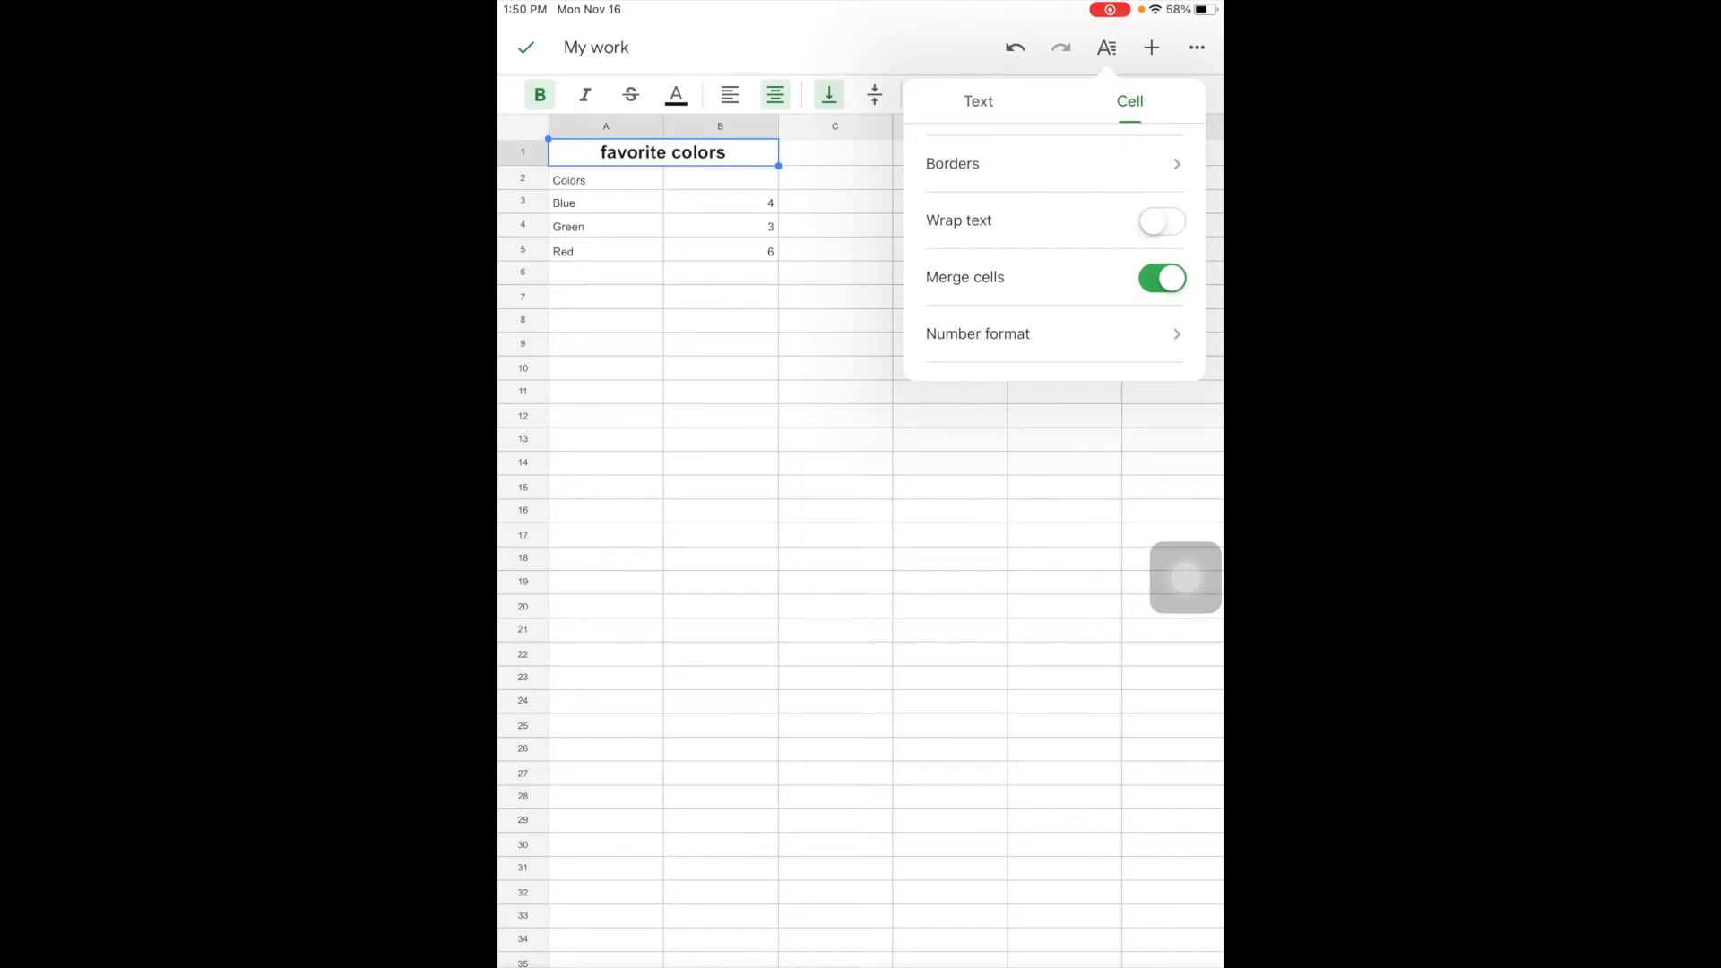
left_click(977, 334)
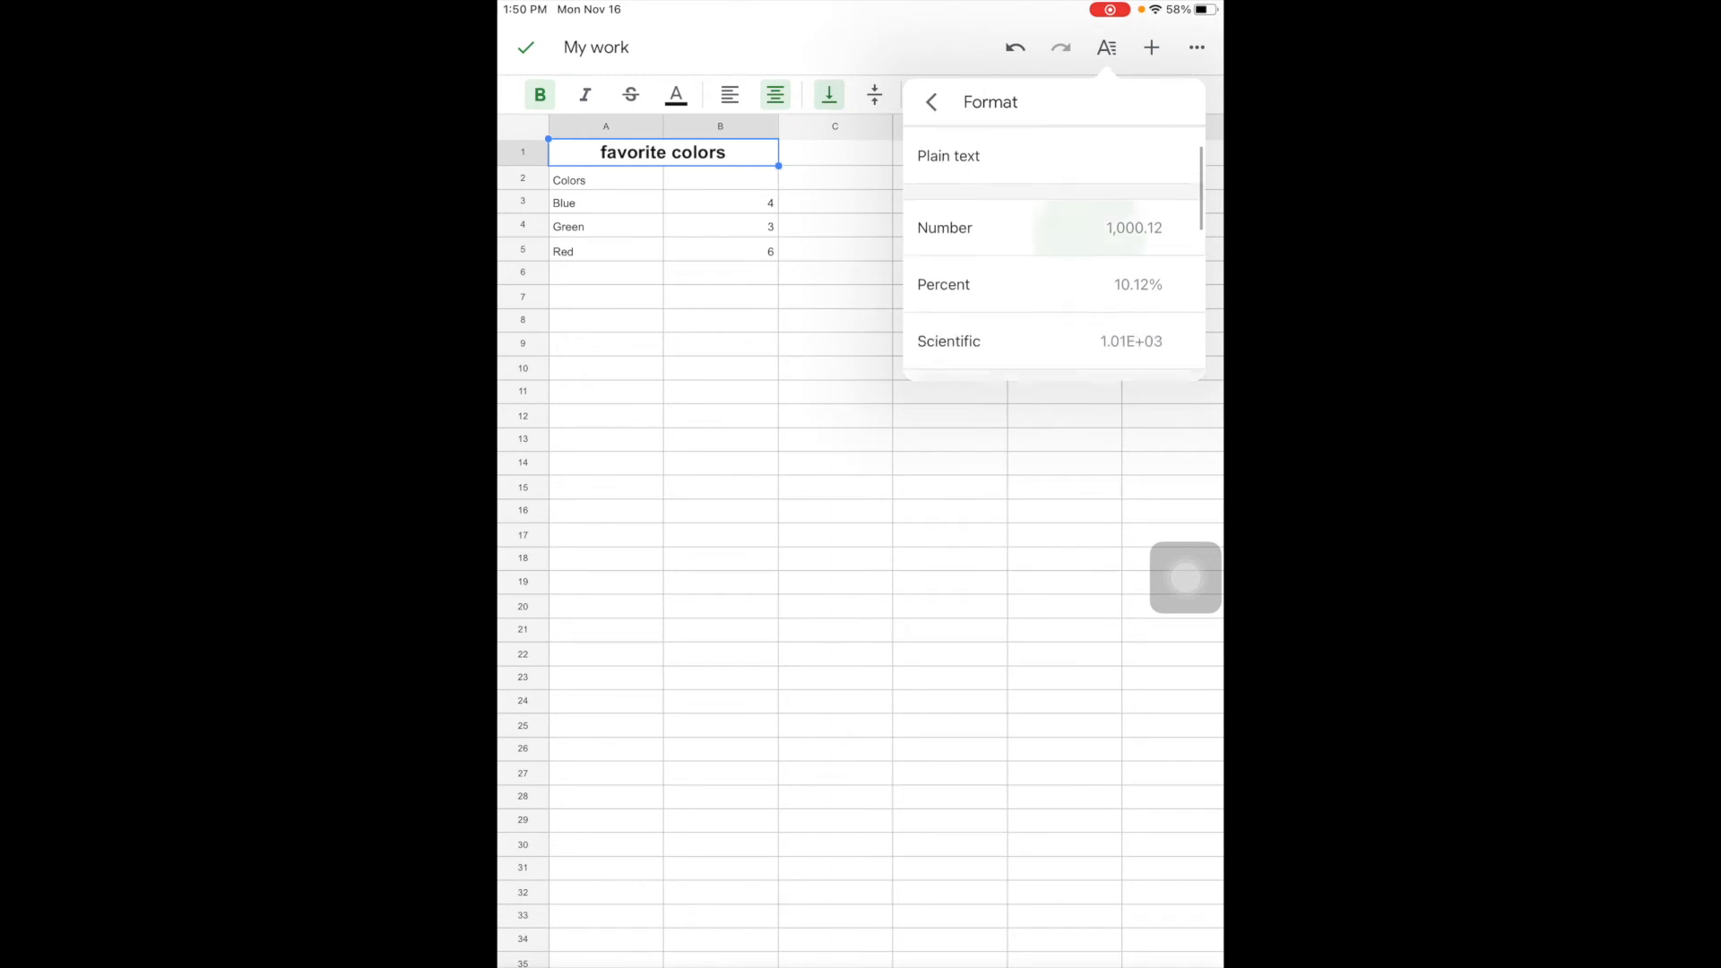
scroll("down", 3)
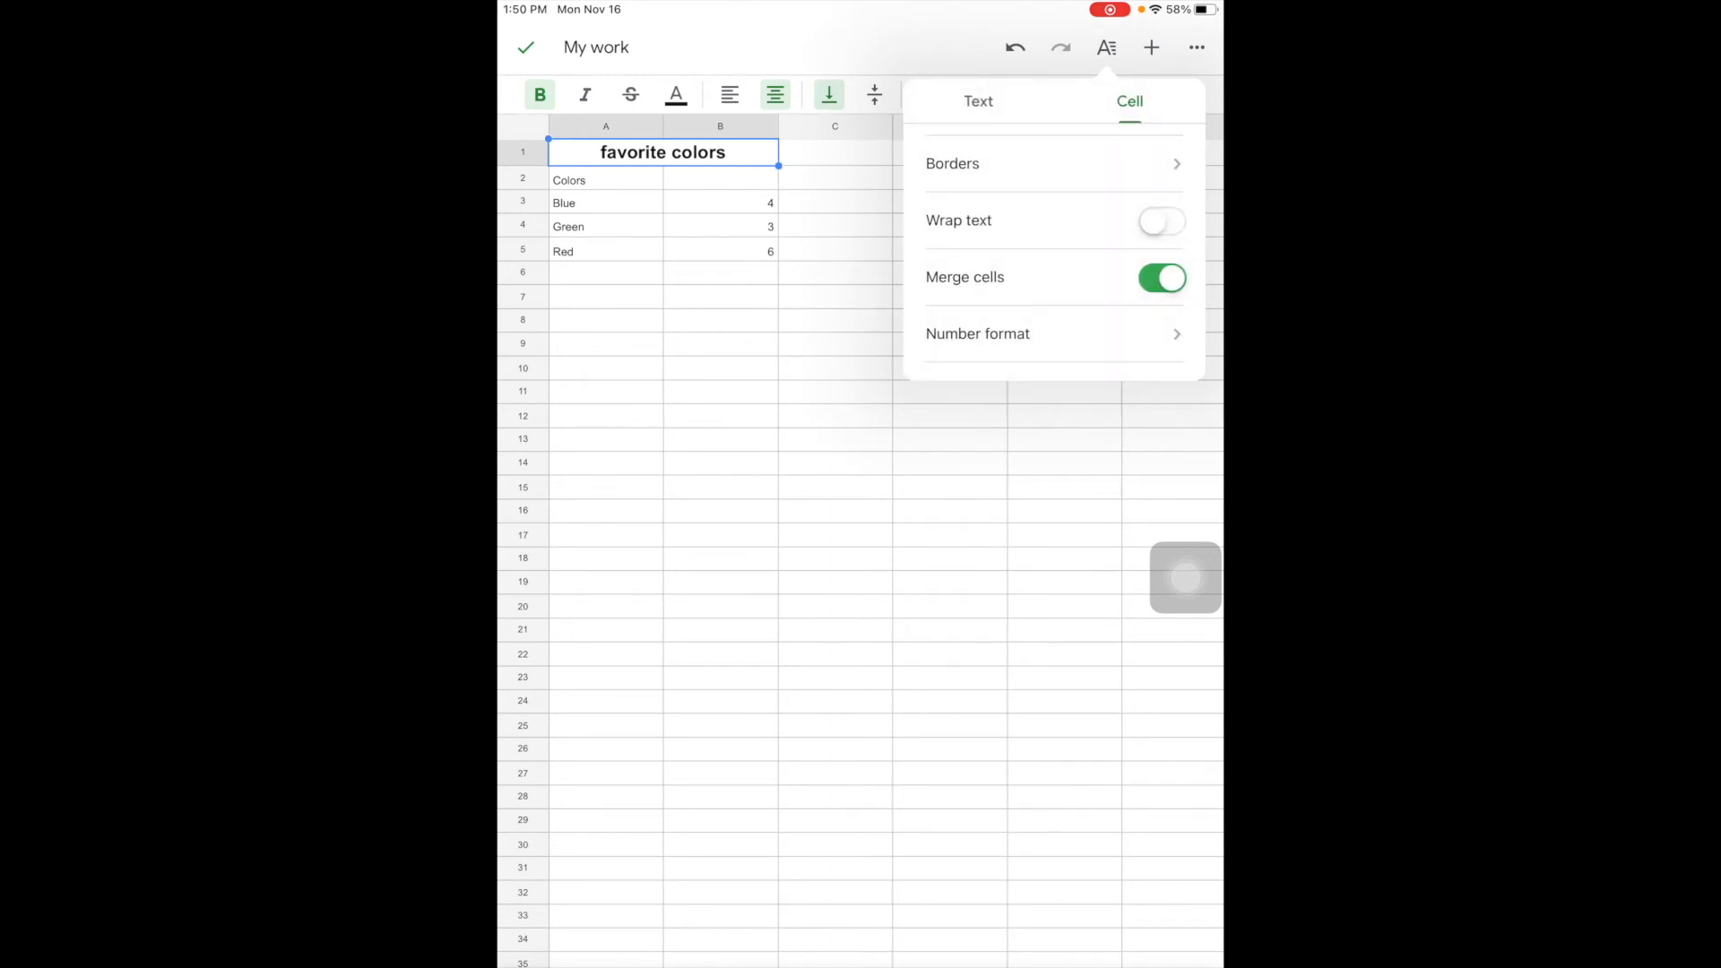
left_click(1106, 47)
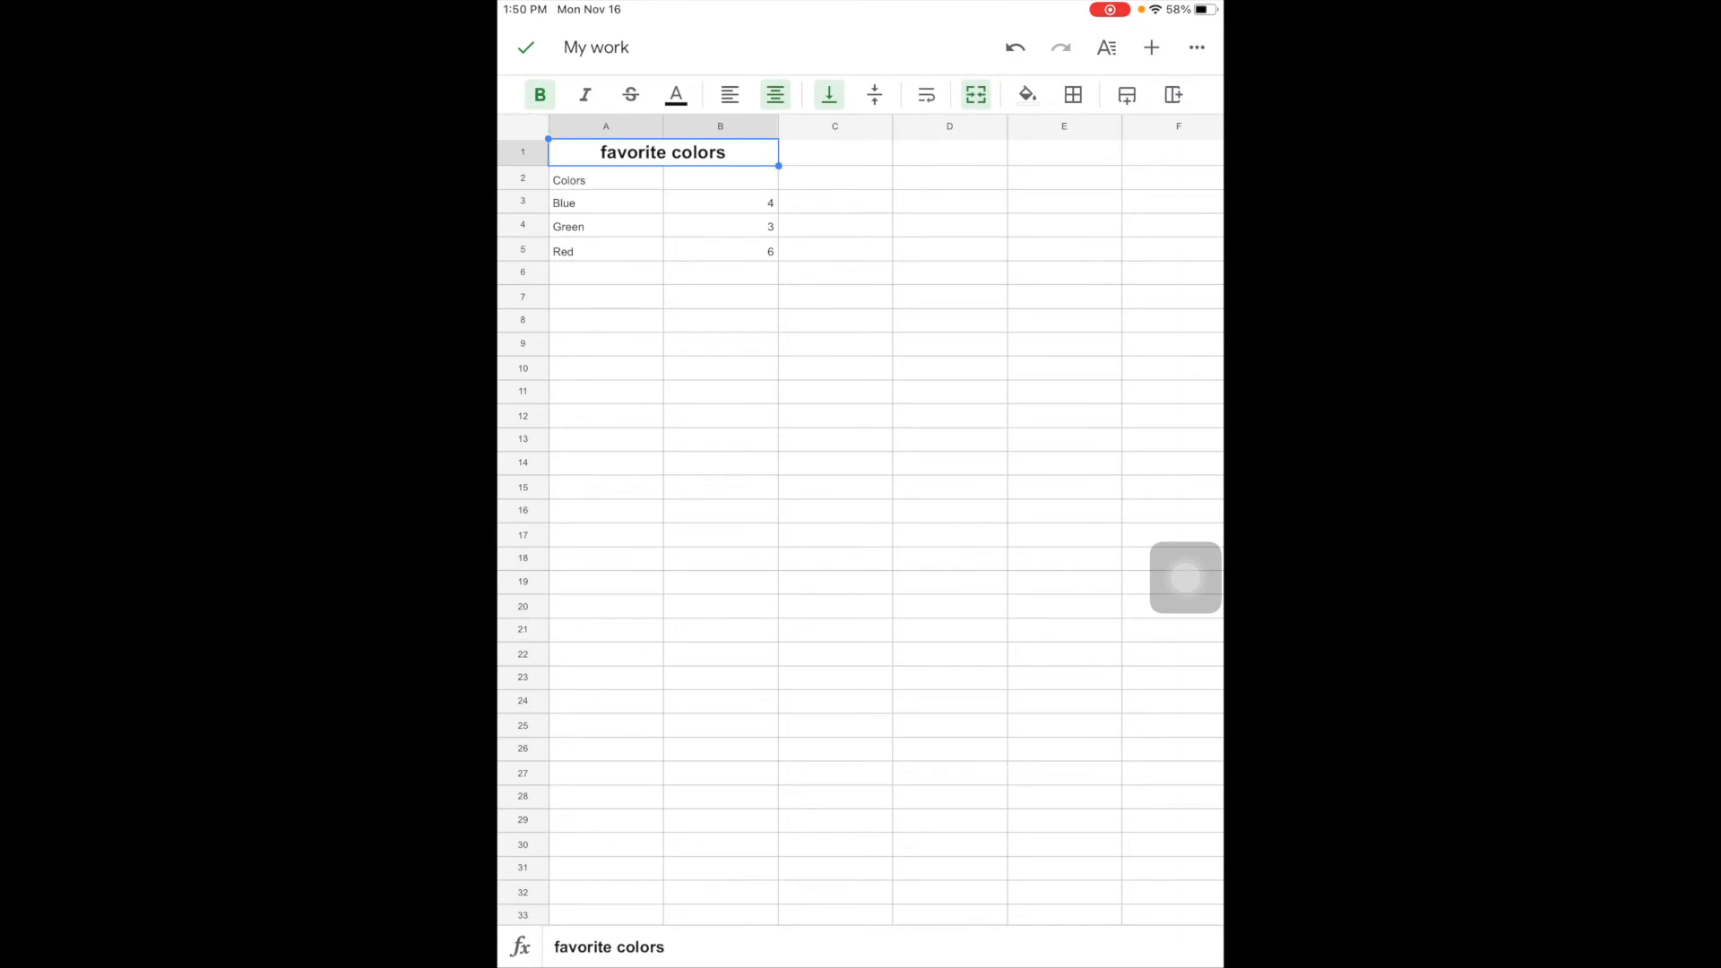
Insert a chart of the colour-count table A1:B6
left_click(1151, 46)
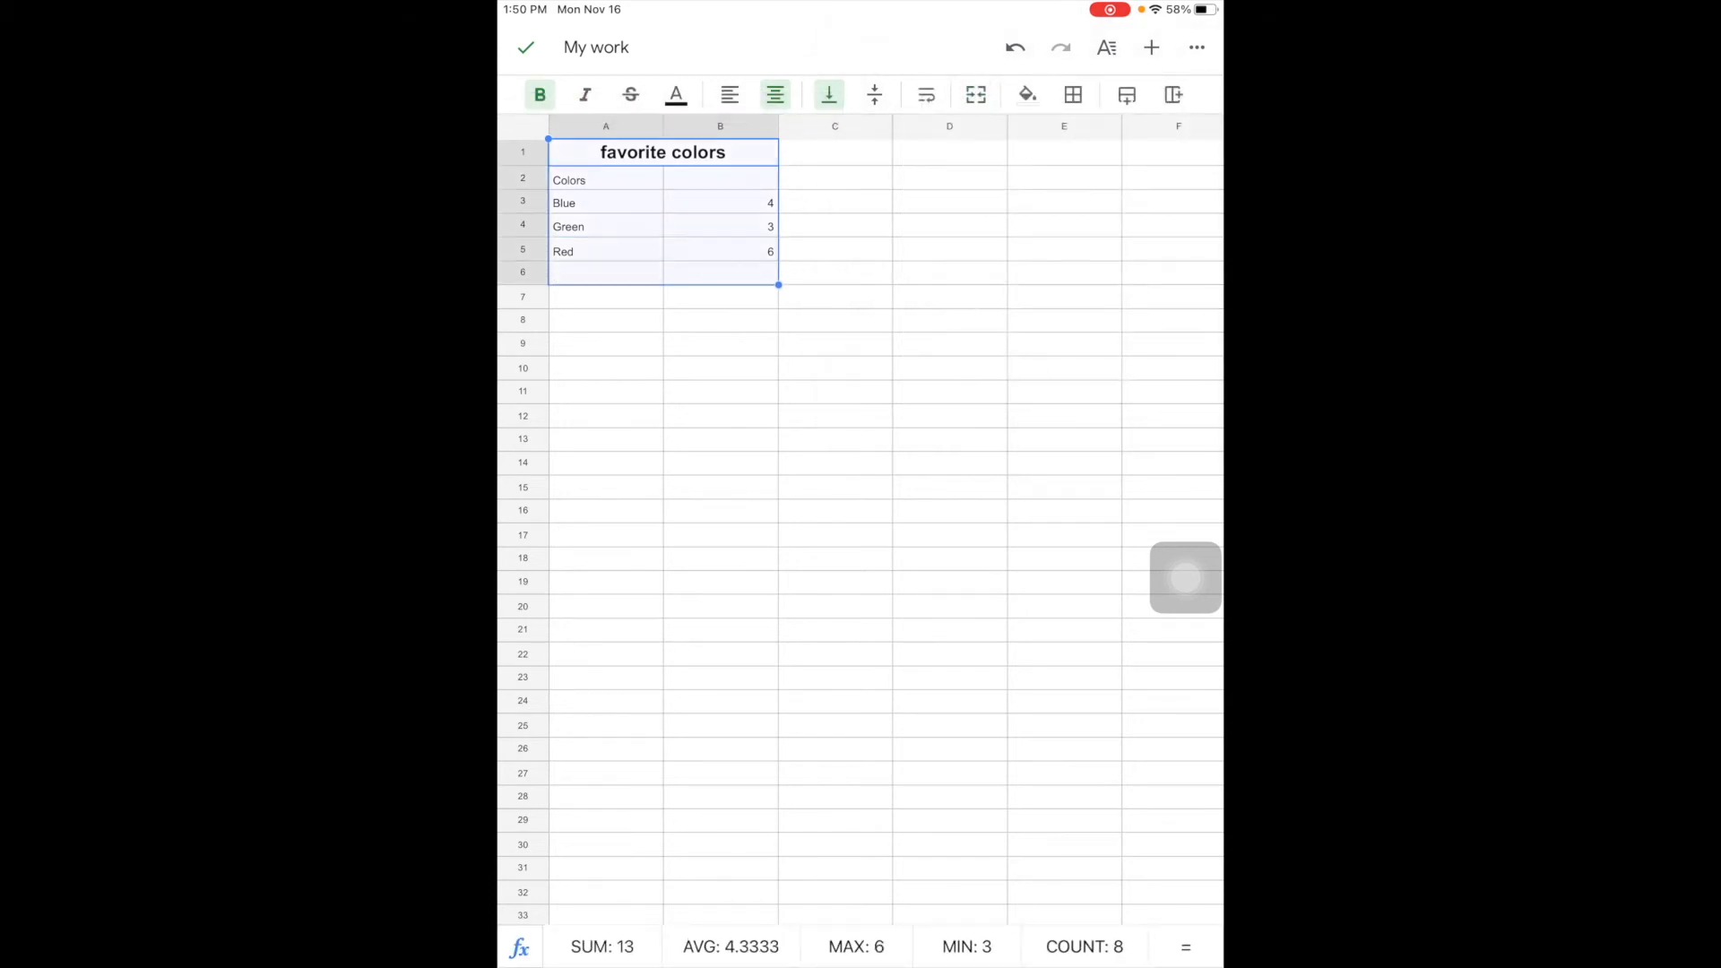
left_click(1151, 46)
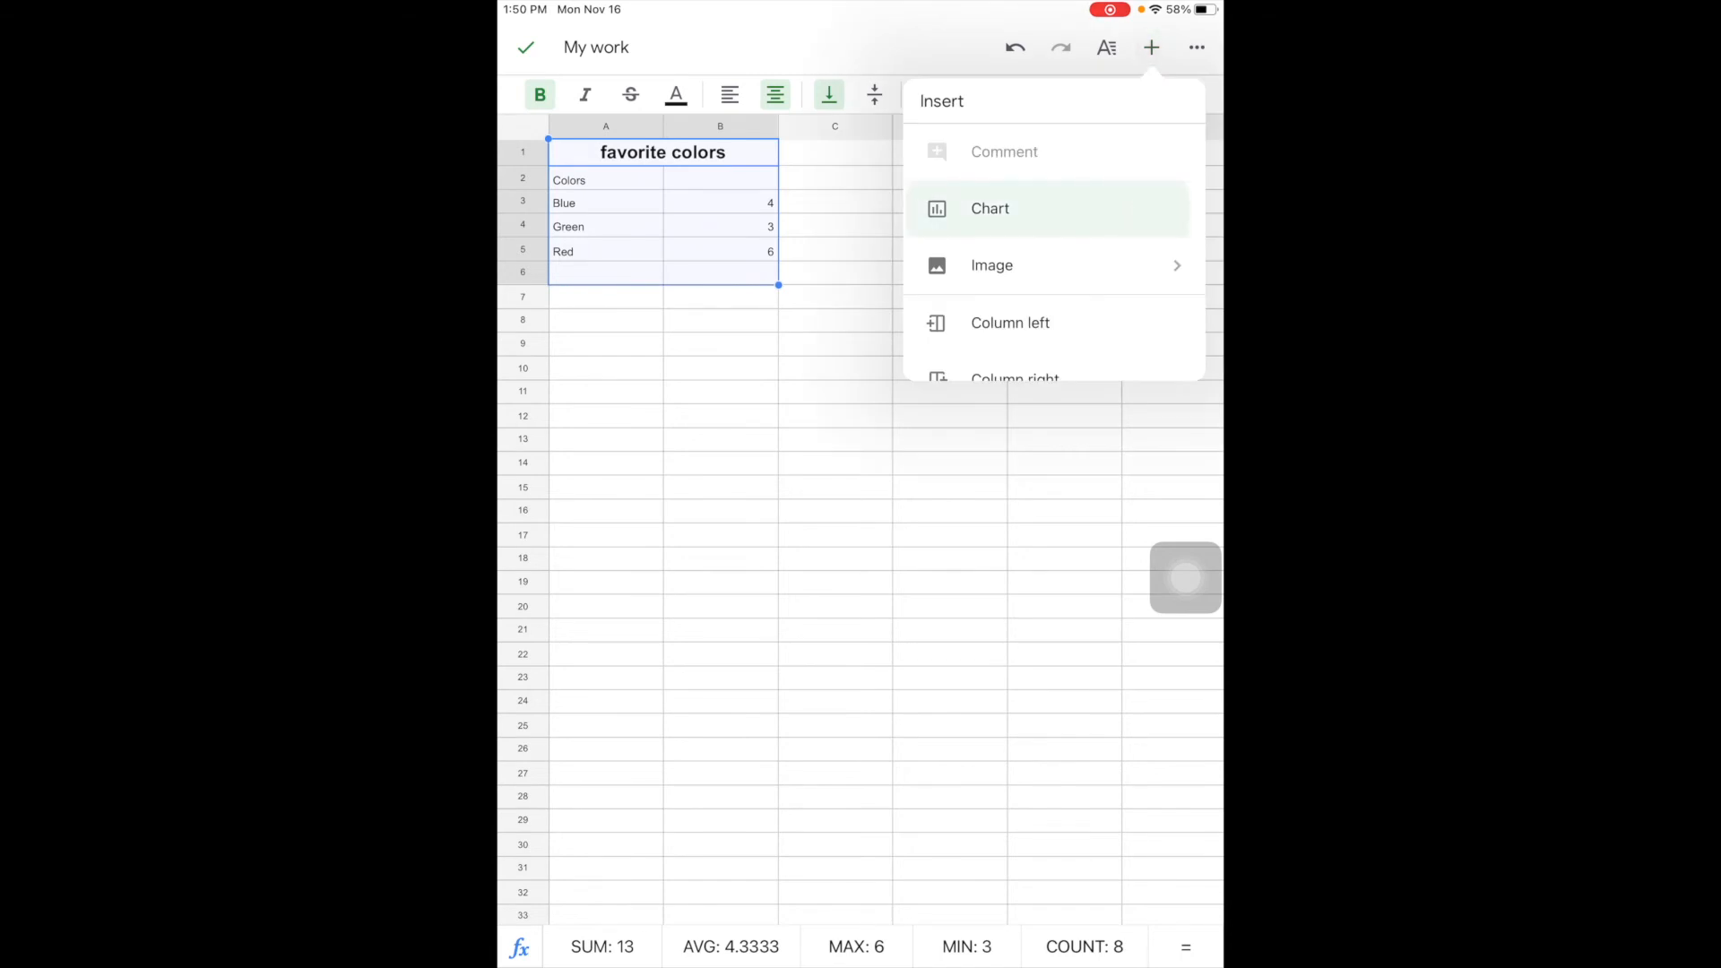
left_click(989, 208)
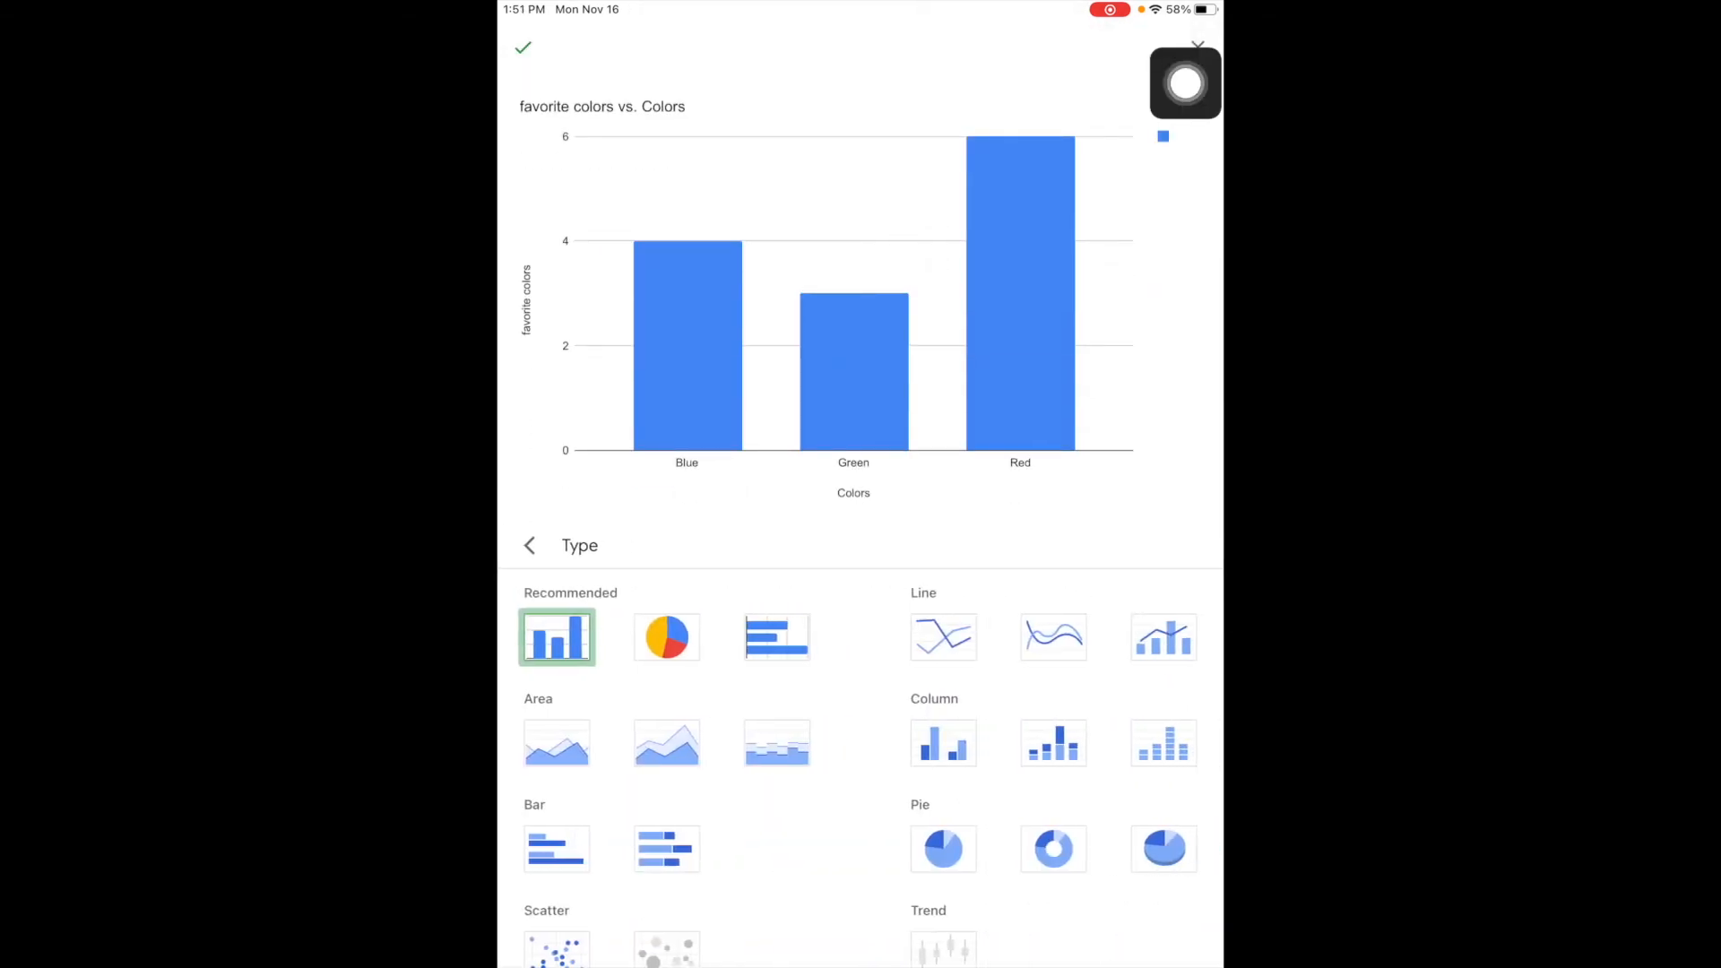
left_click(1052, 637)
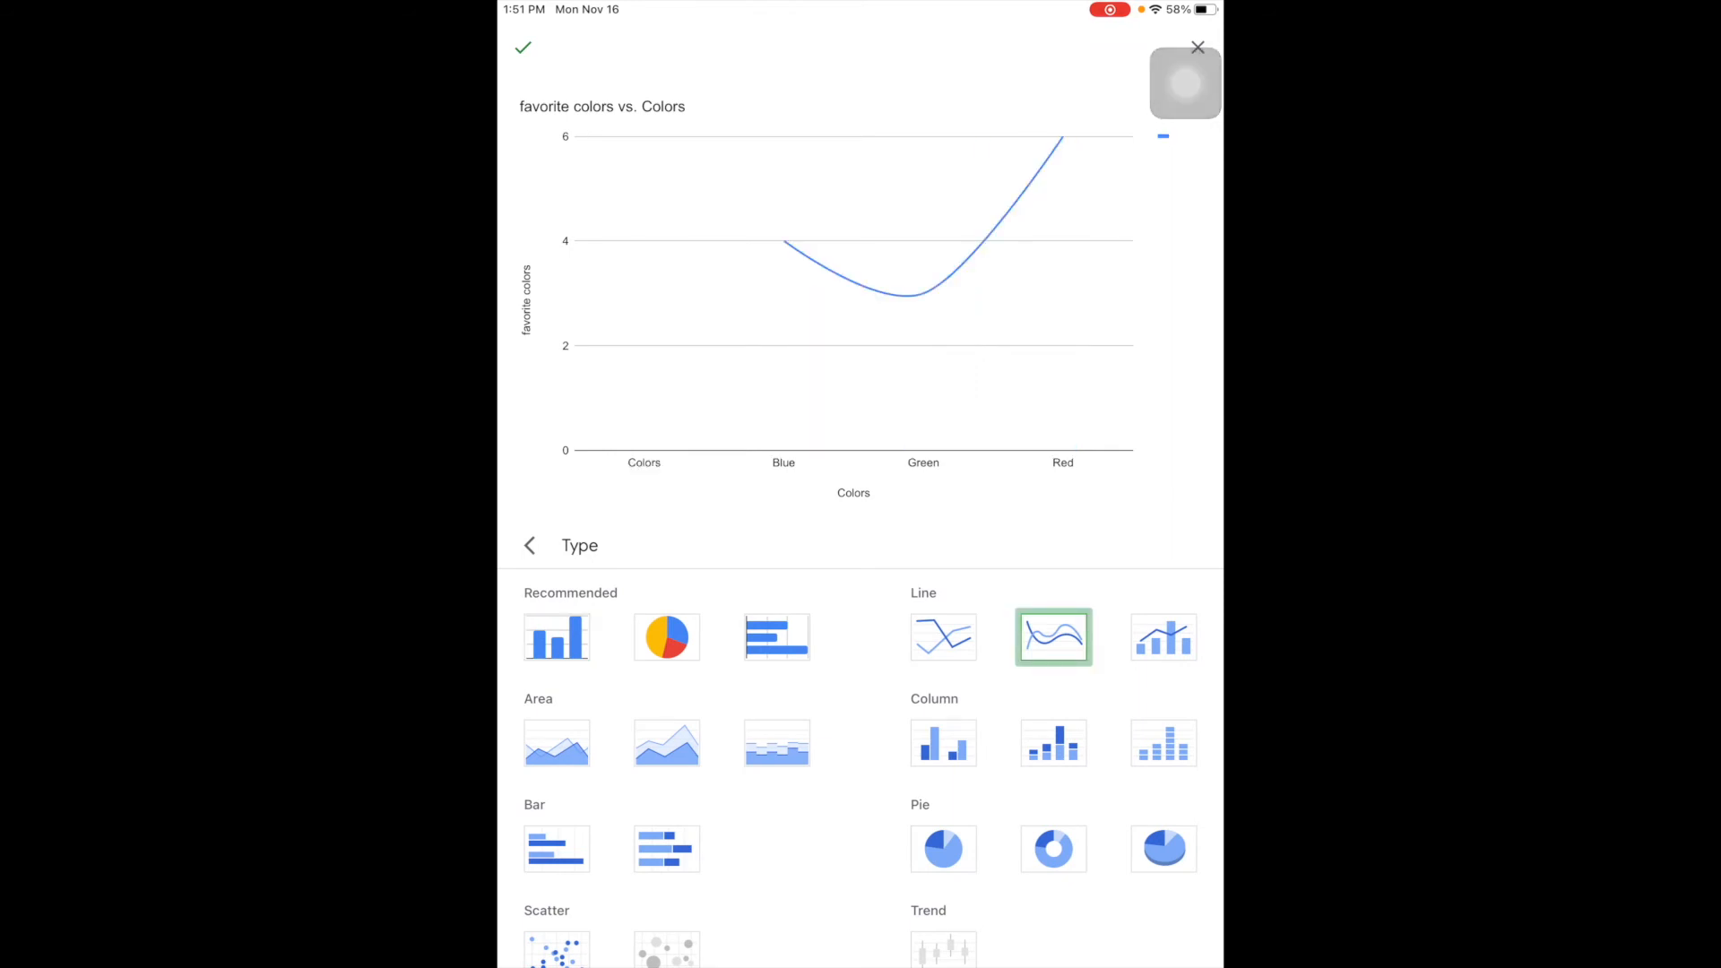
left_click(667, 637)
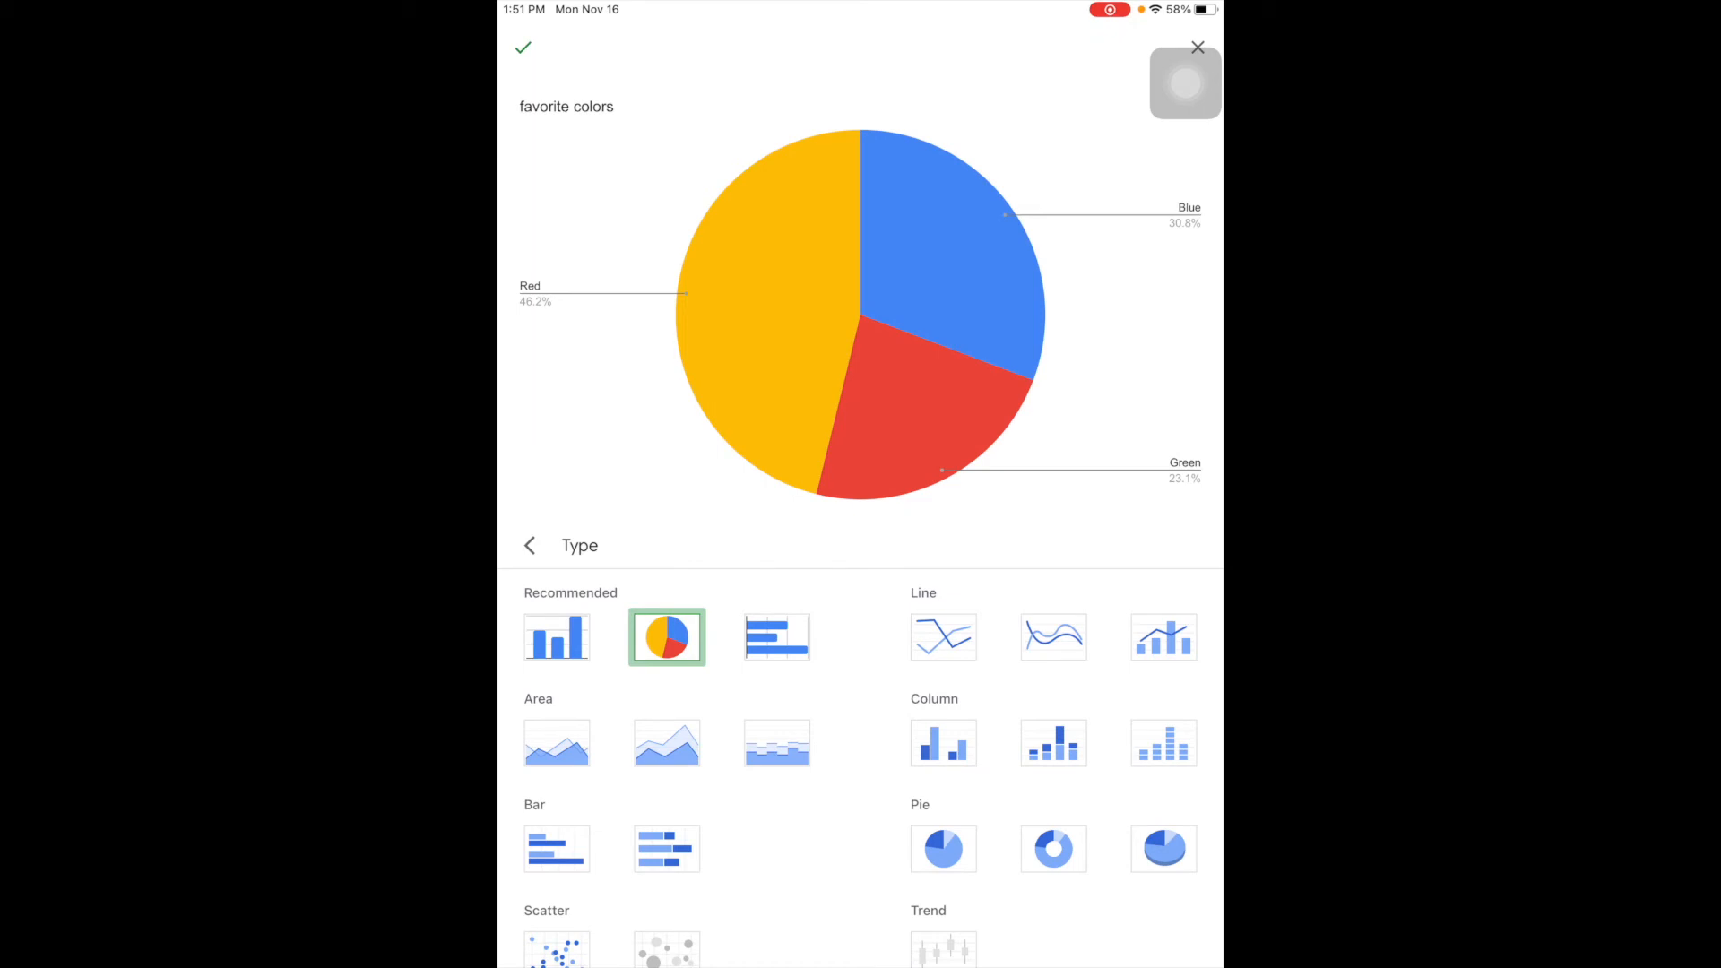
Switch the chart to a column chart with the legend at the top
left_click(556, 638)
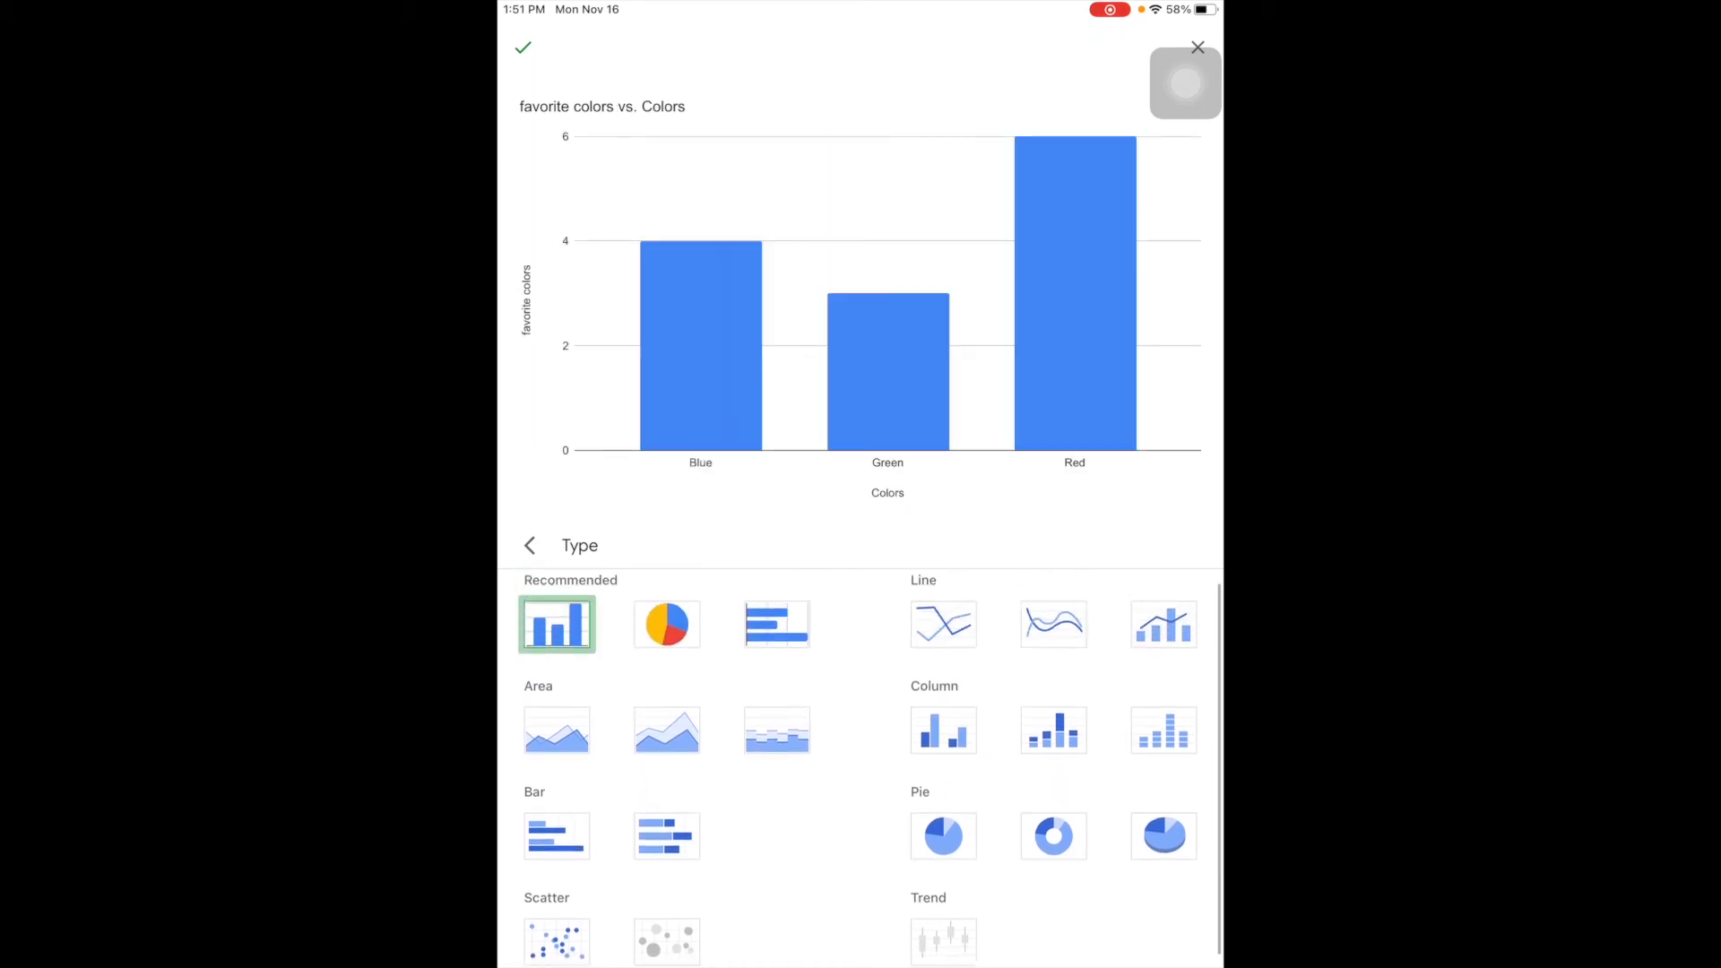
scroll("down", 3)
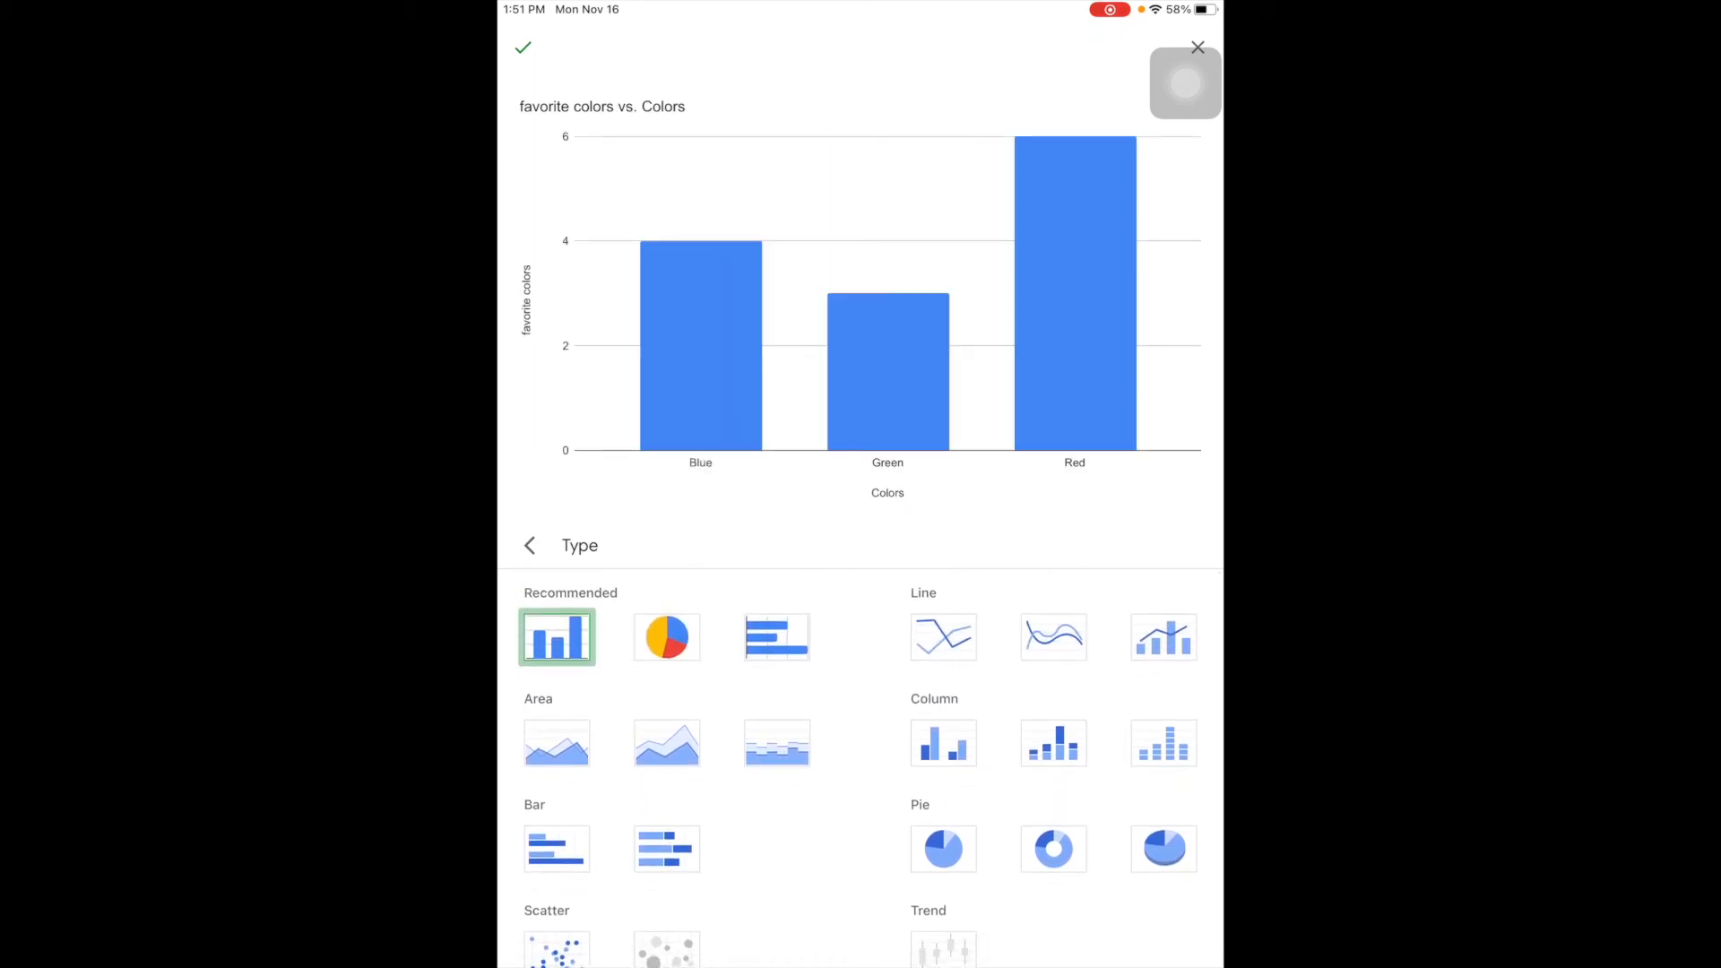
left_click(531, 545)
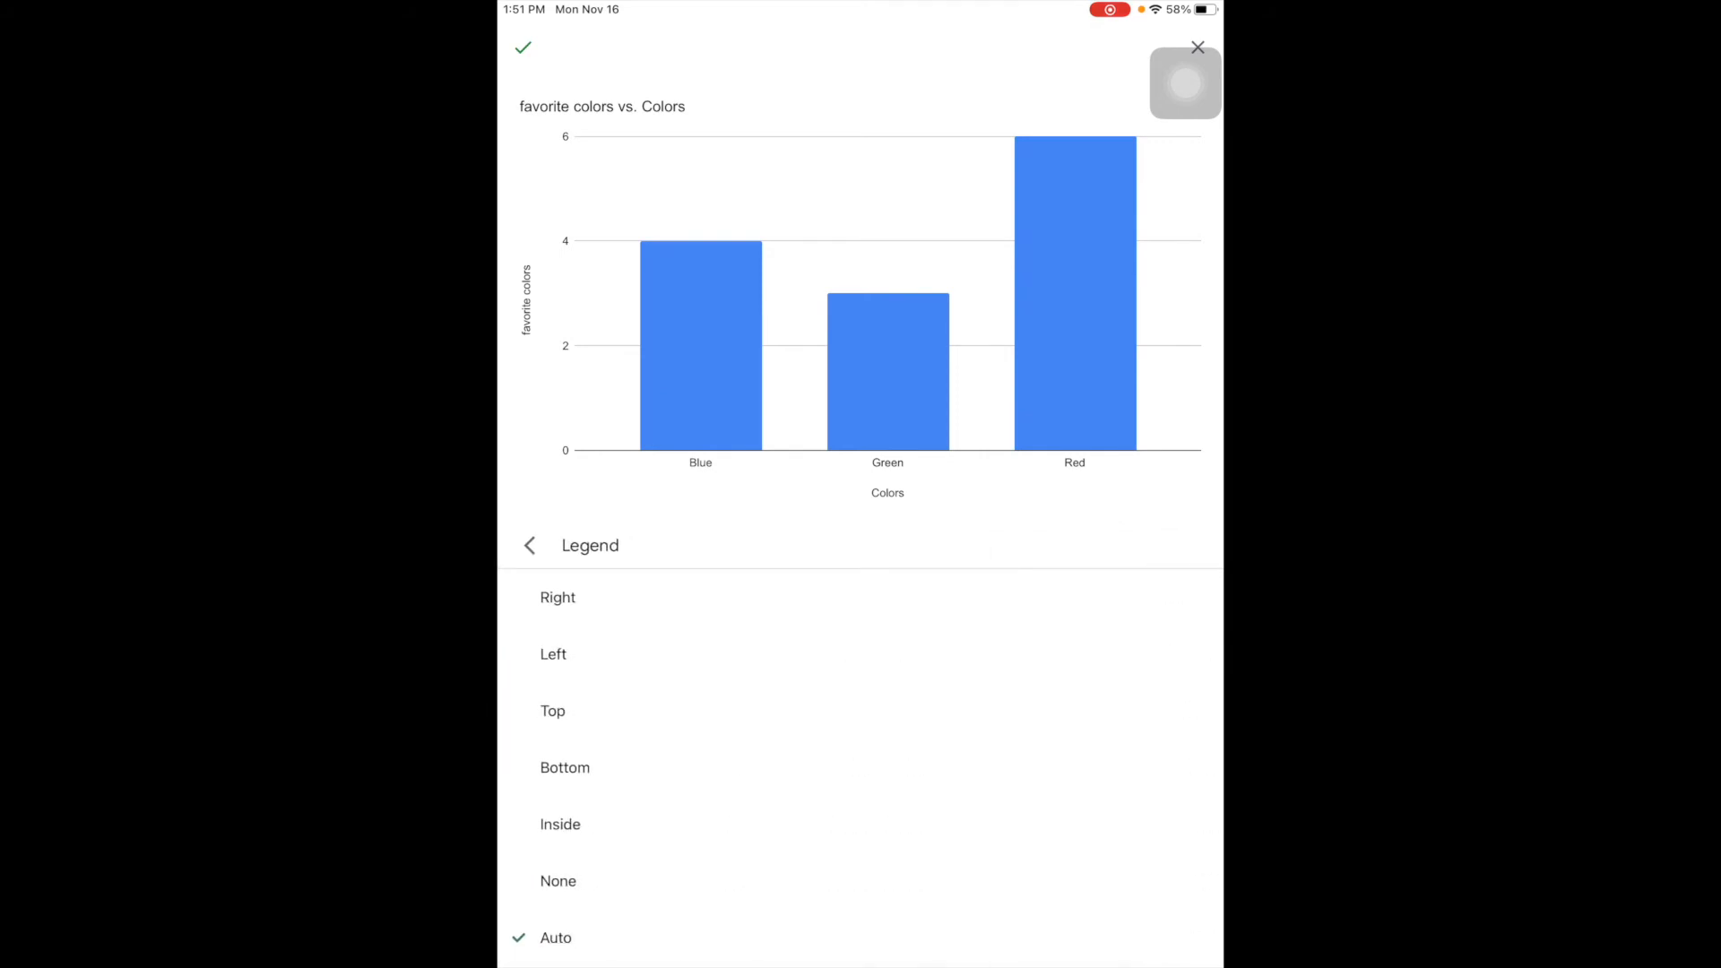
left_click(554, 710)
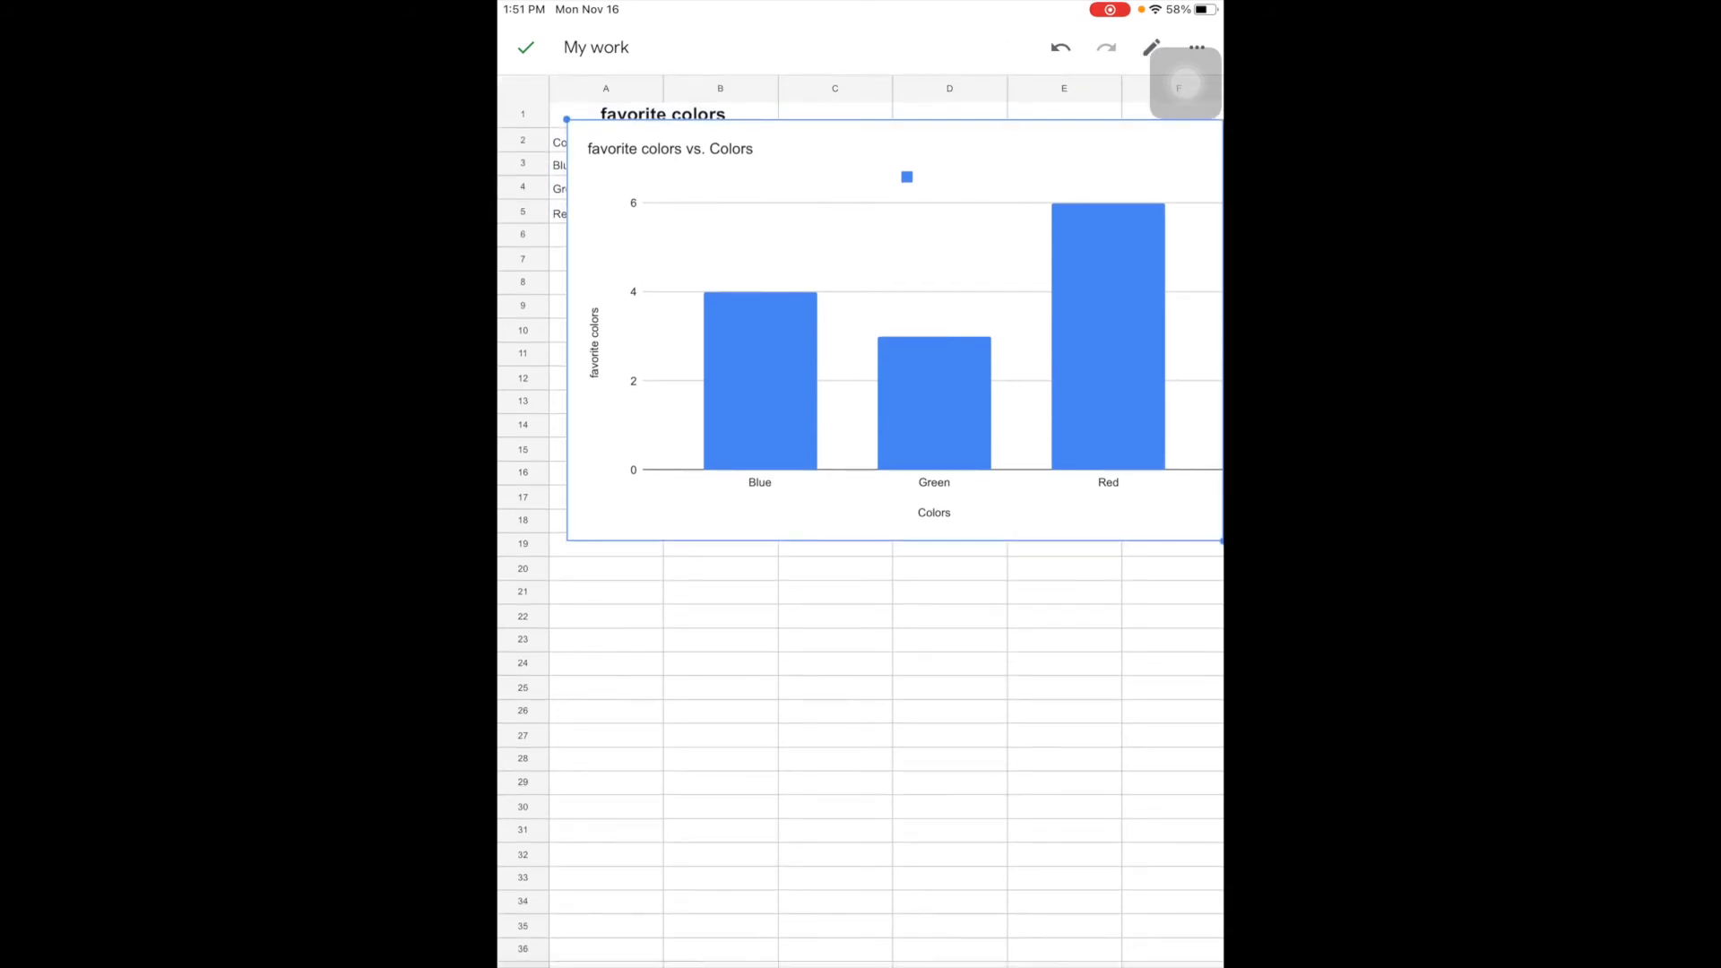
Edit the chart's titles, adjusting the left vertical axis title
left_click(895, 341)
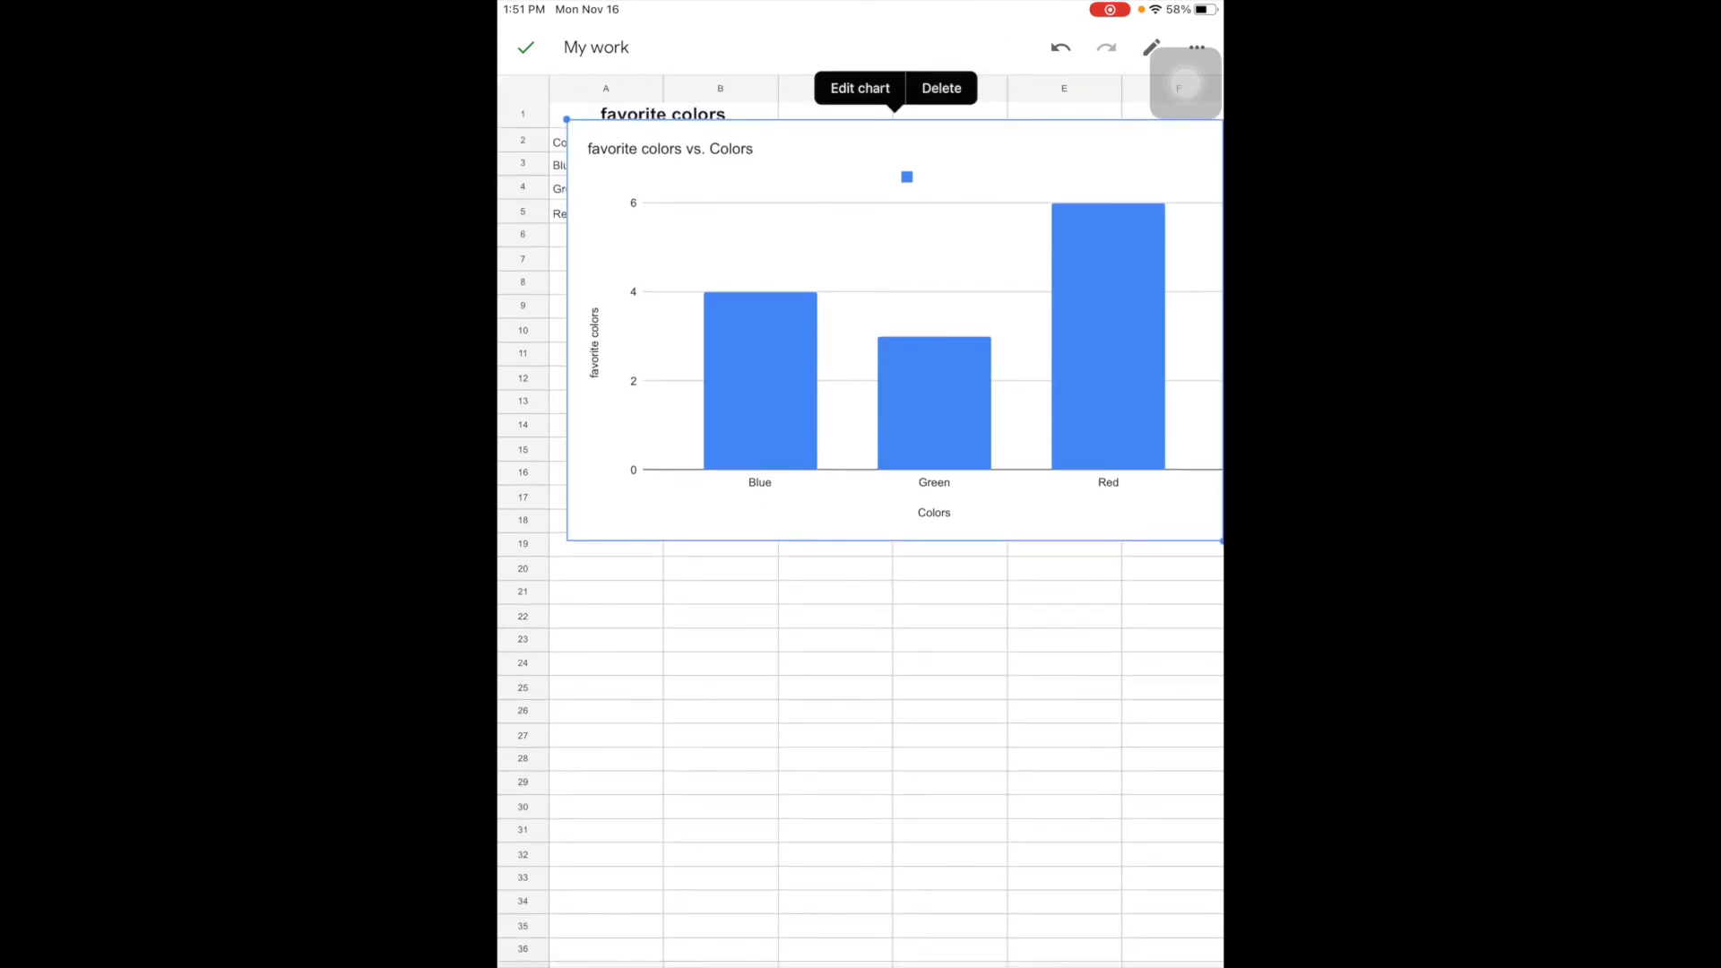
left_click(858, 88)
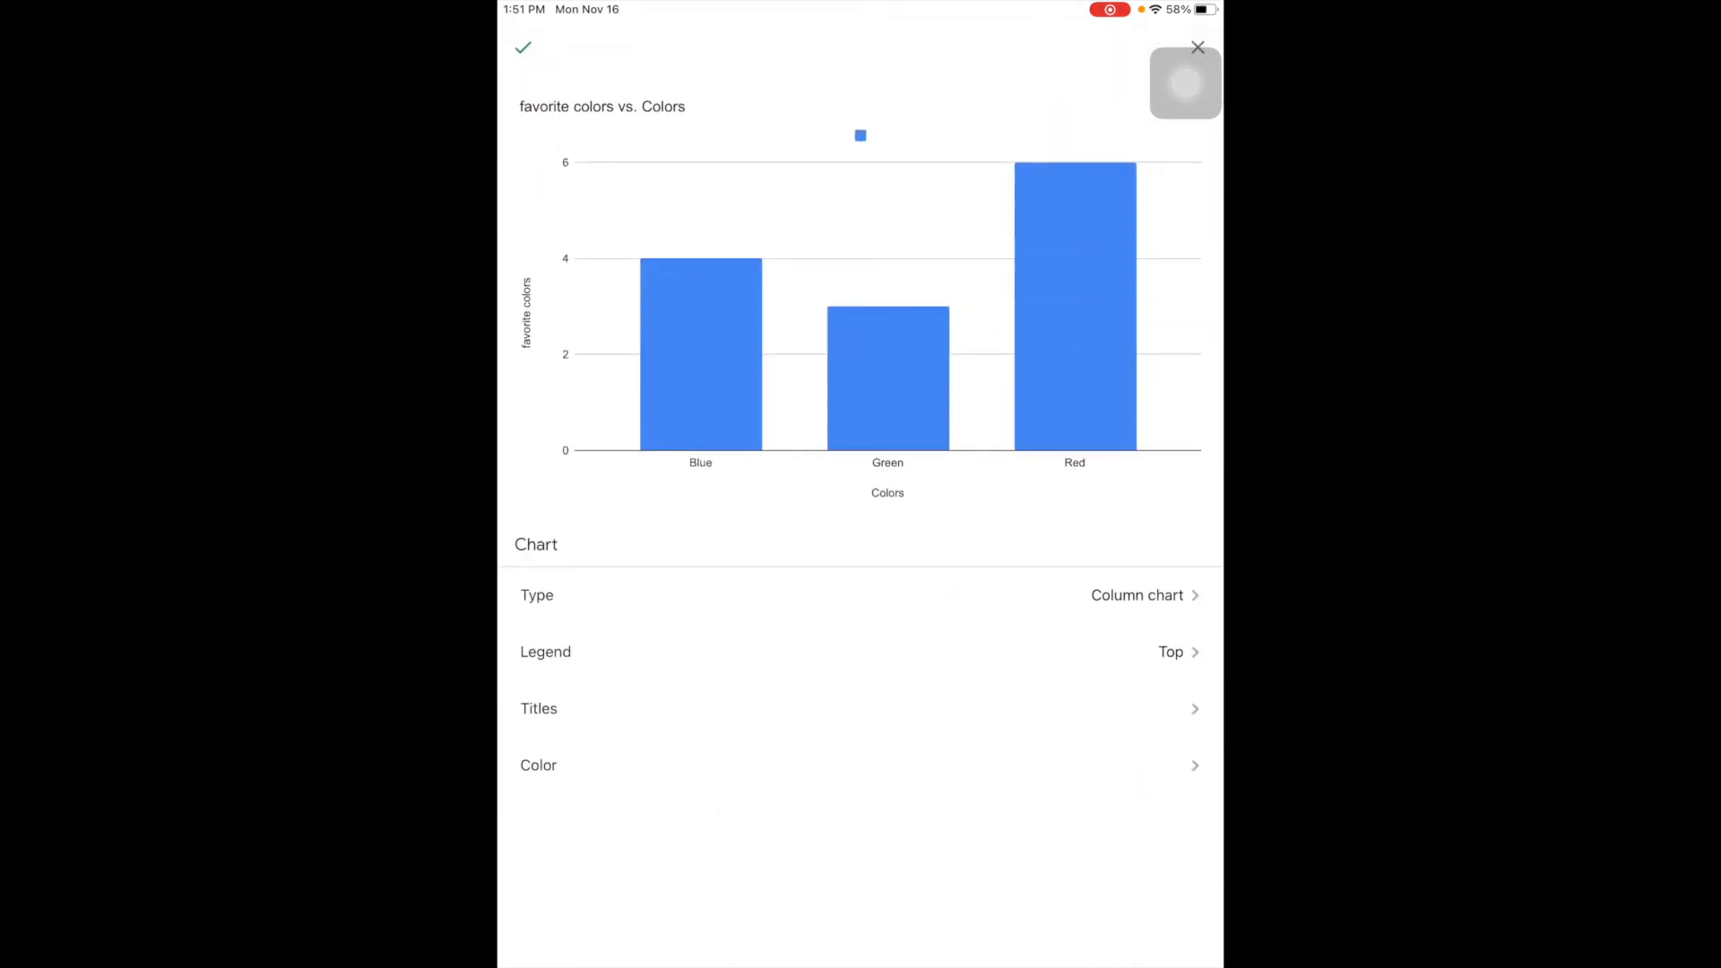
left_click(540, 708)
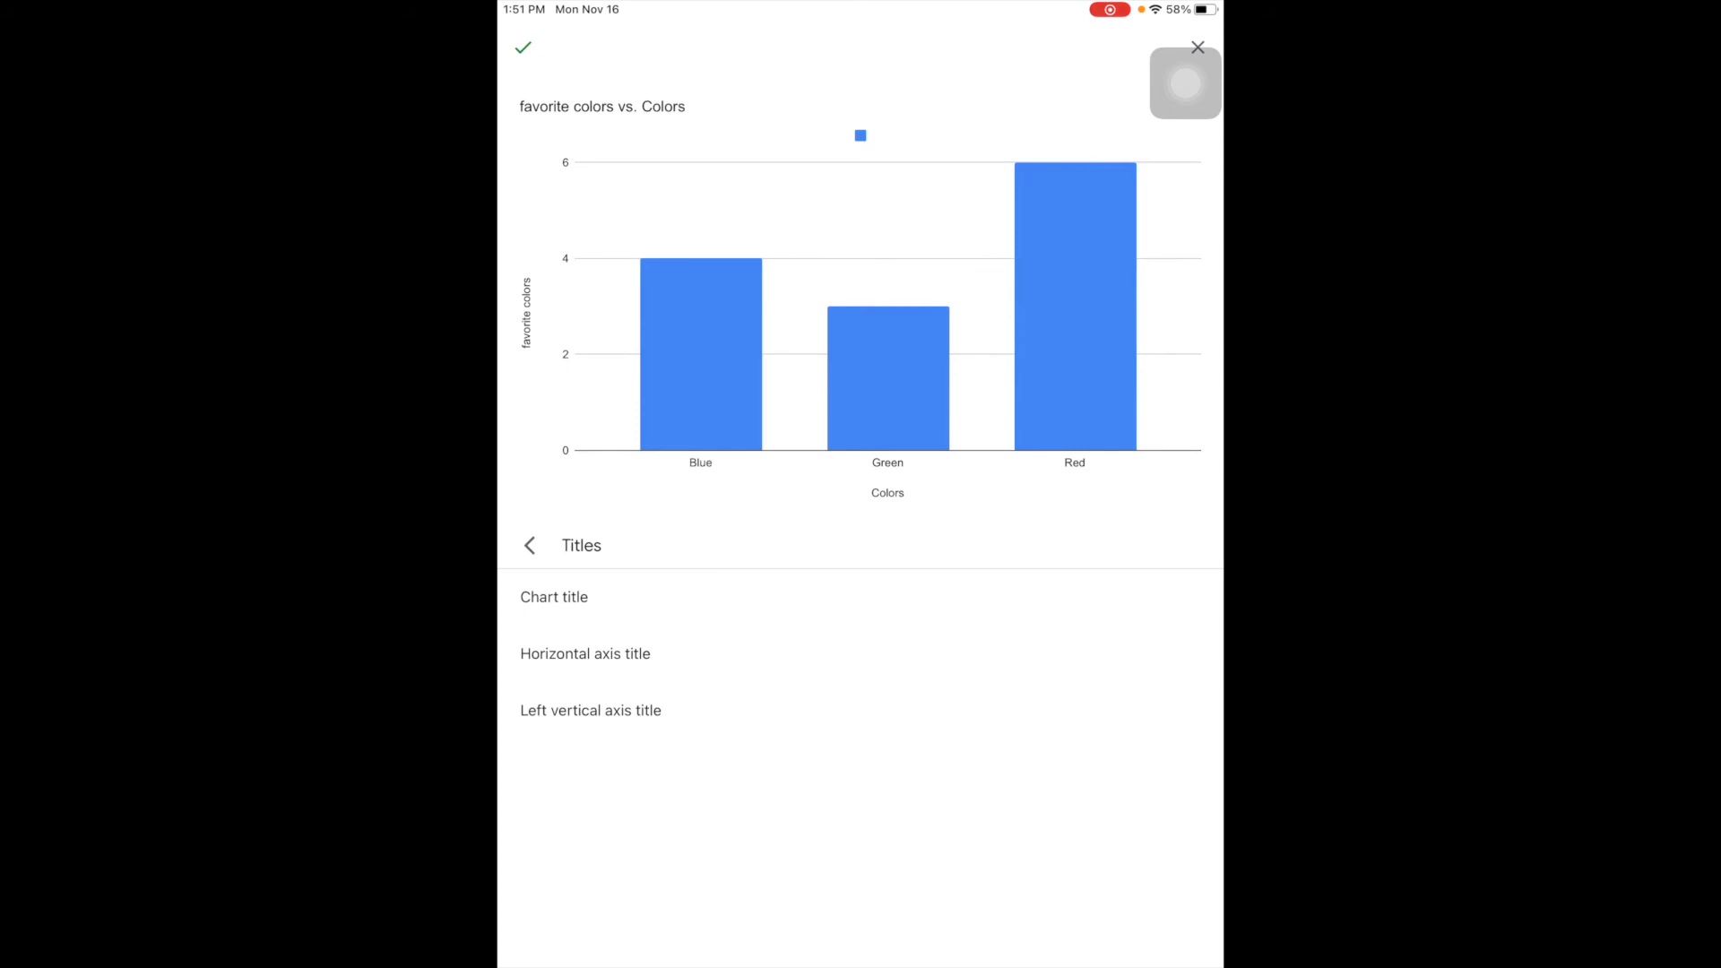
left_click(590, 710)
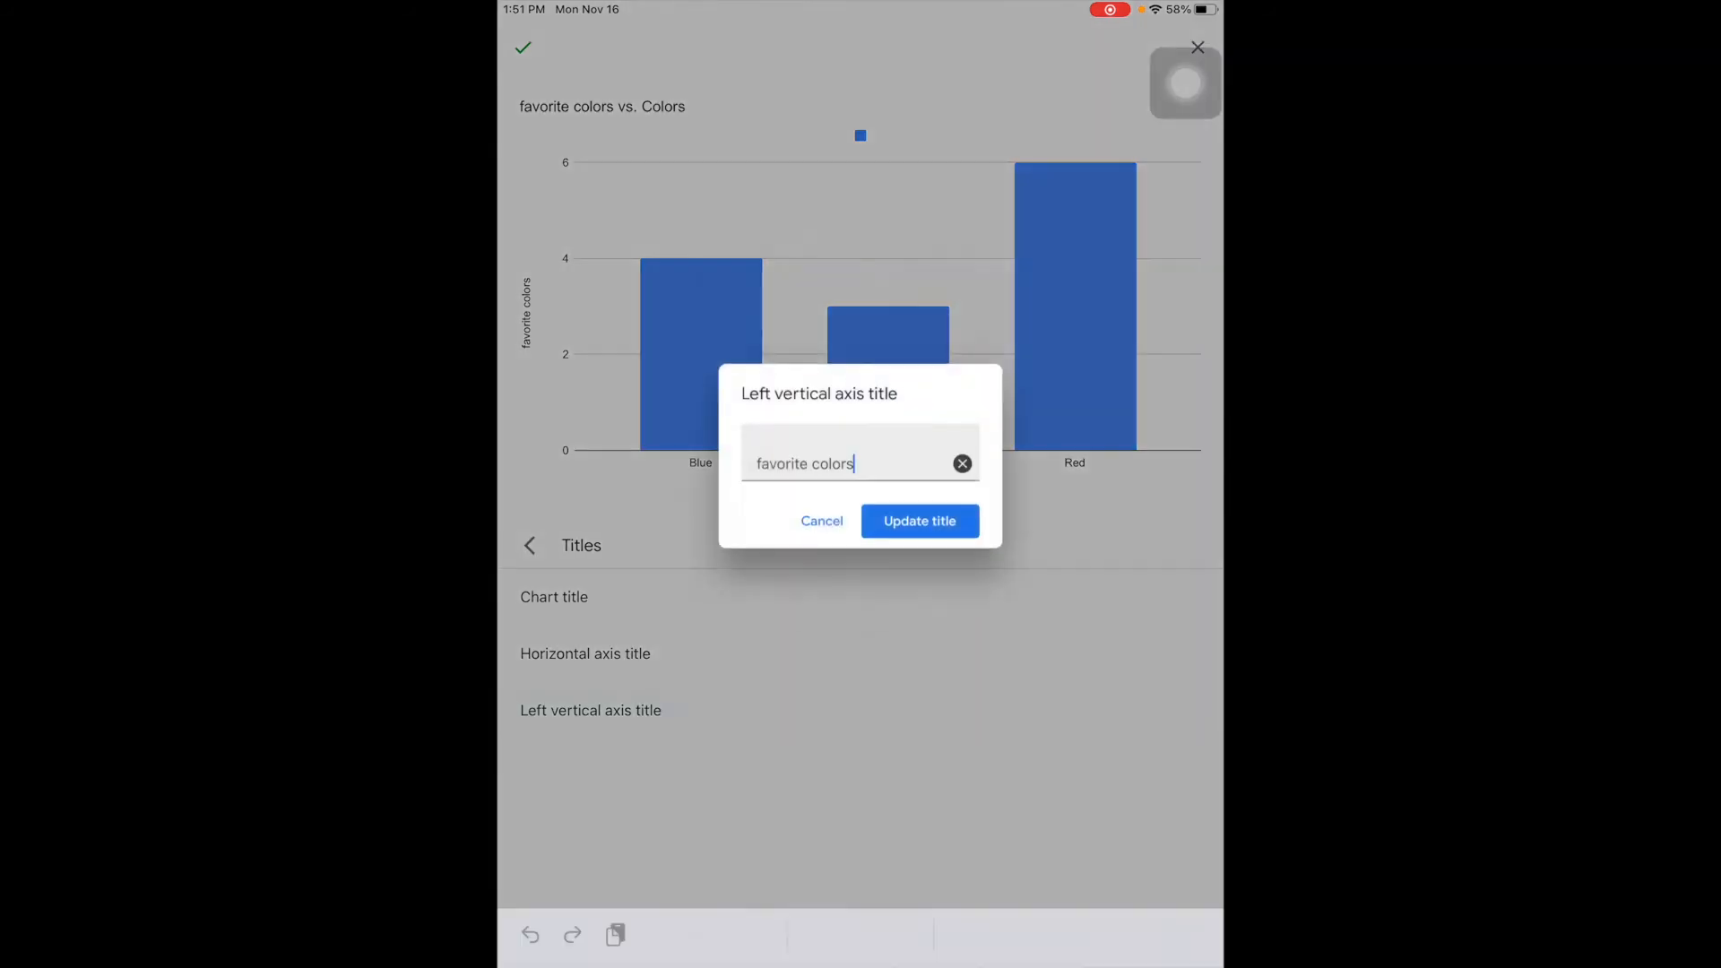
left_click(918, 520)
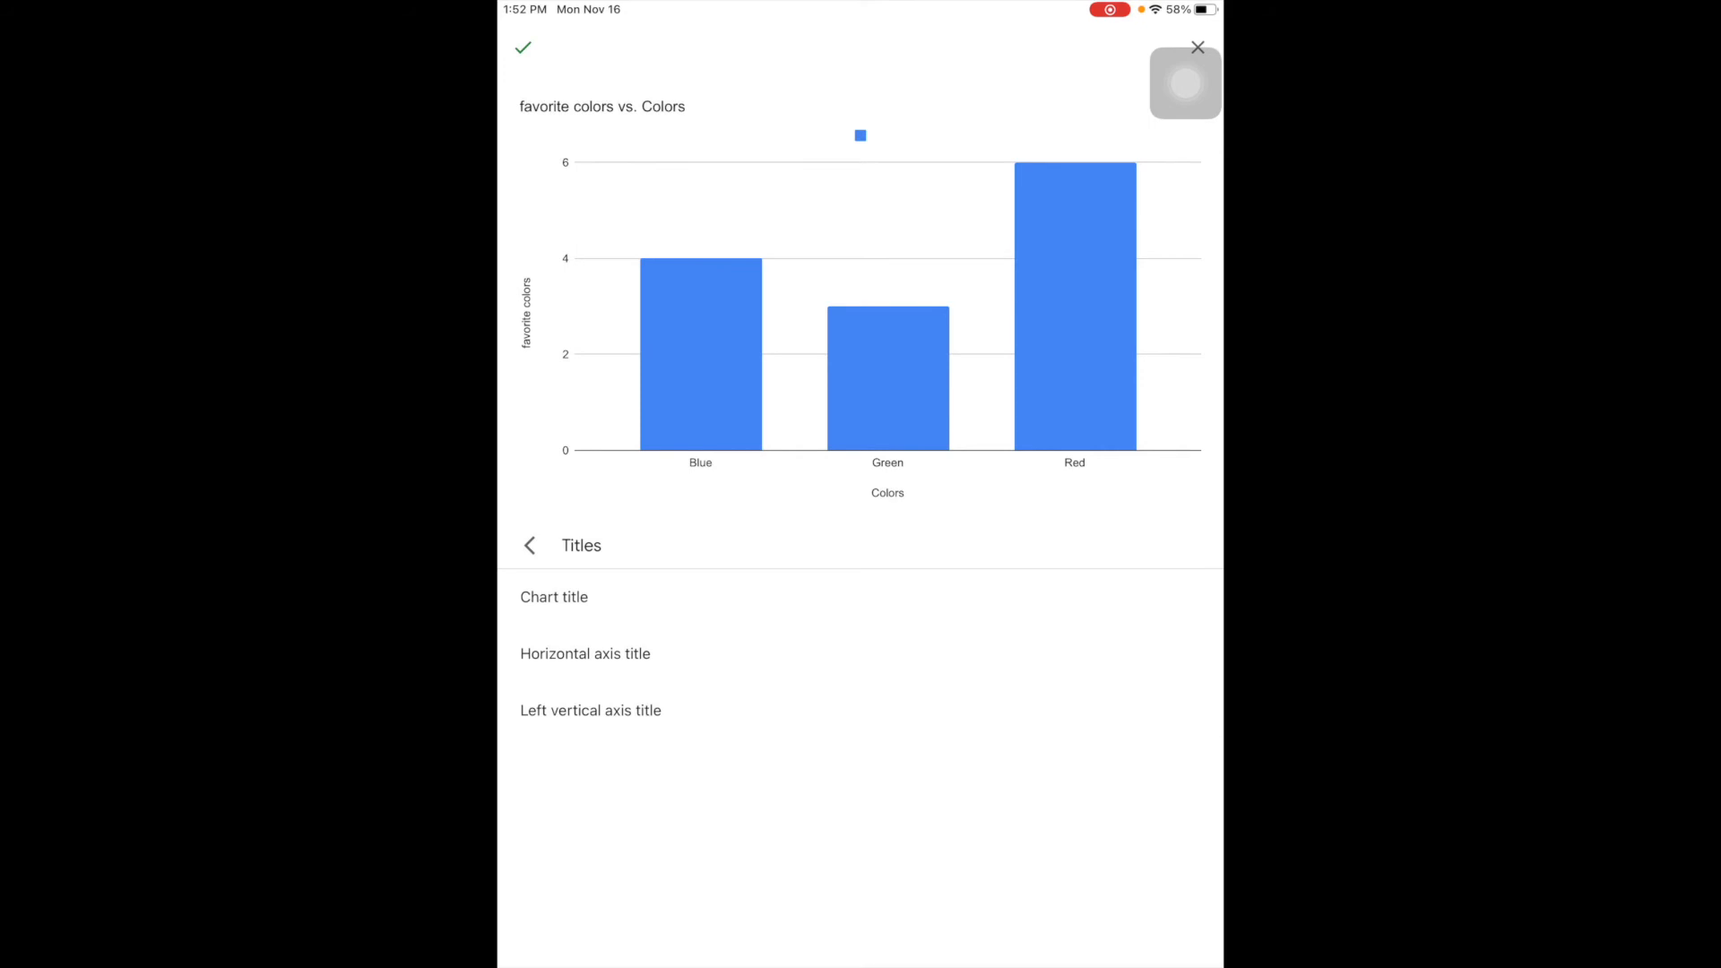
left_click(531, 545)
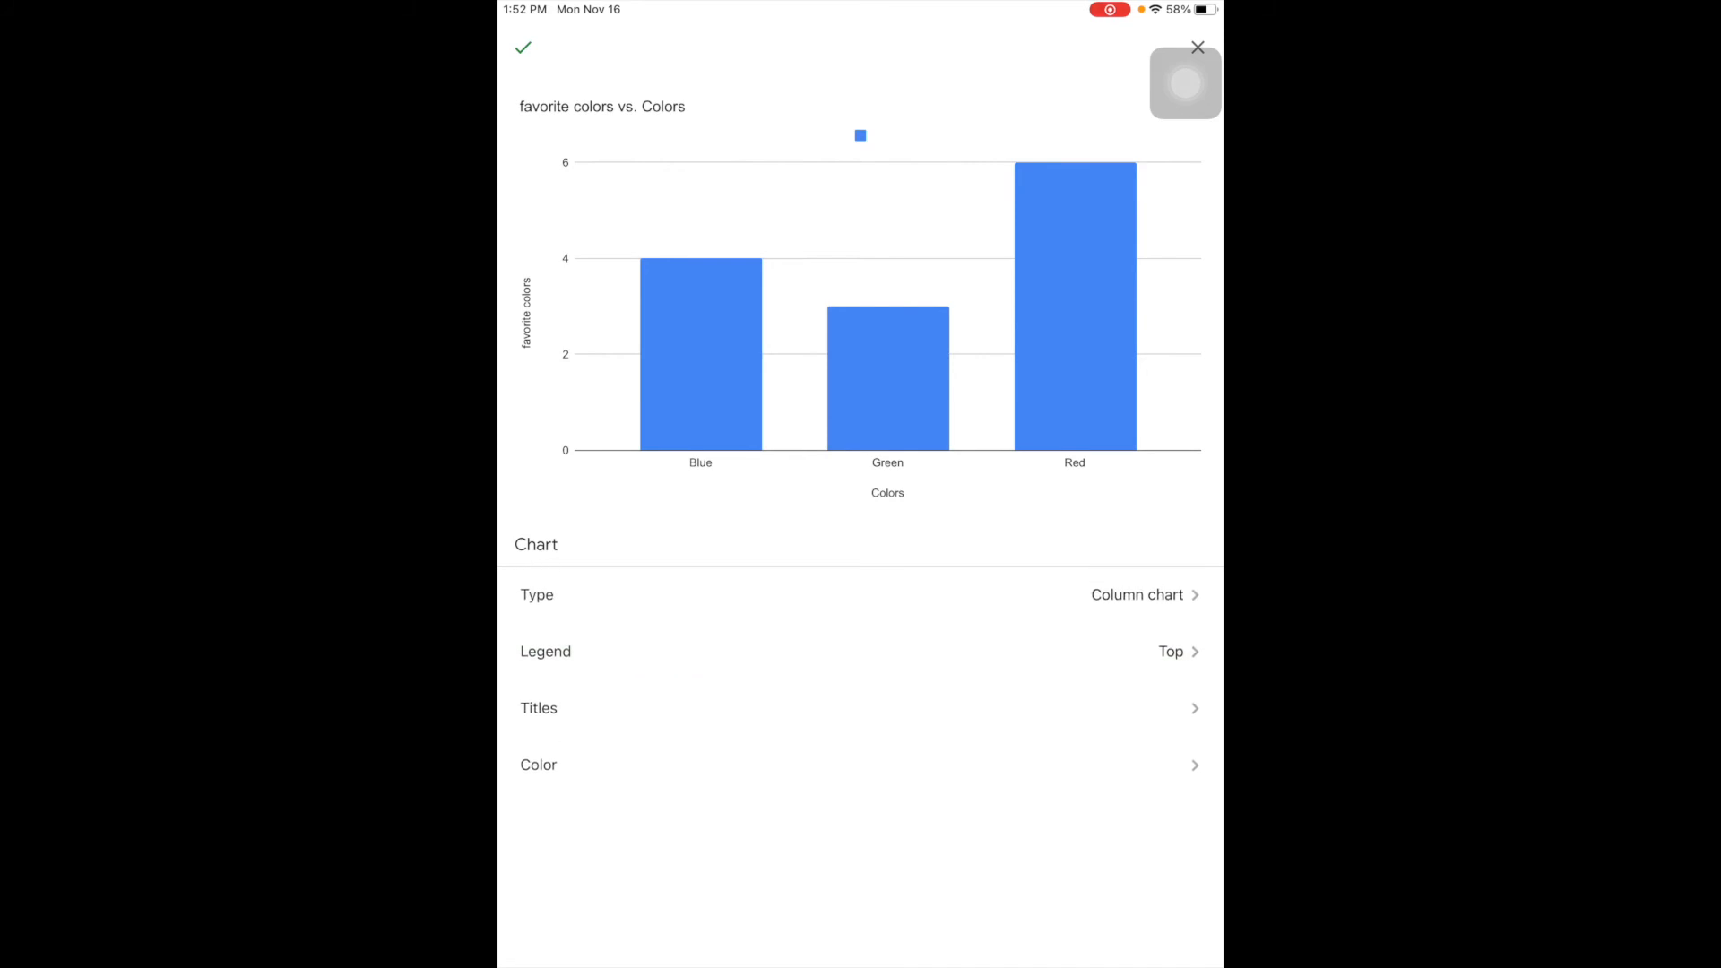
Recolour the chart's columns from blue to red
left_click(538, 766)
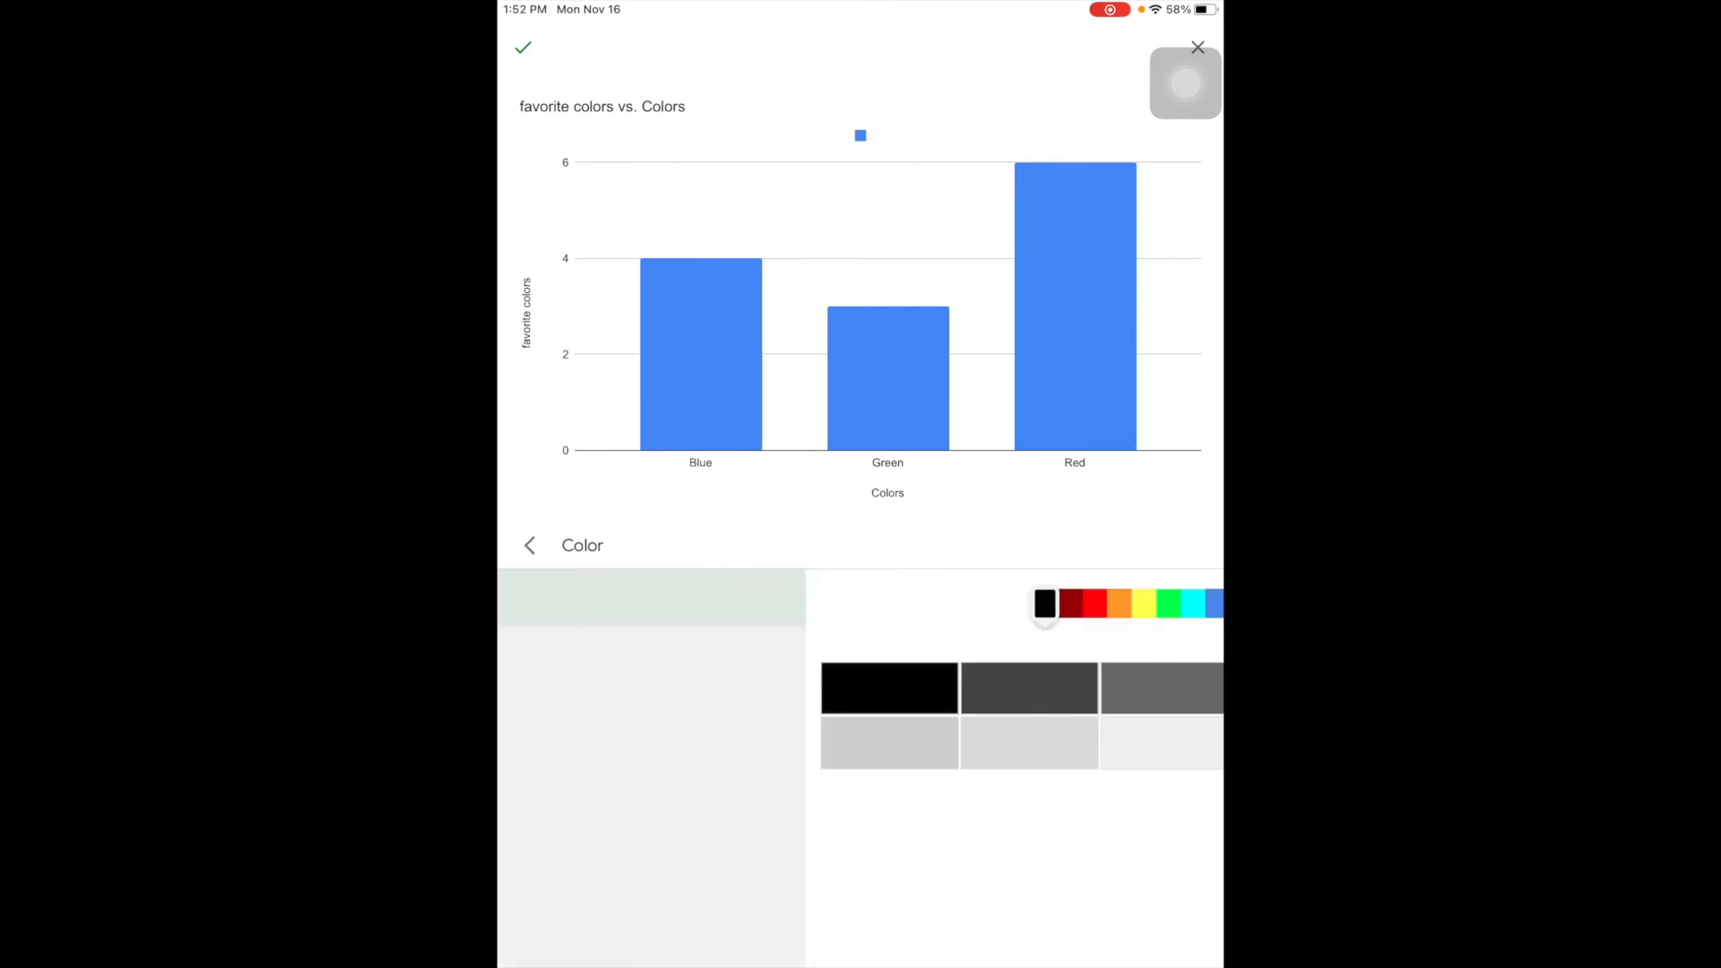
left_click(810, 602)
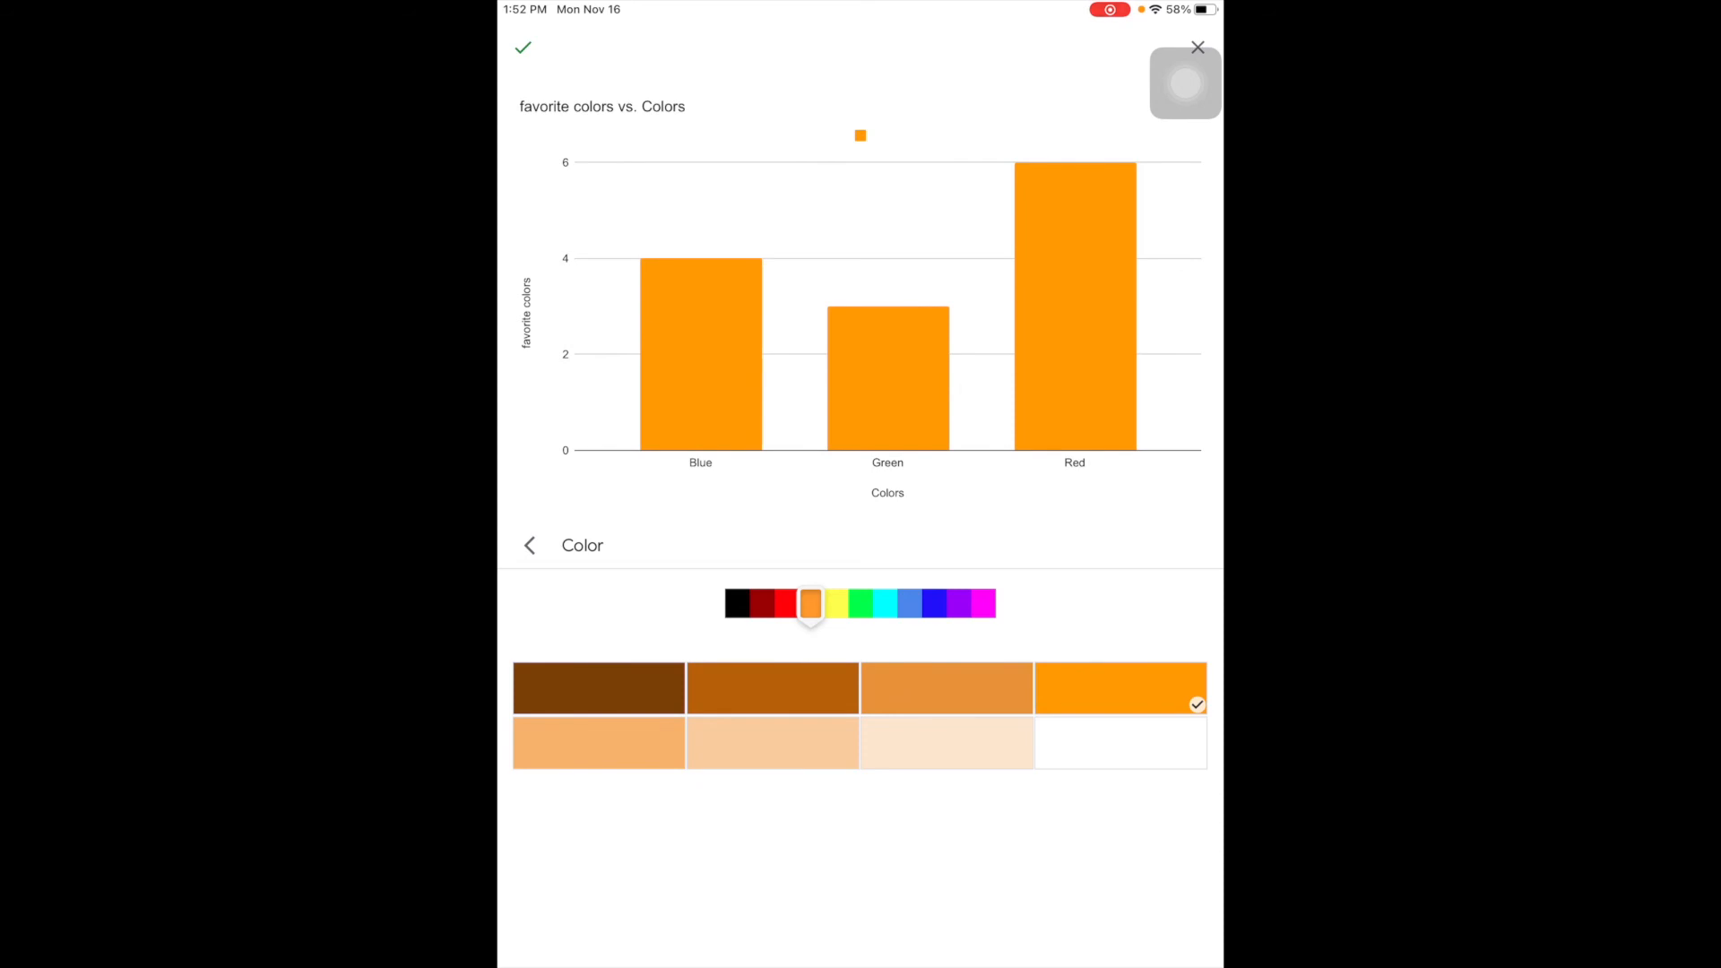
left_click(522, 47)
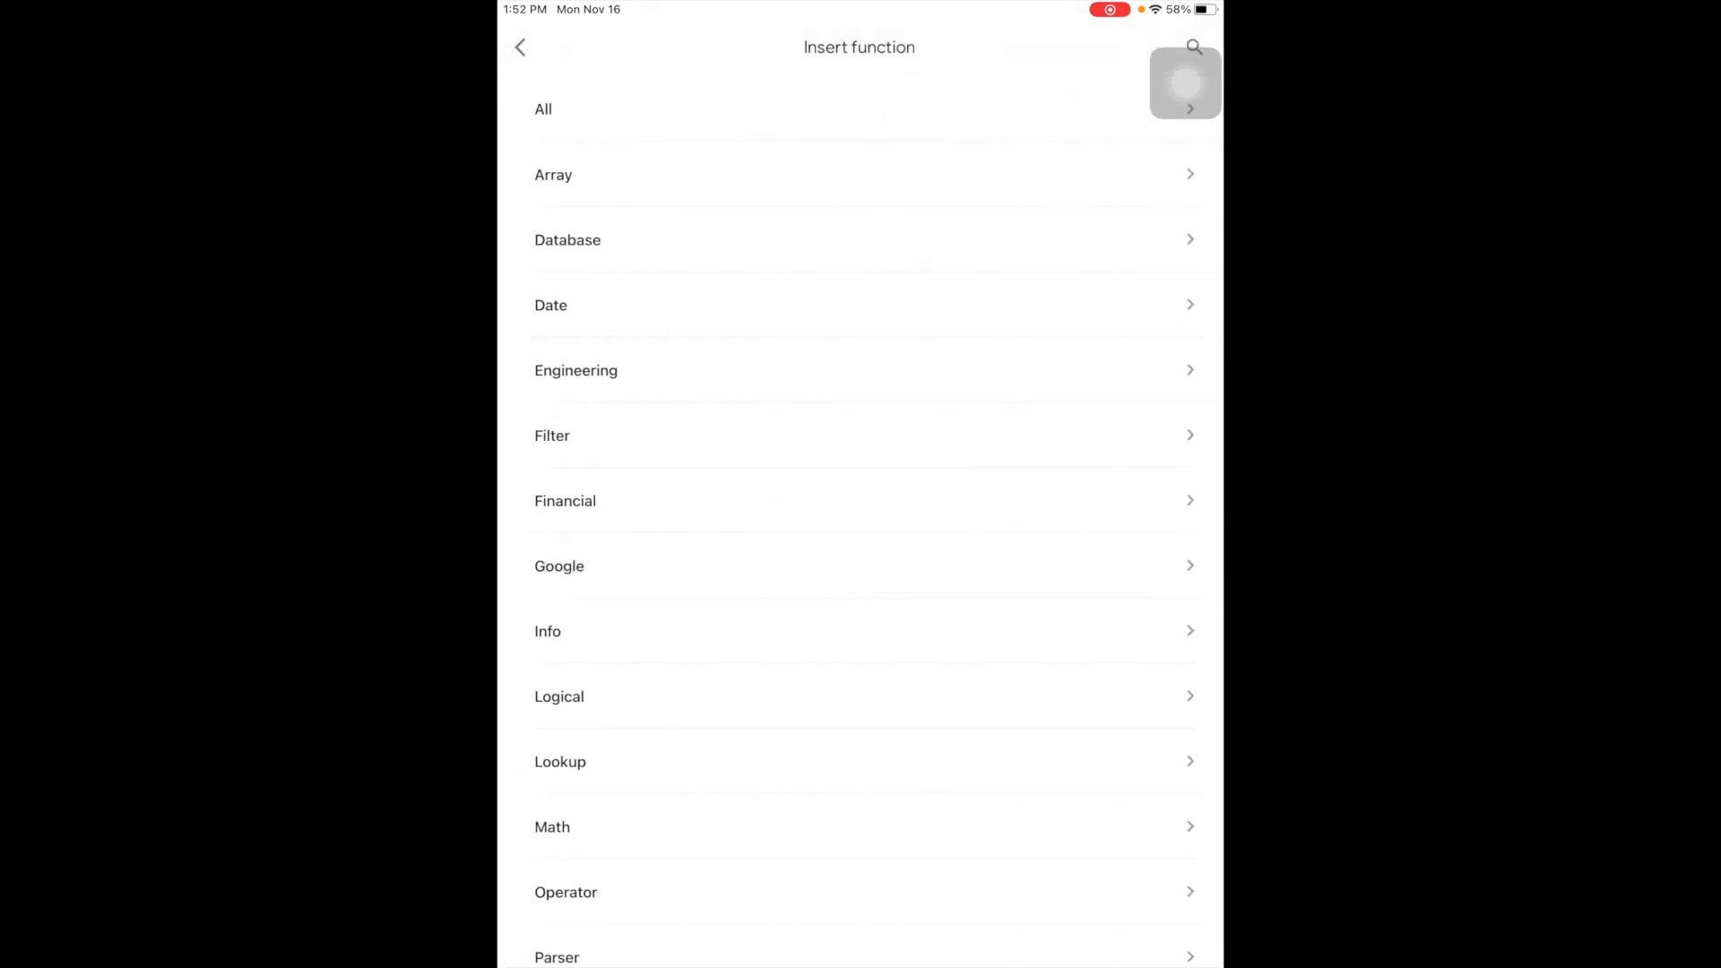
Enter =SUM(B3,B5) in B6 to total the Blue and Red counts as 10
left_click(520, 47)
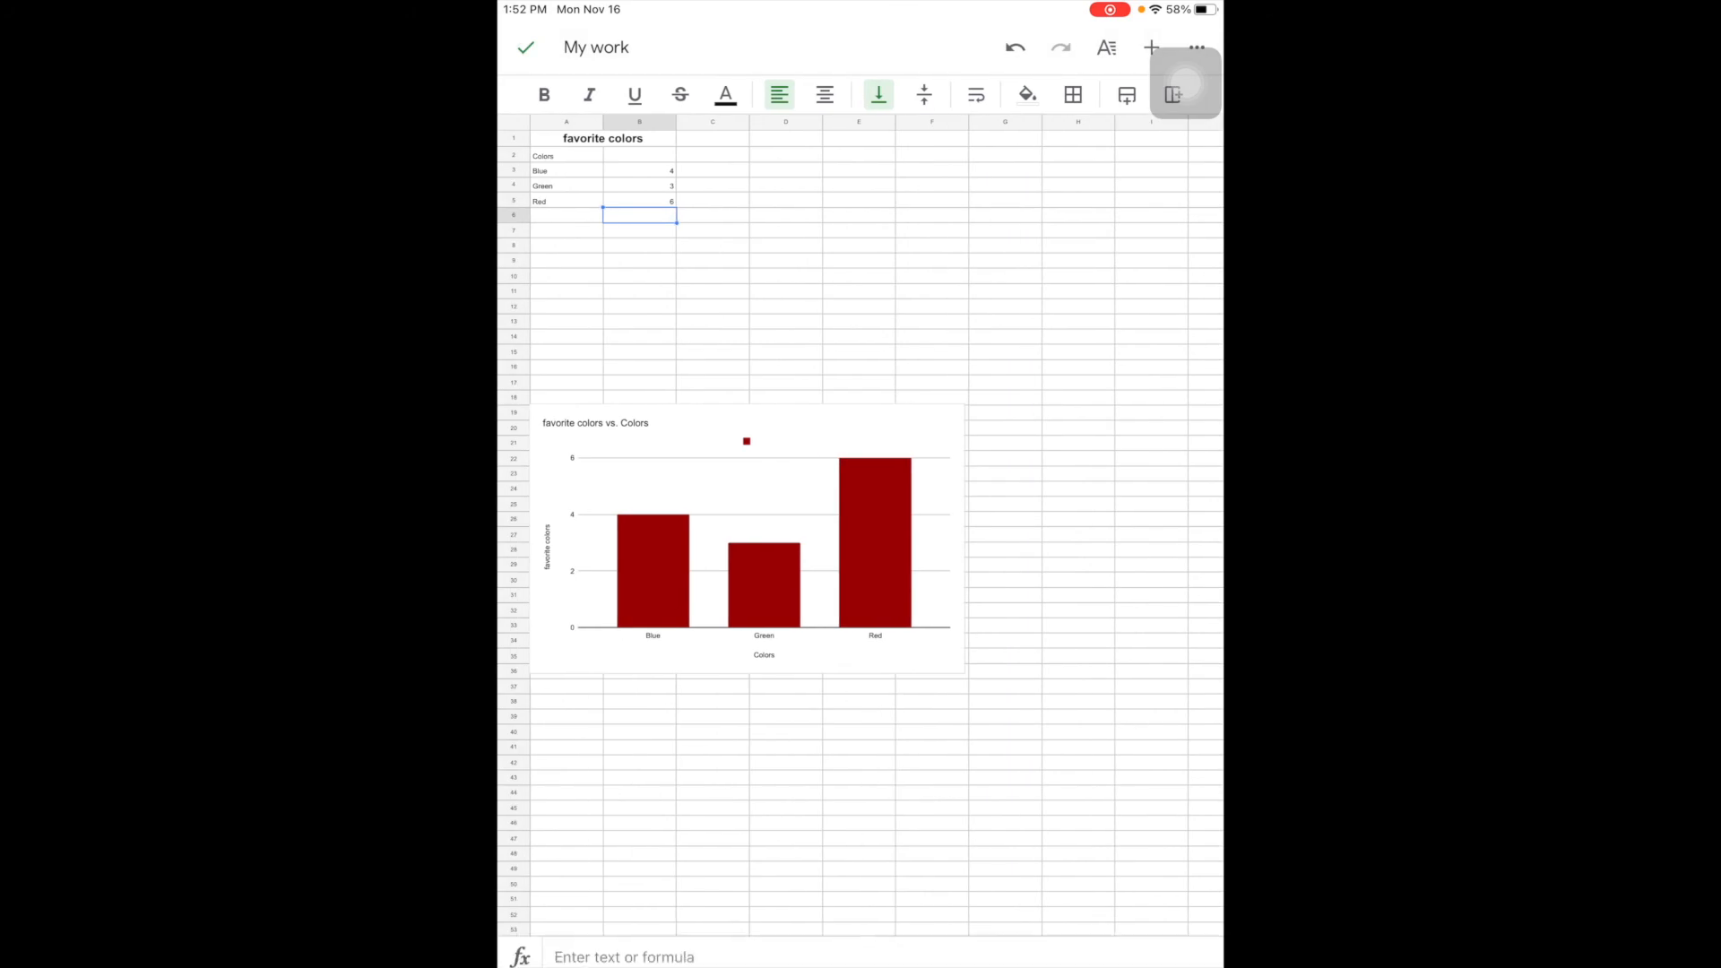
left_click(639, 216)
type("=su")
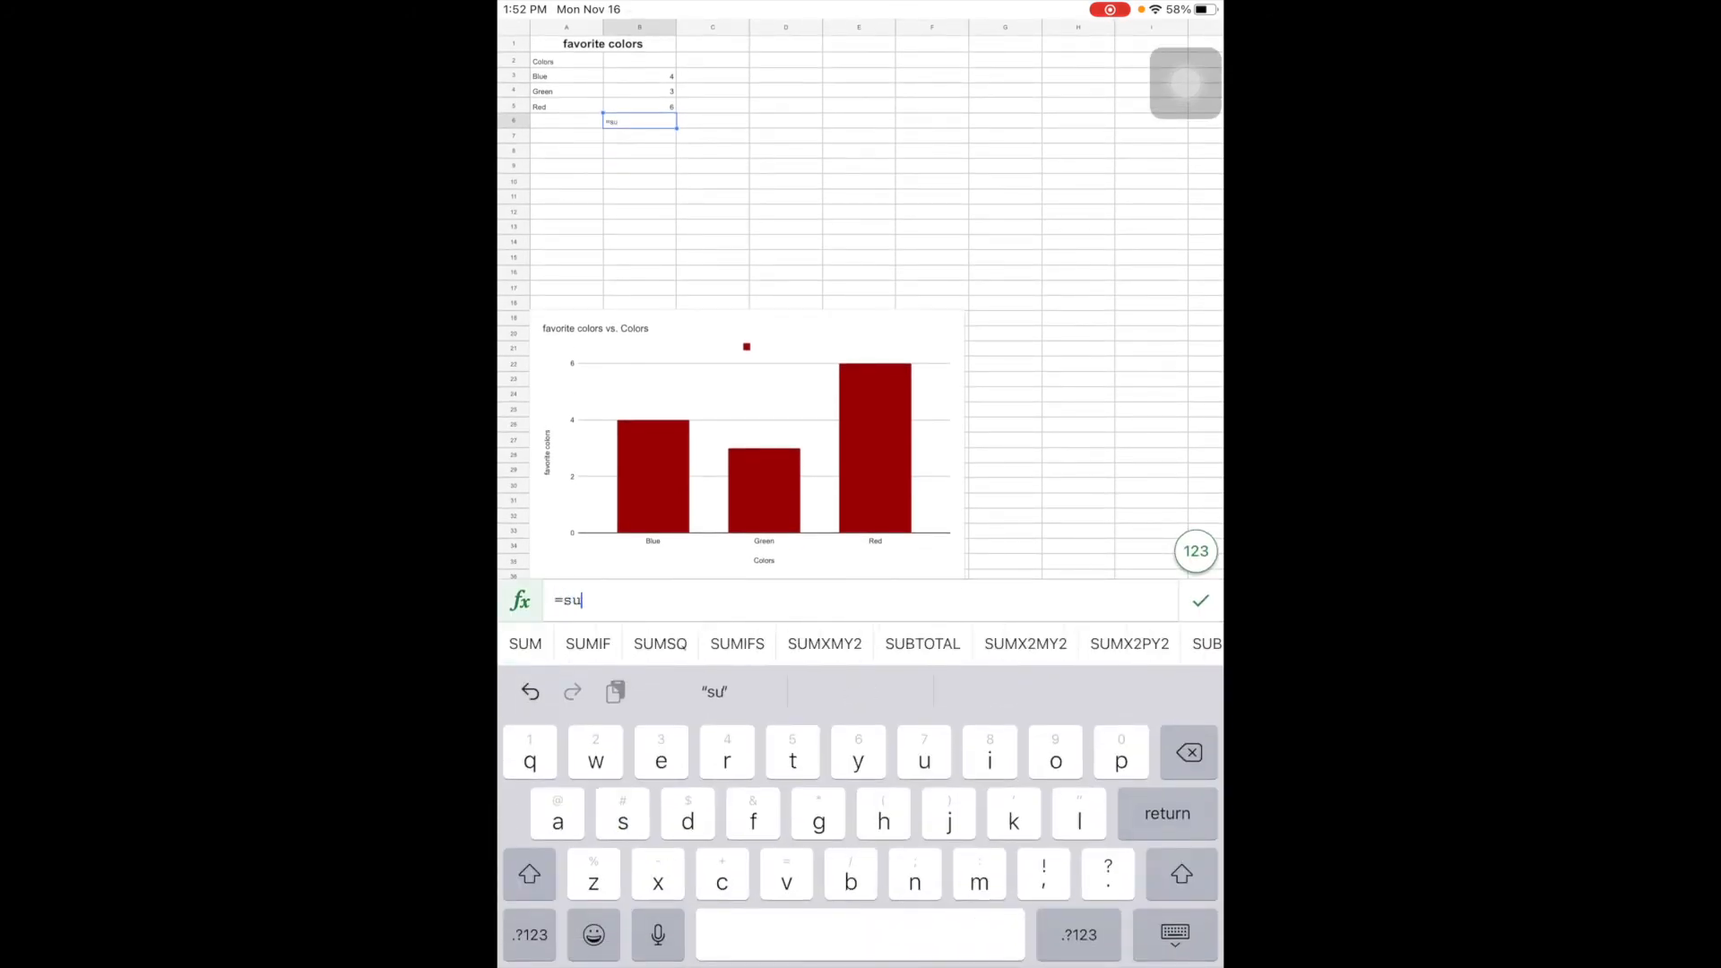
left_click(526, 644)
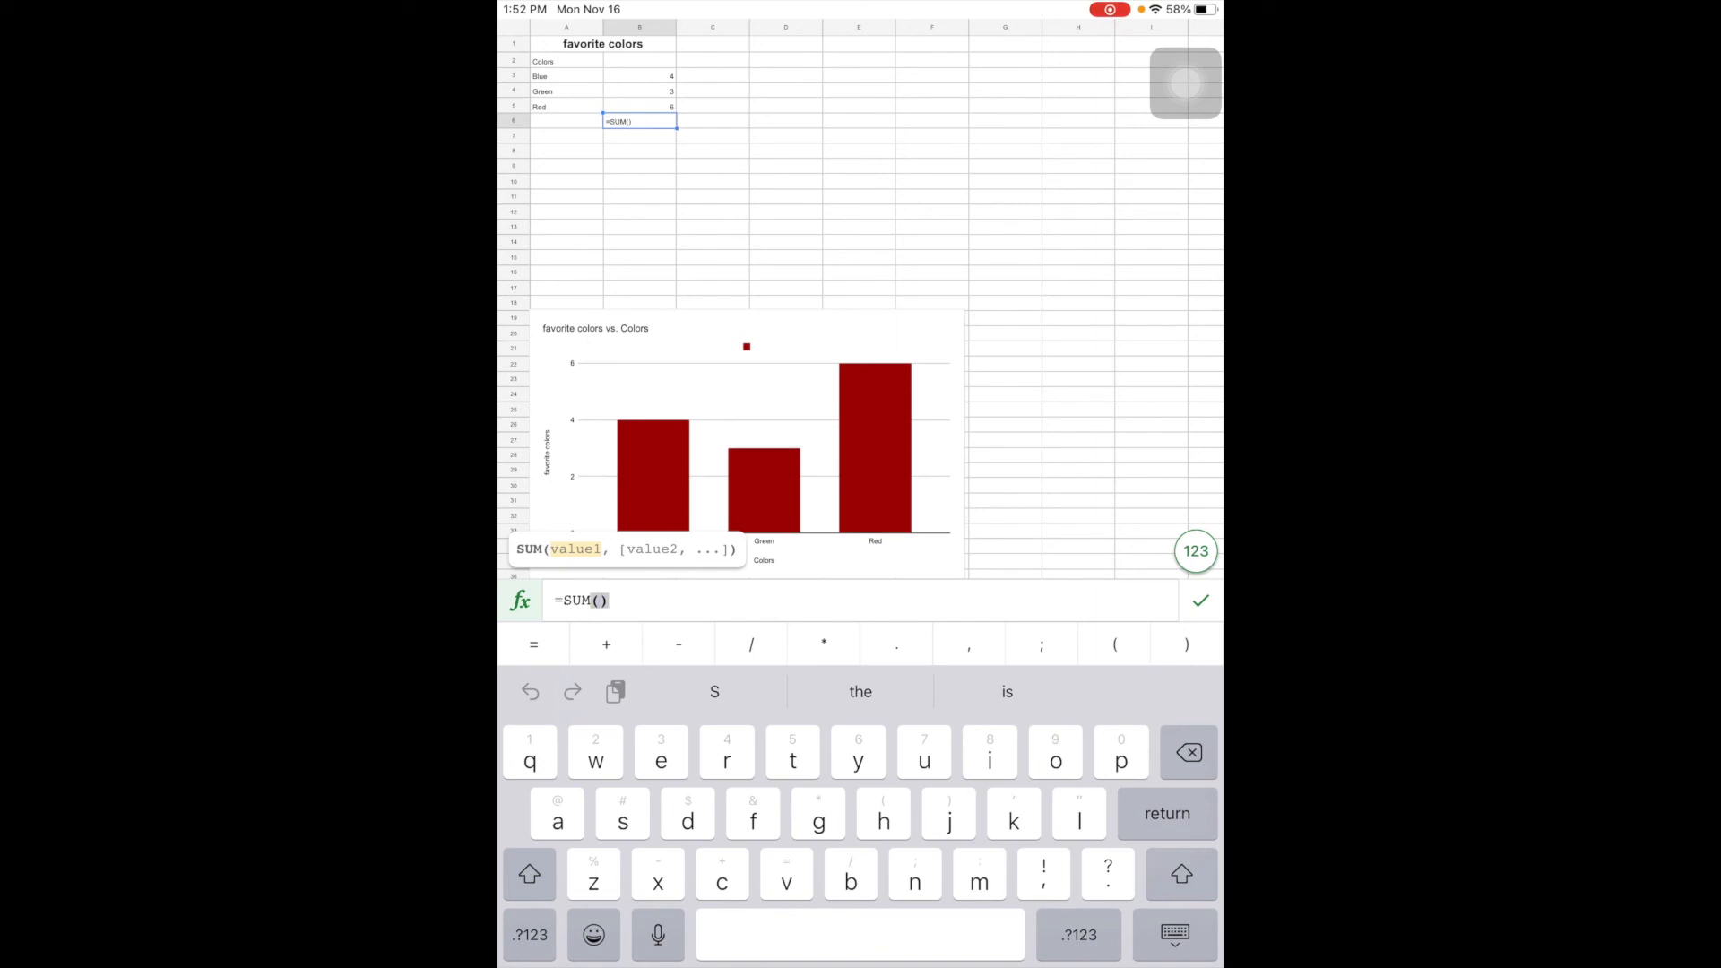
left_click(638, 76)
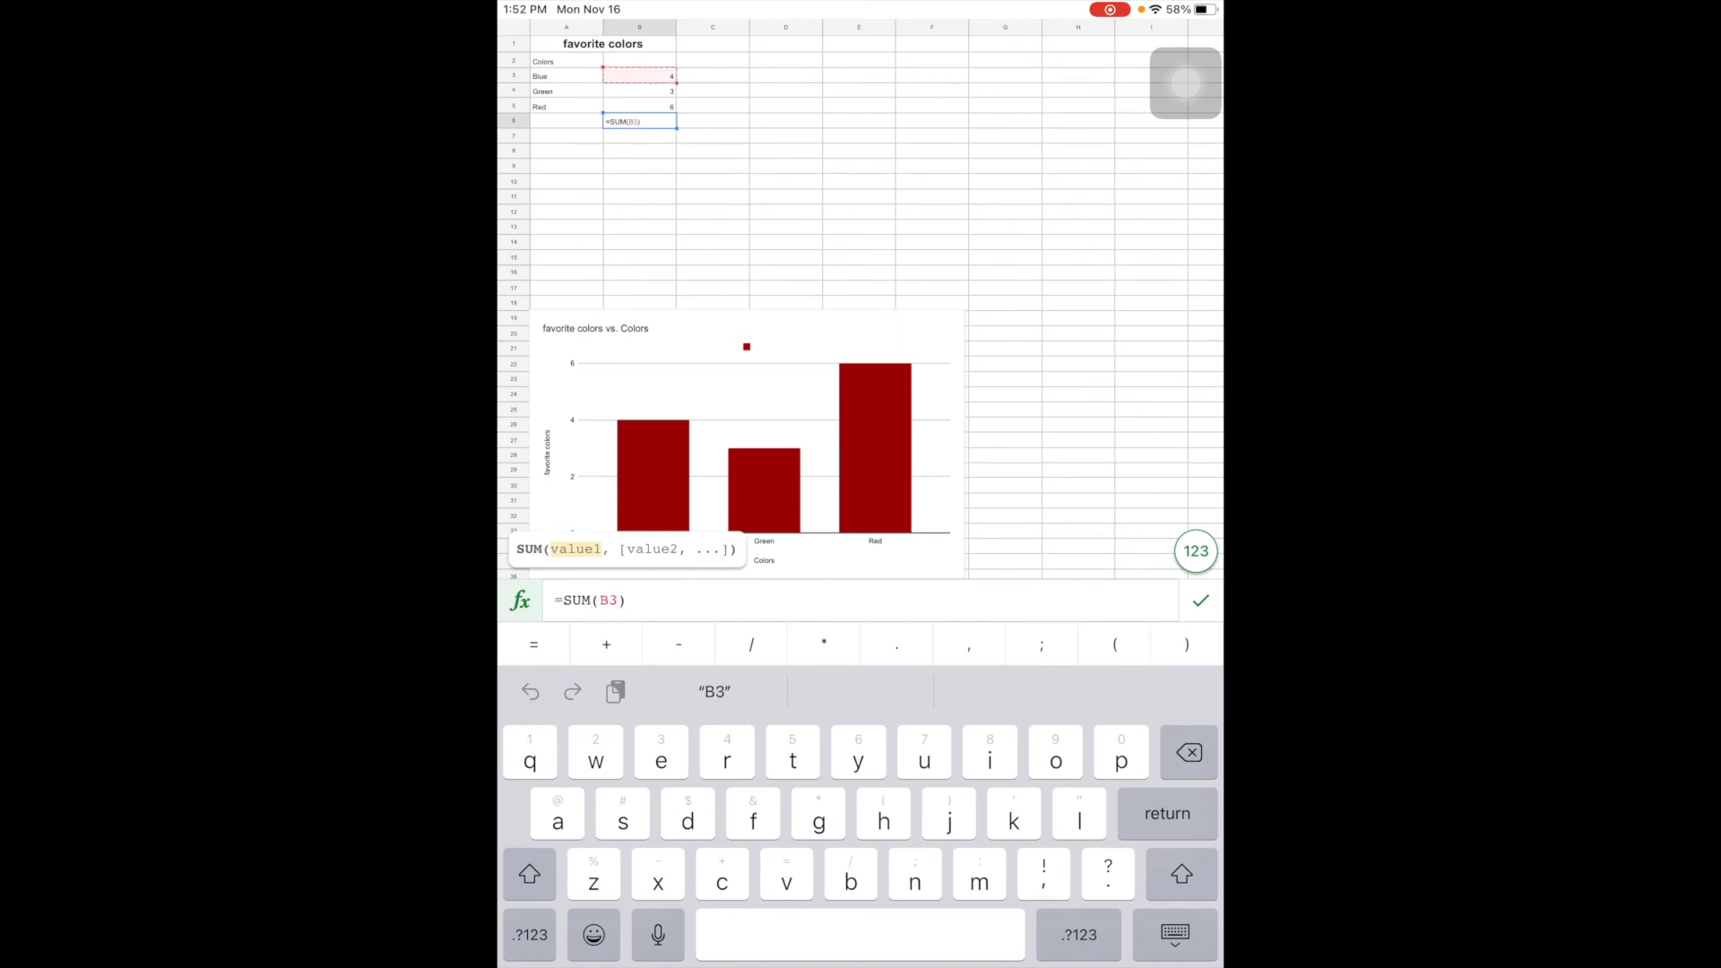
type(",")
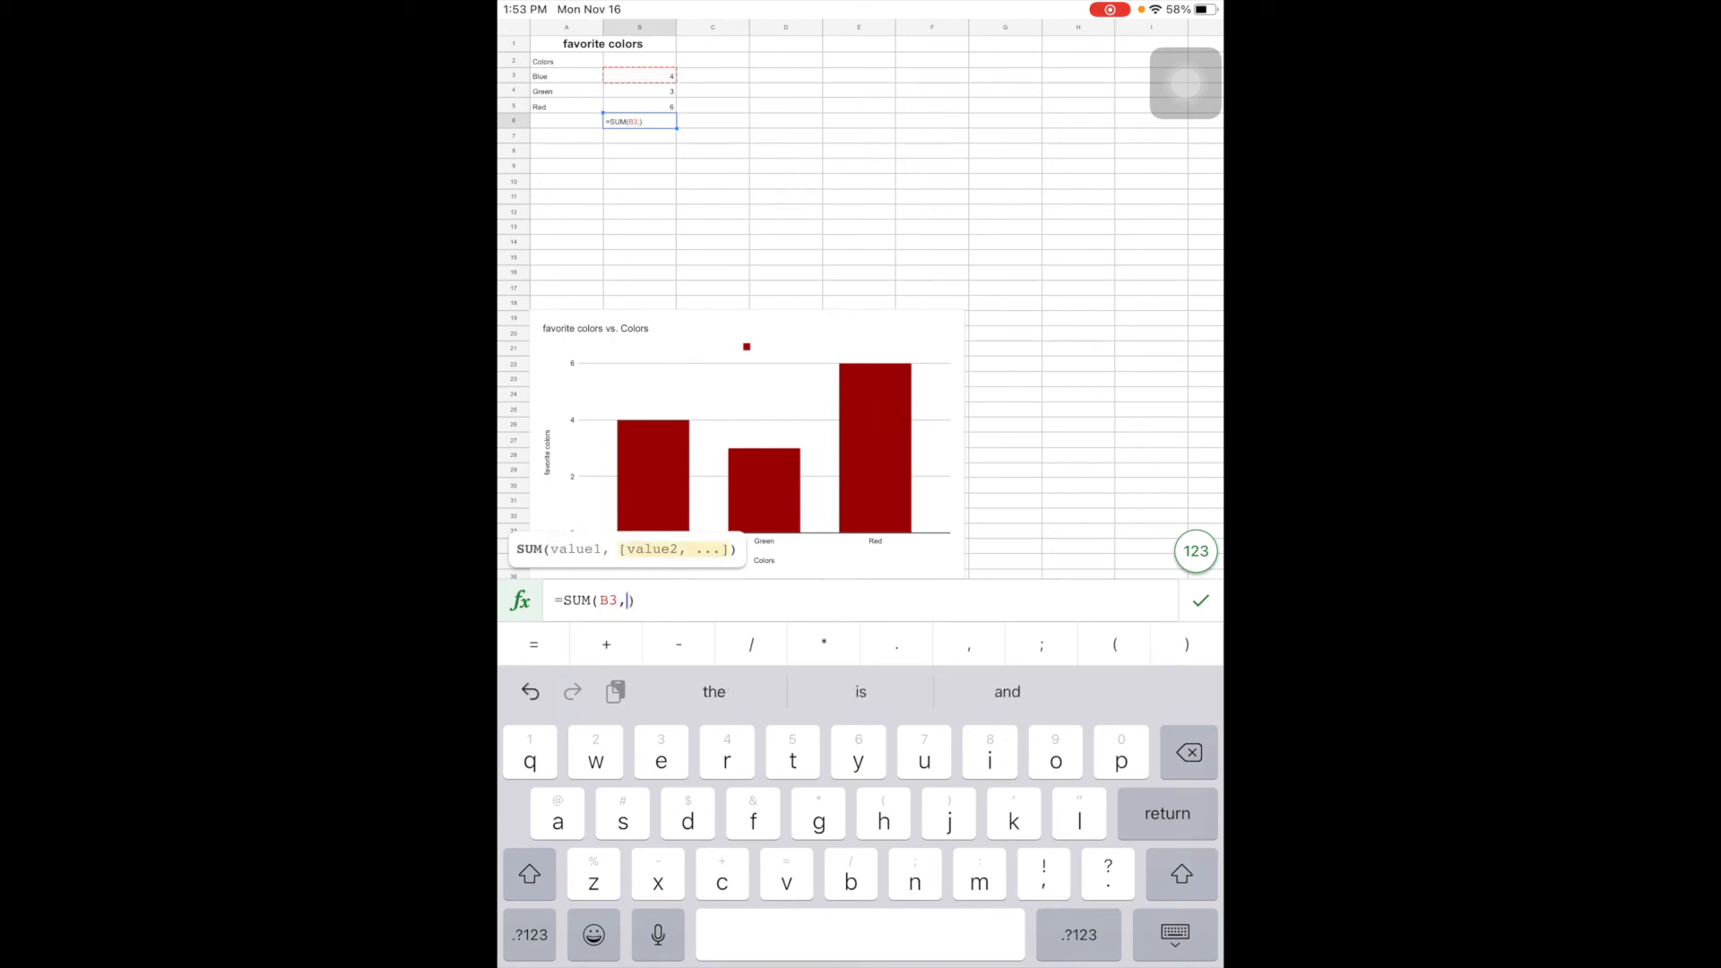
left_click(639, 106)
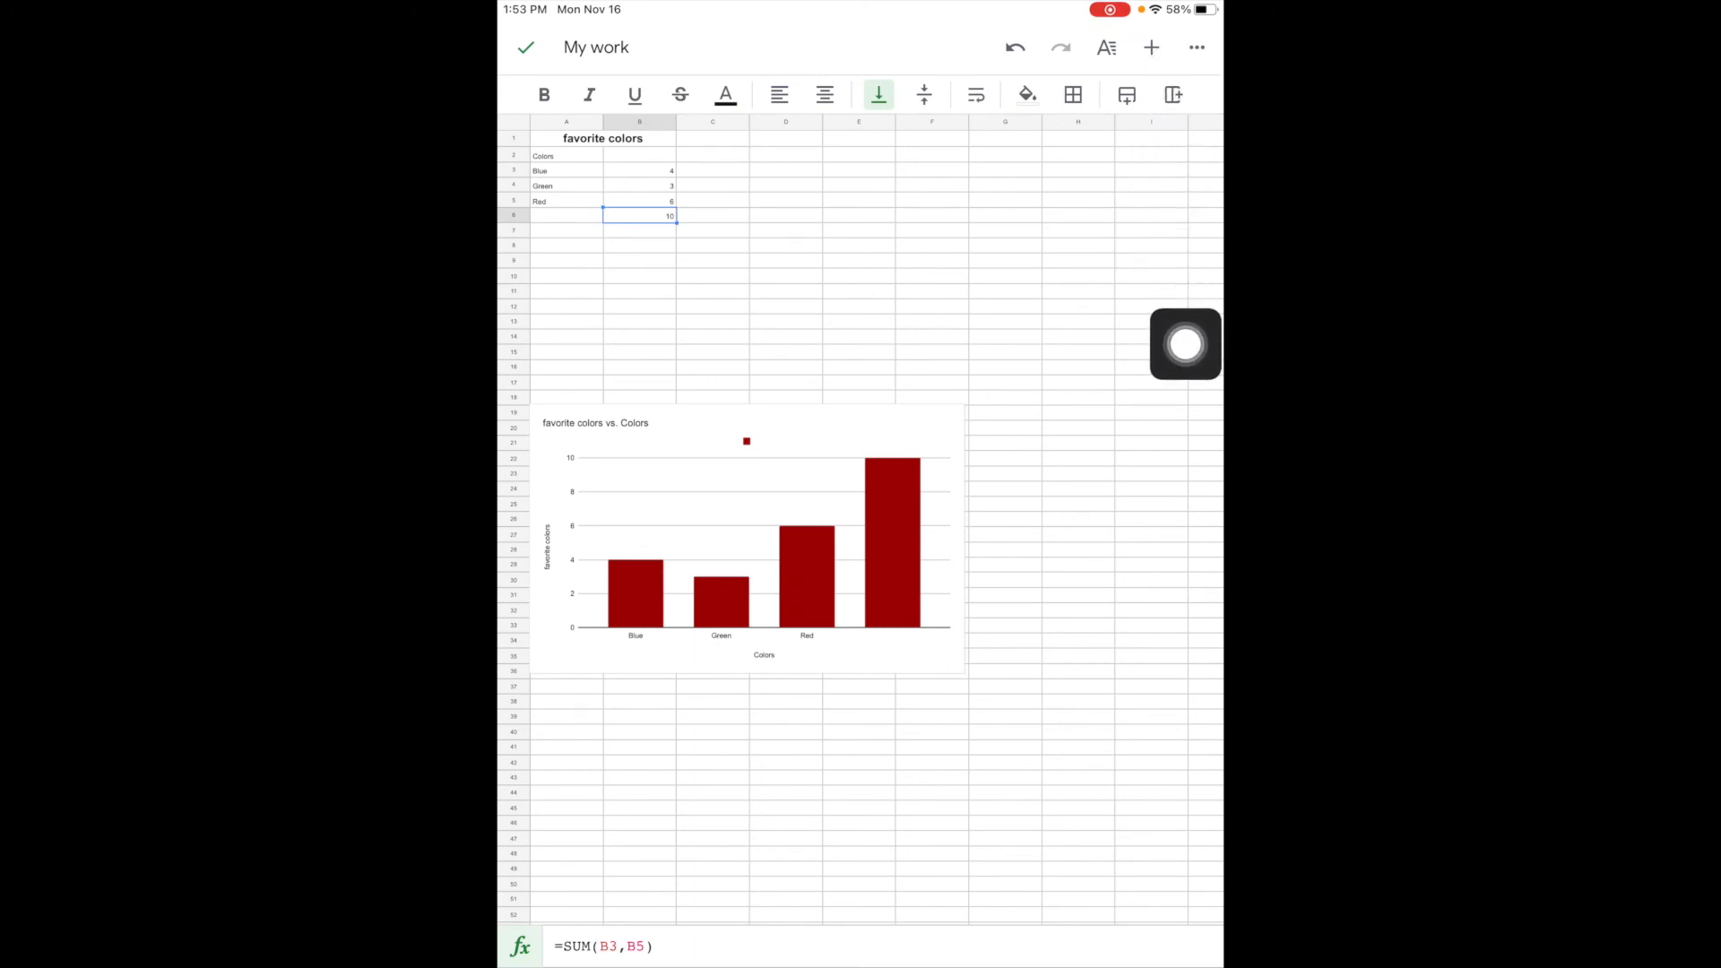
left_click(1196, 47)
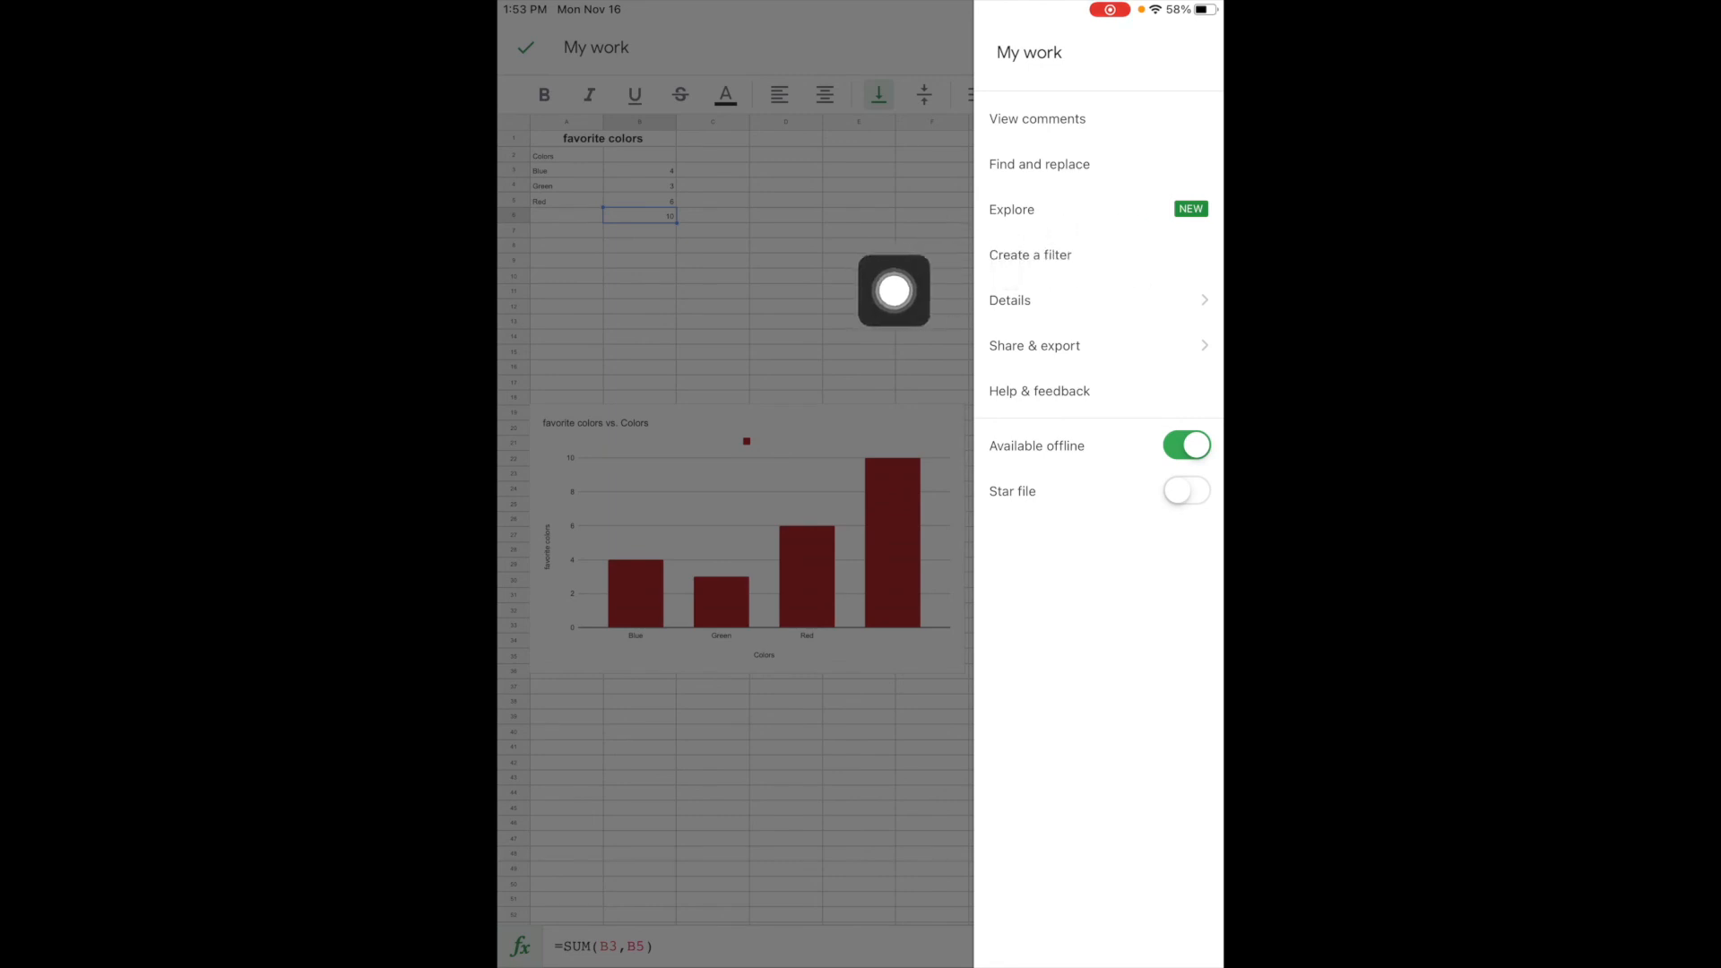
Create a filter on the colour table and sort rows by count ascending
left_click(1029, 255)
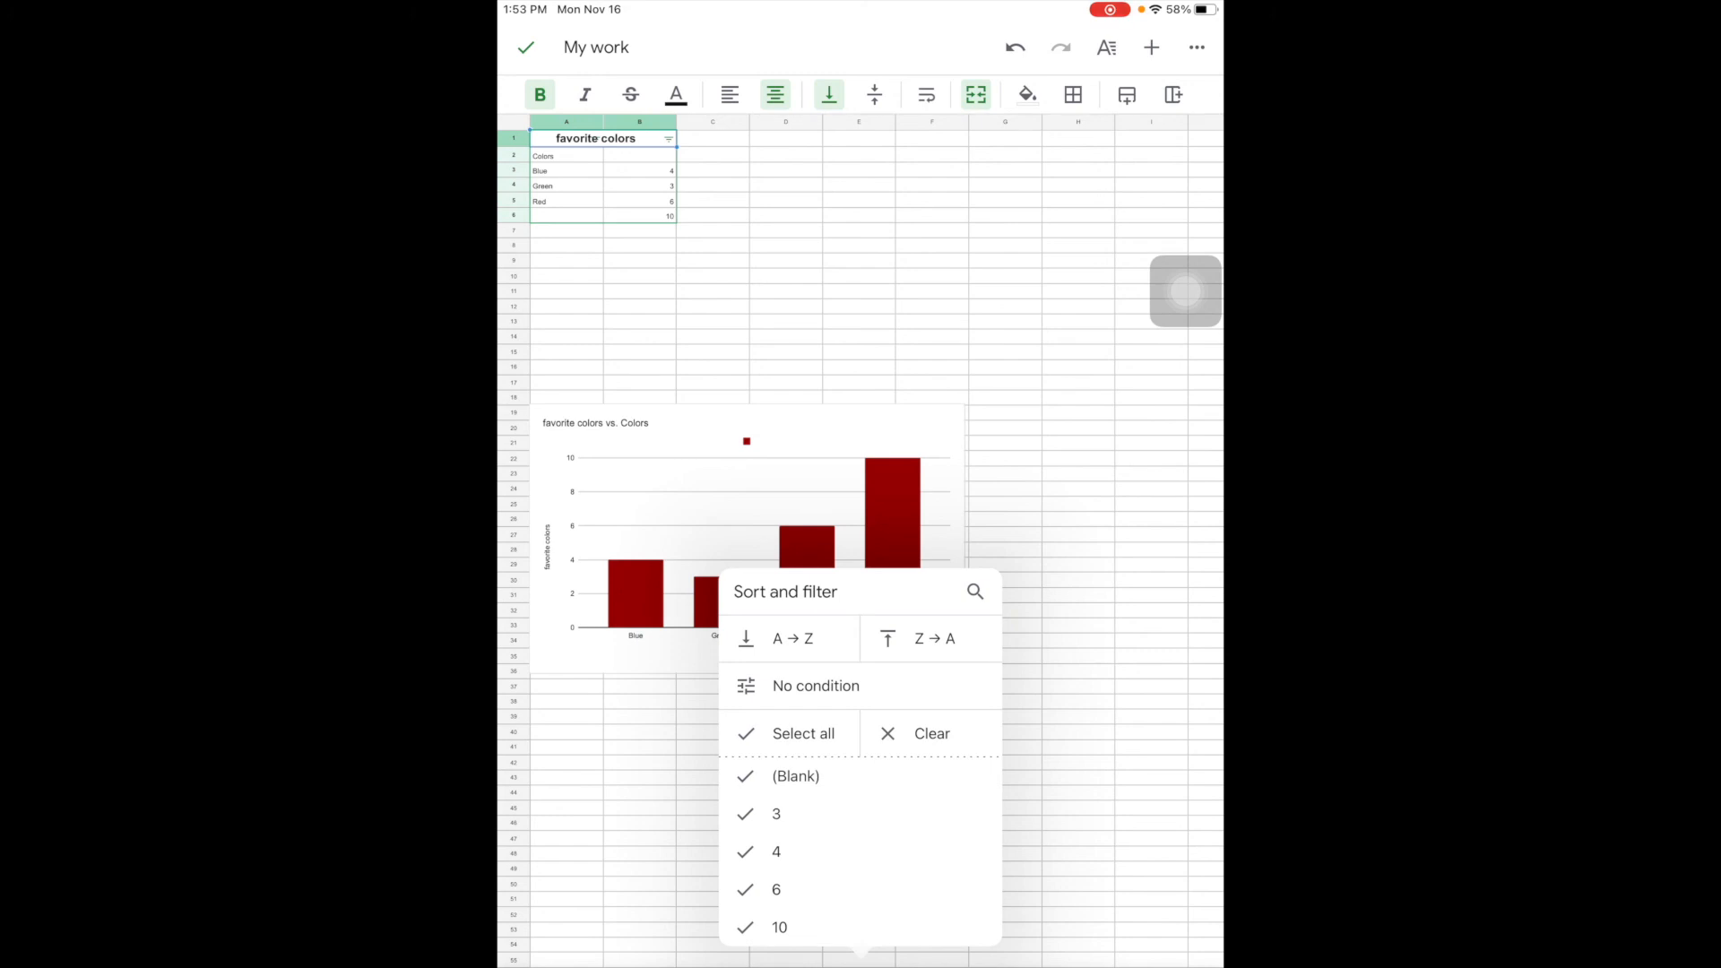
left_click(793, 638)
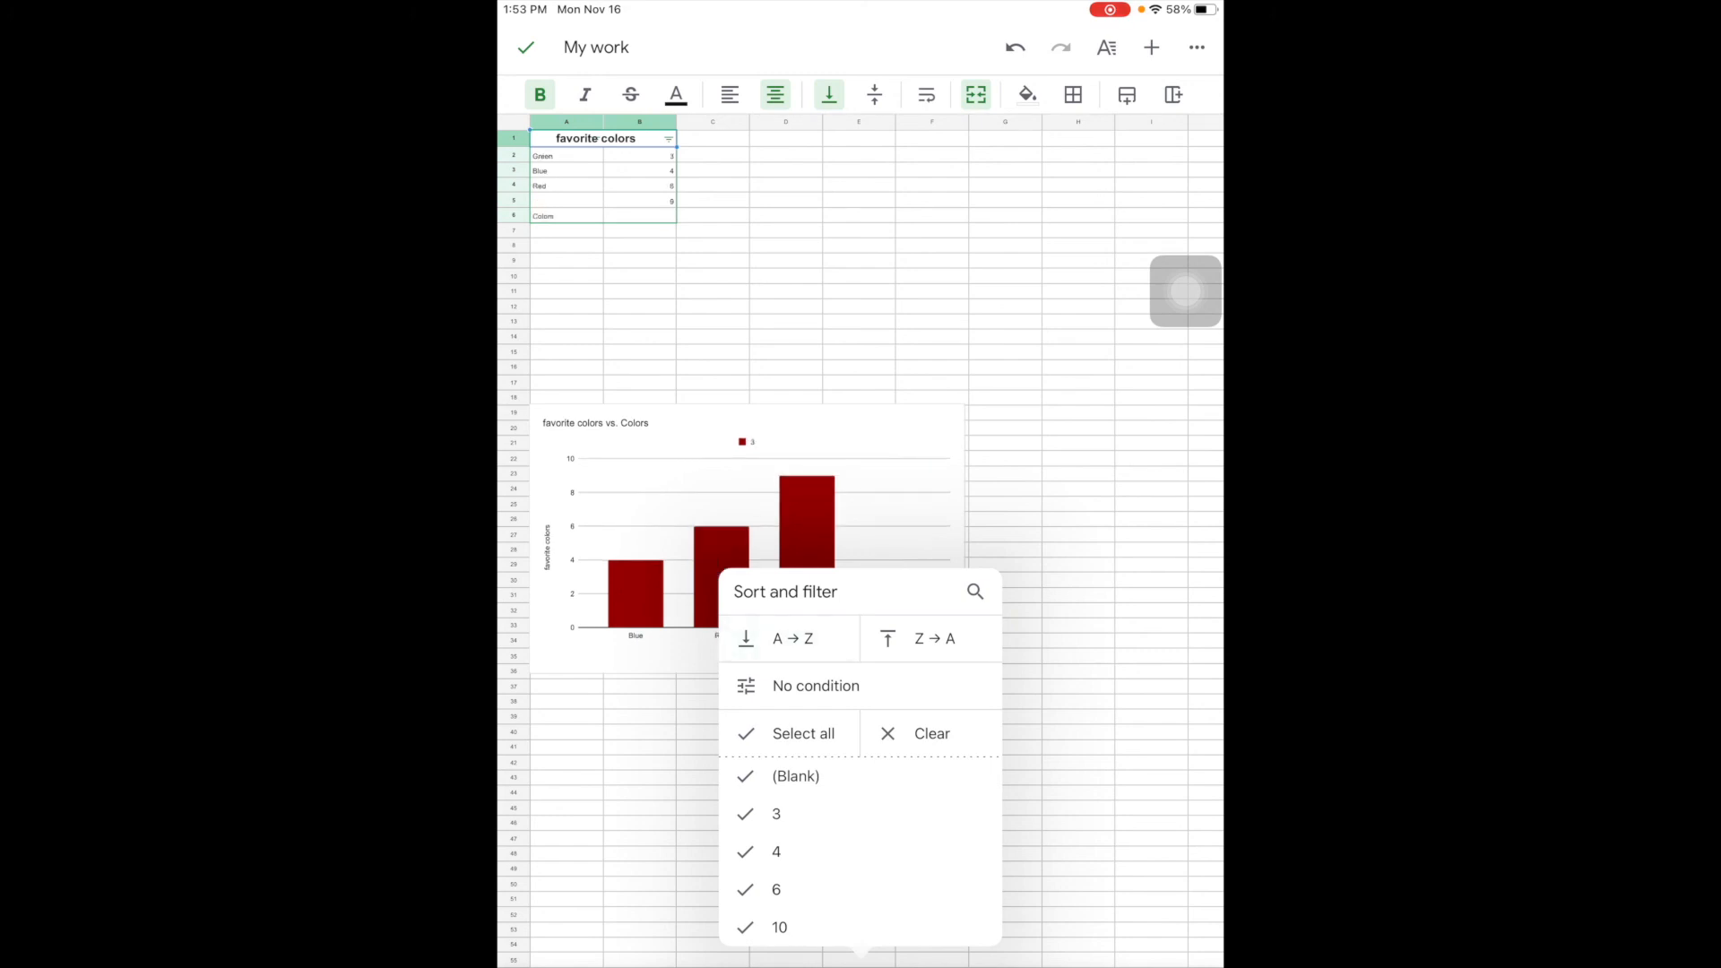